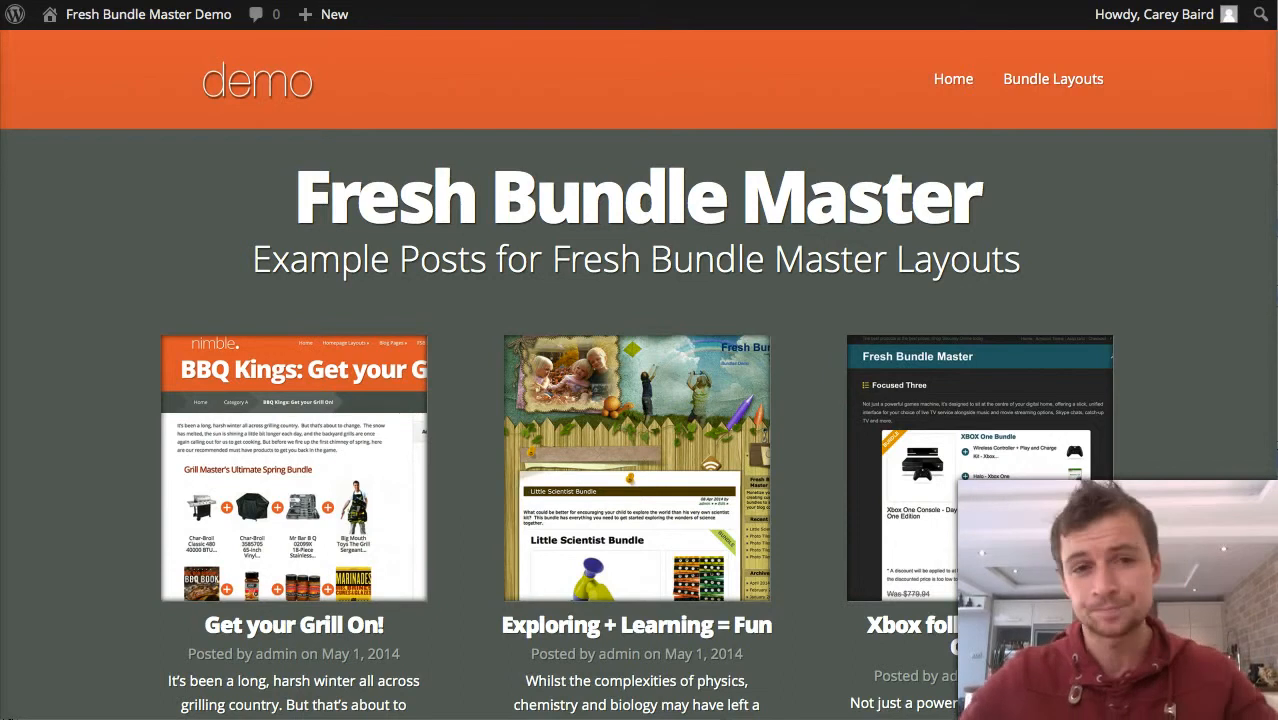
Open the 'Get your Grill On!' example post showing the Grill Master's Ultimate Summer Bundle.
click(294, 624)
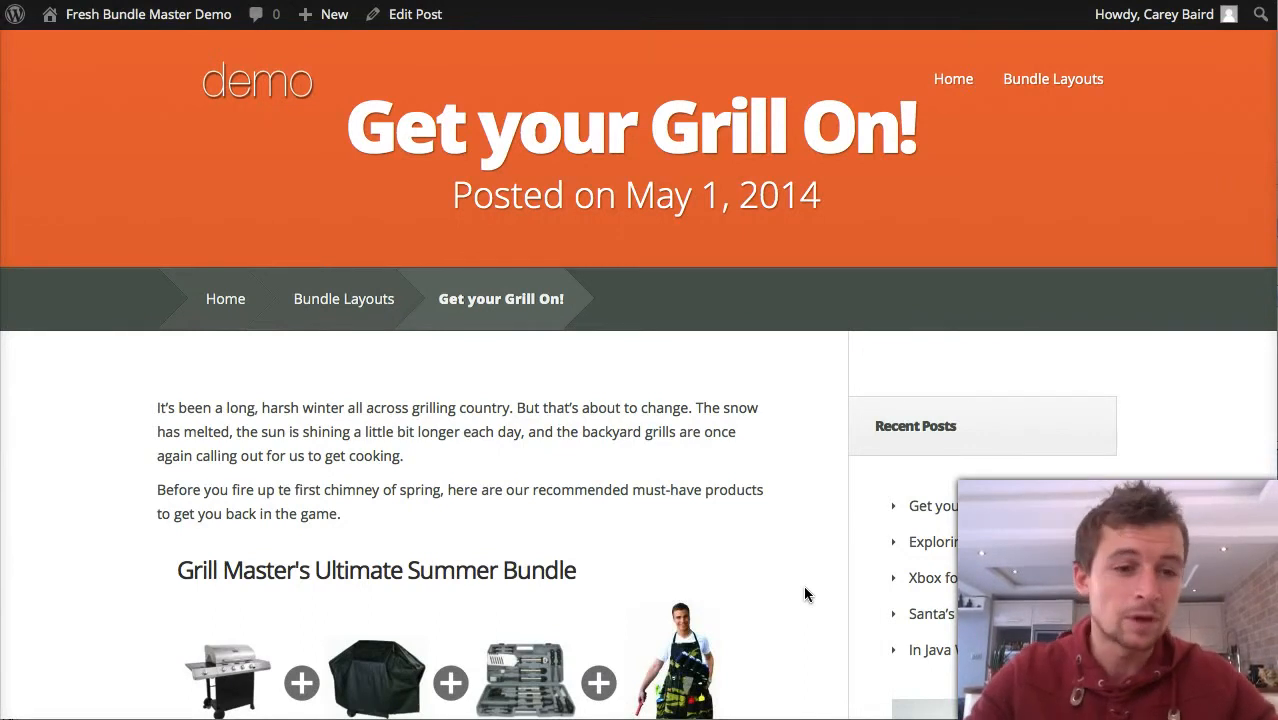
scroll(down, 3)
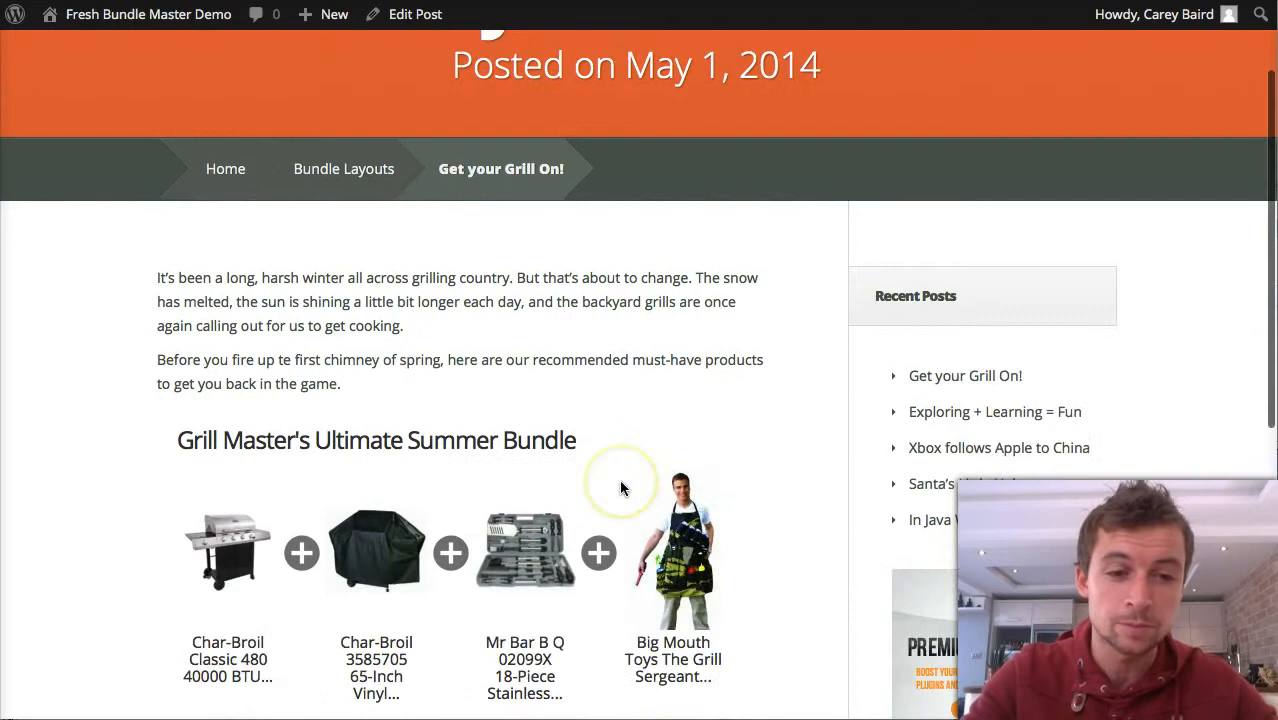
scroll(up, 3)
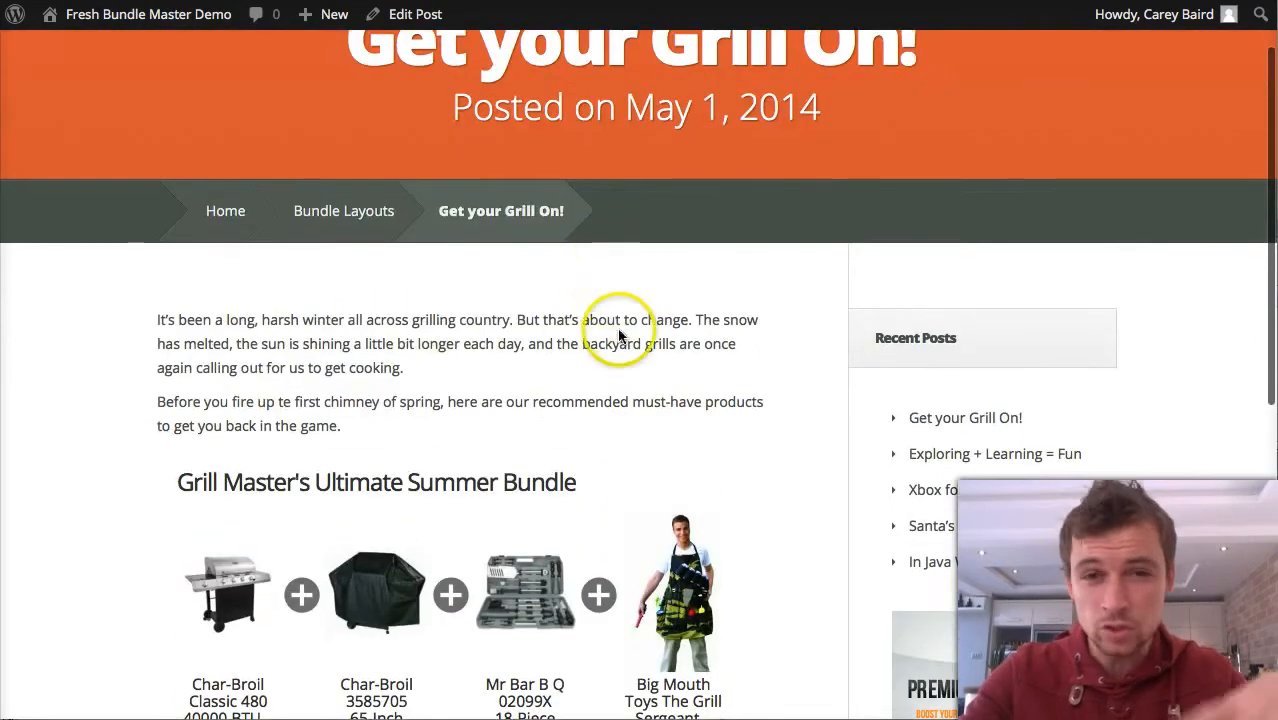
scroll(down, 3)
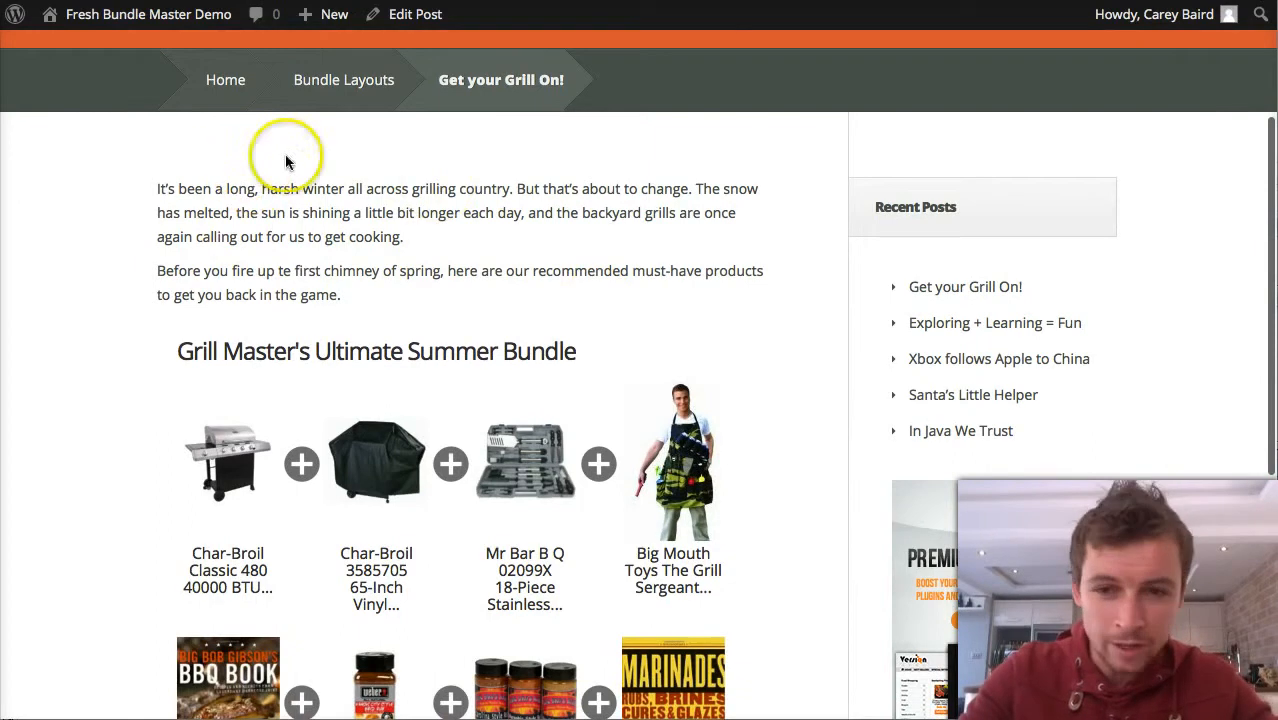
scroll(down, 3)
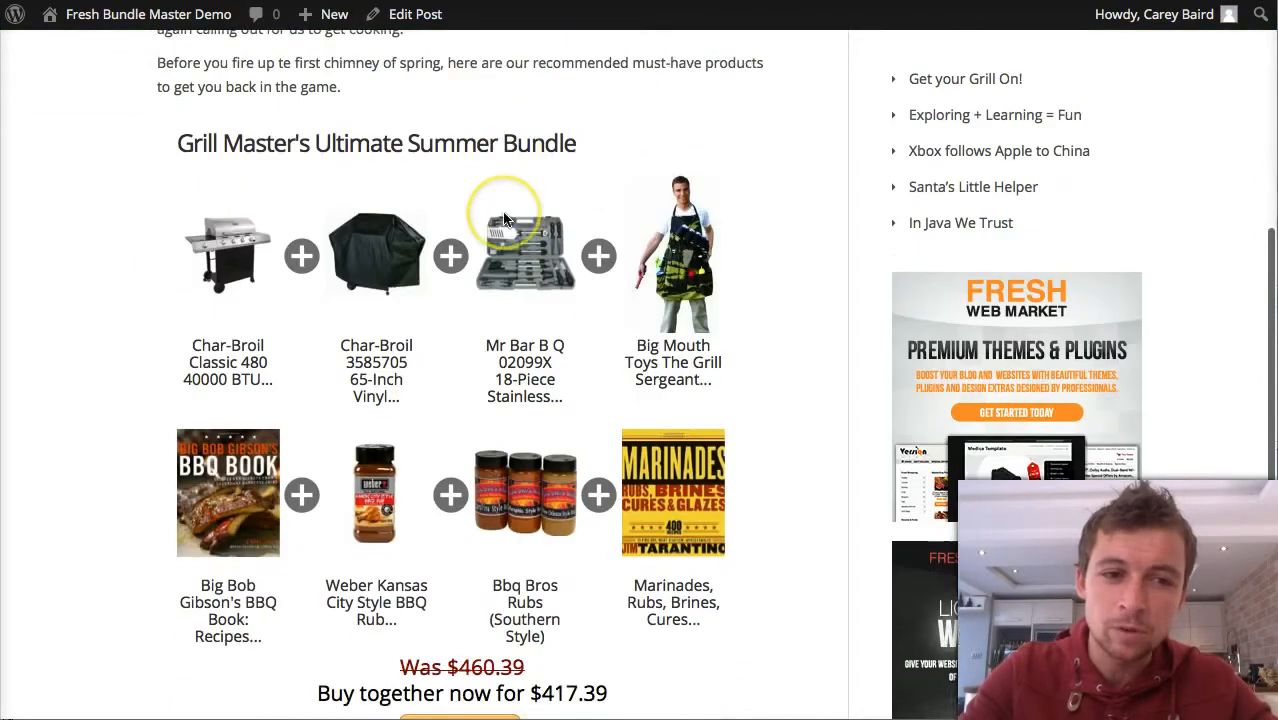
scroll(down, 3)
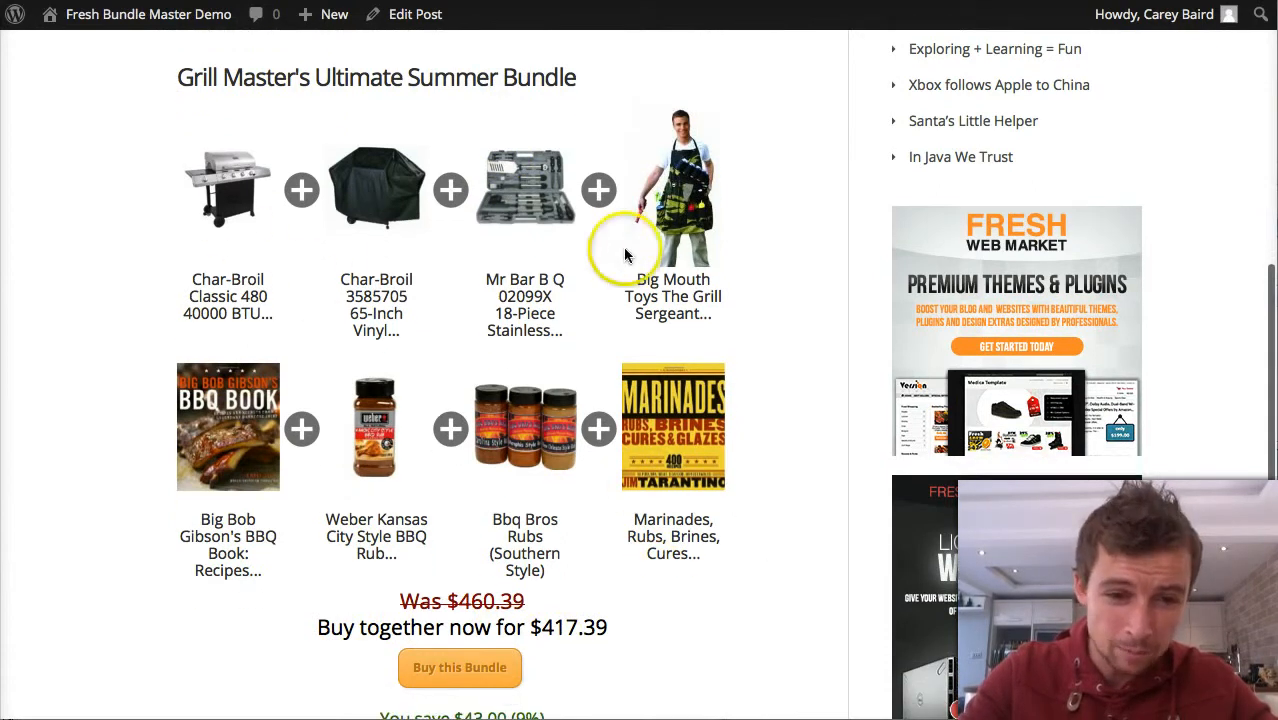
scroll(down, 3)
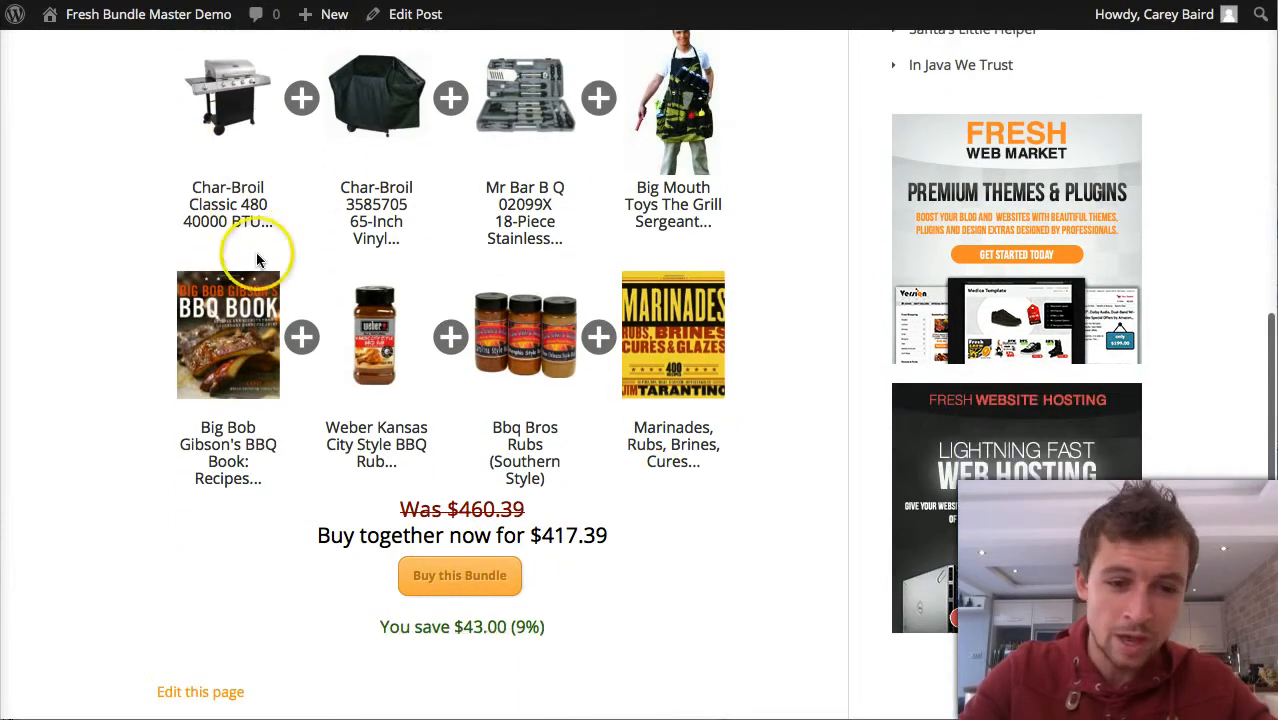
mouse_move(558, 490)
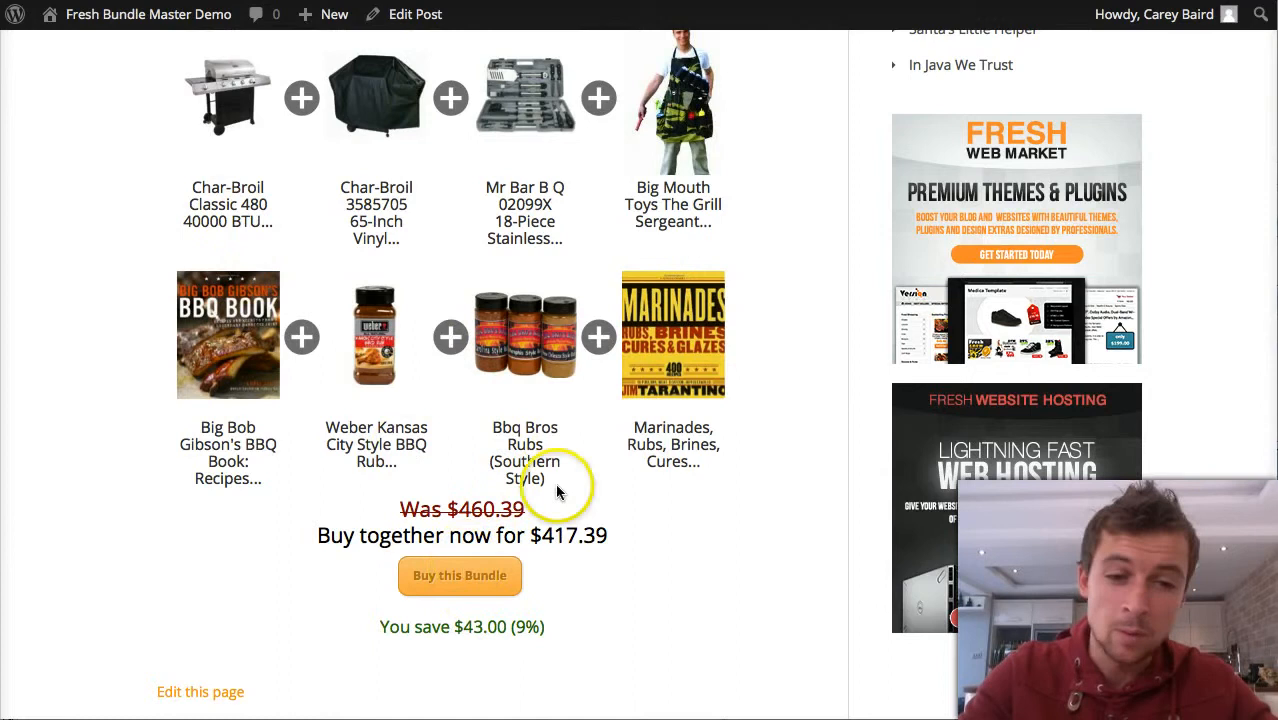
scroll(up, 3)
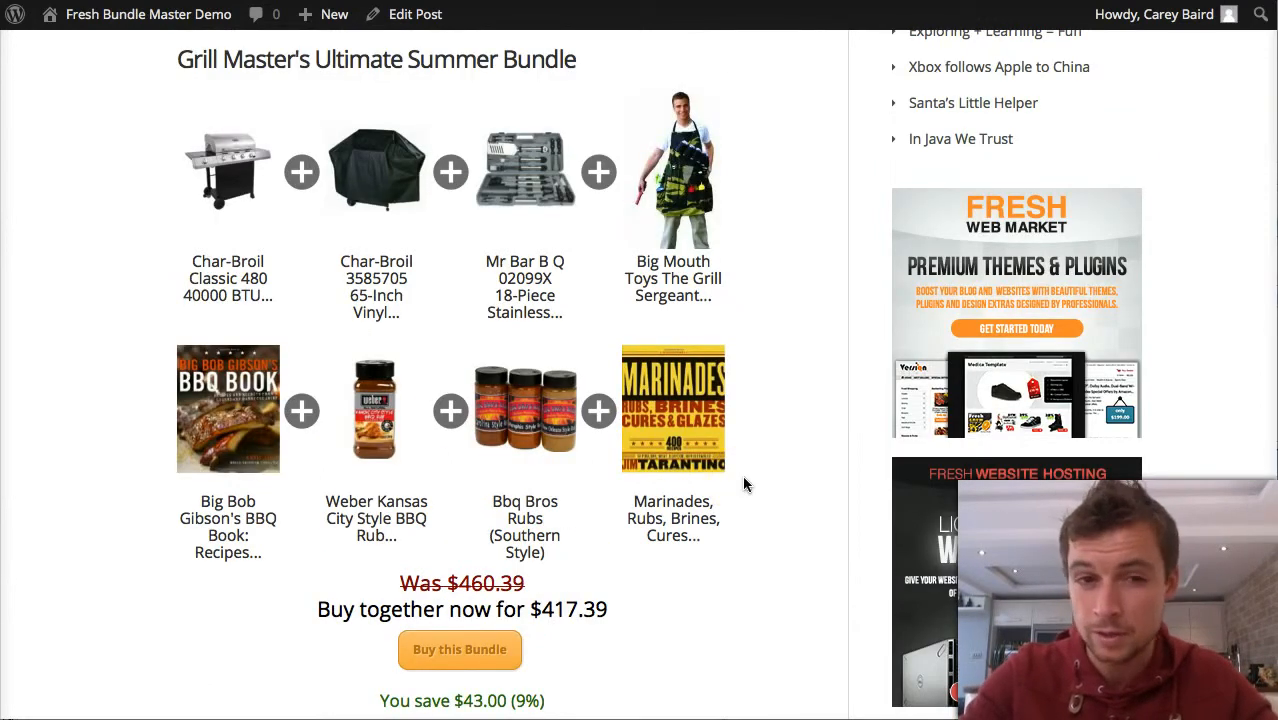
mouse_move(325, 218)
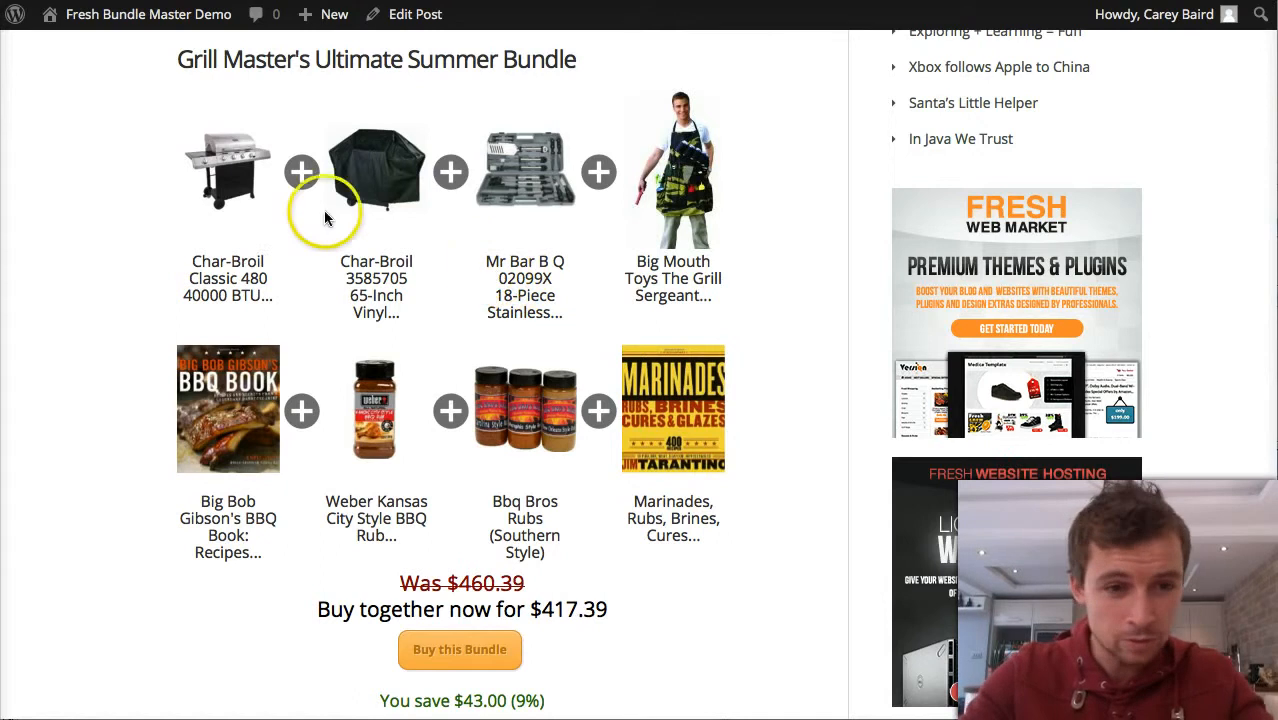
mouse_move(540, 216)
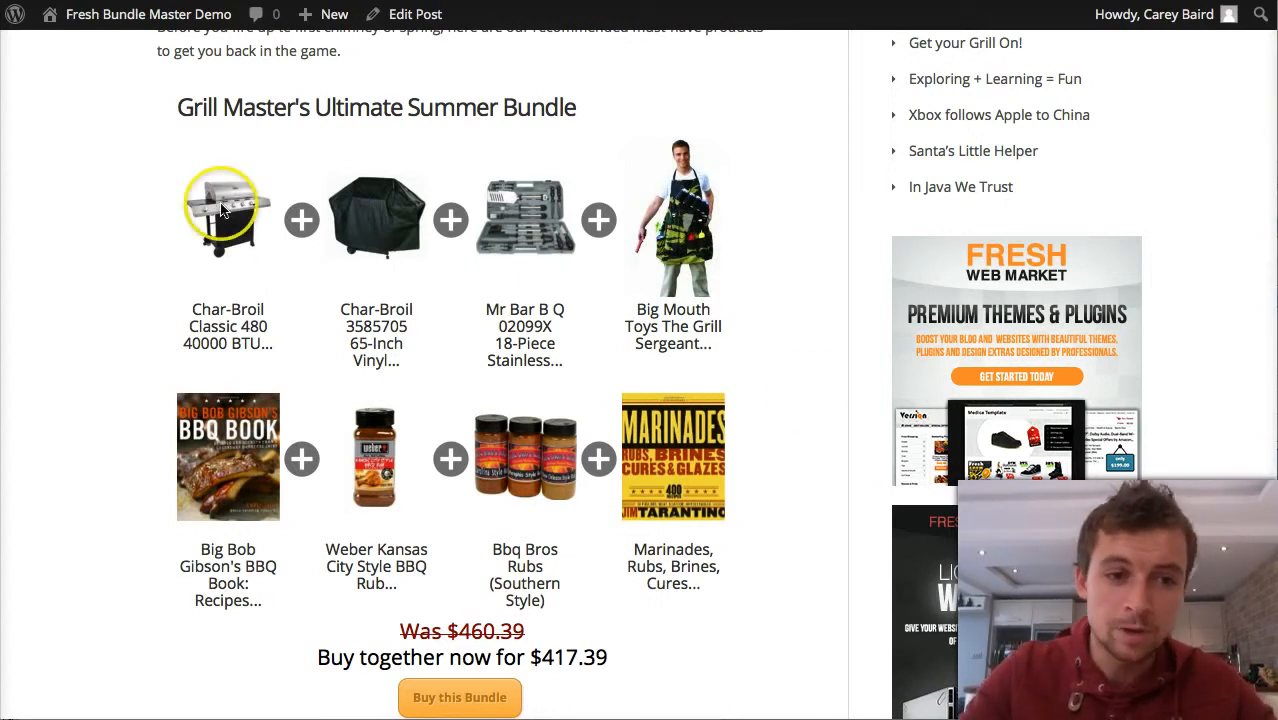
mouse_move(435, 222)
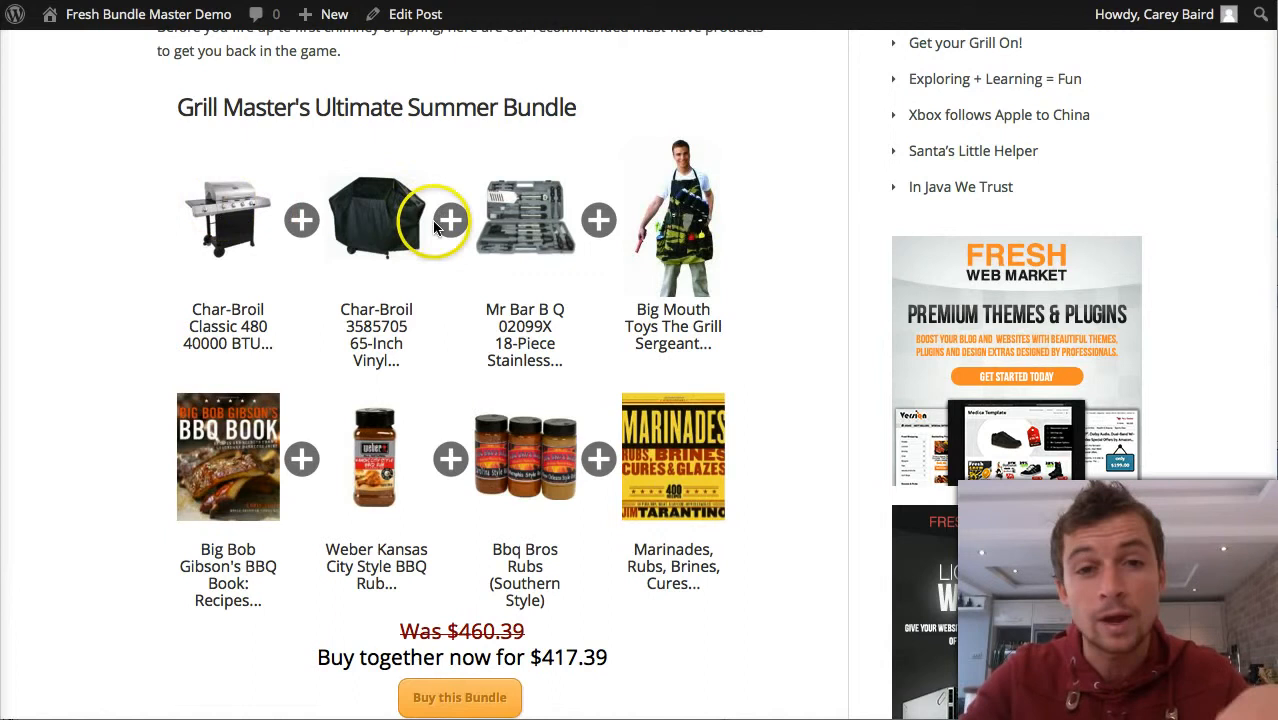
mouse_move(640, 395)
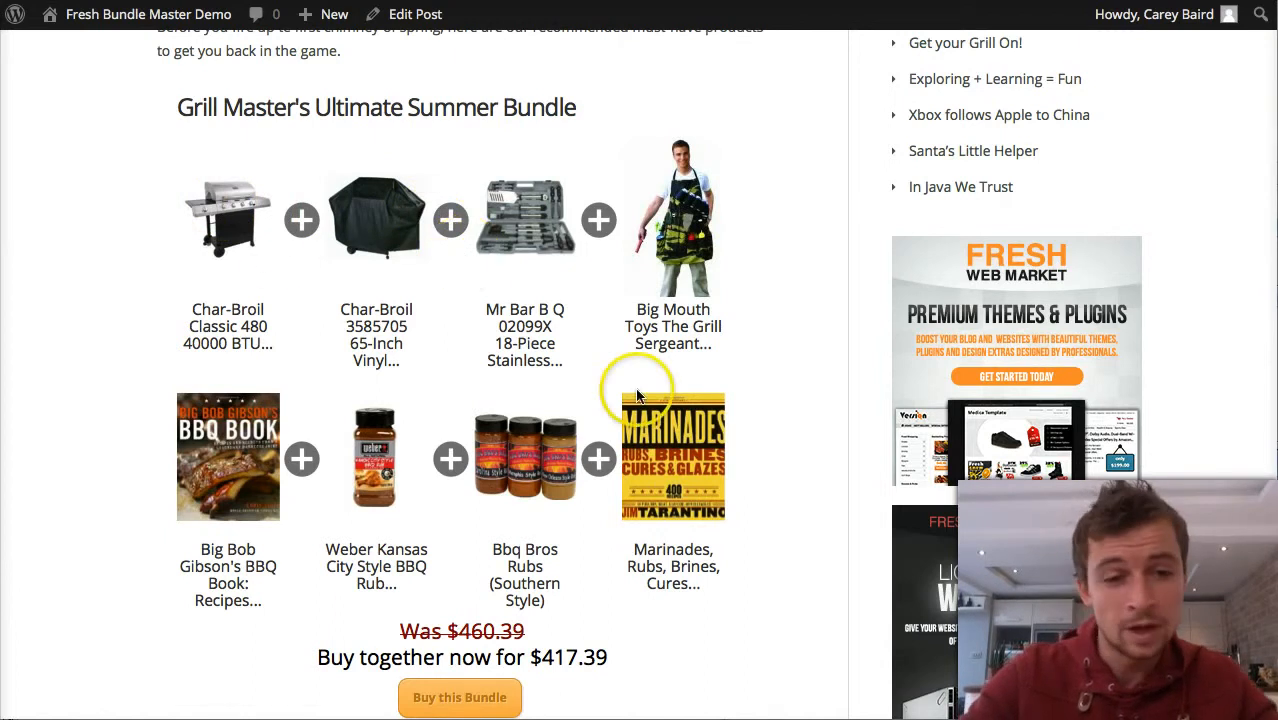
scroll(down, 3)
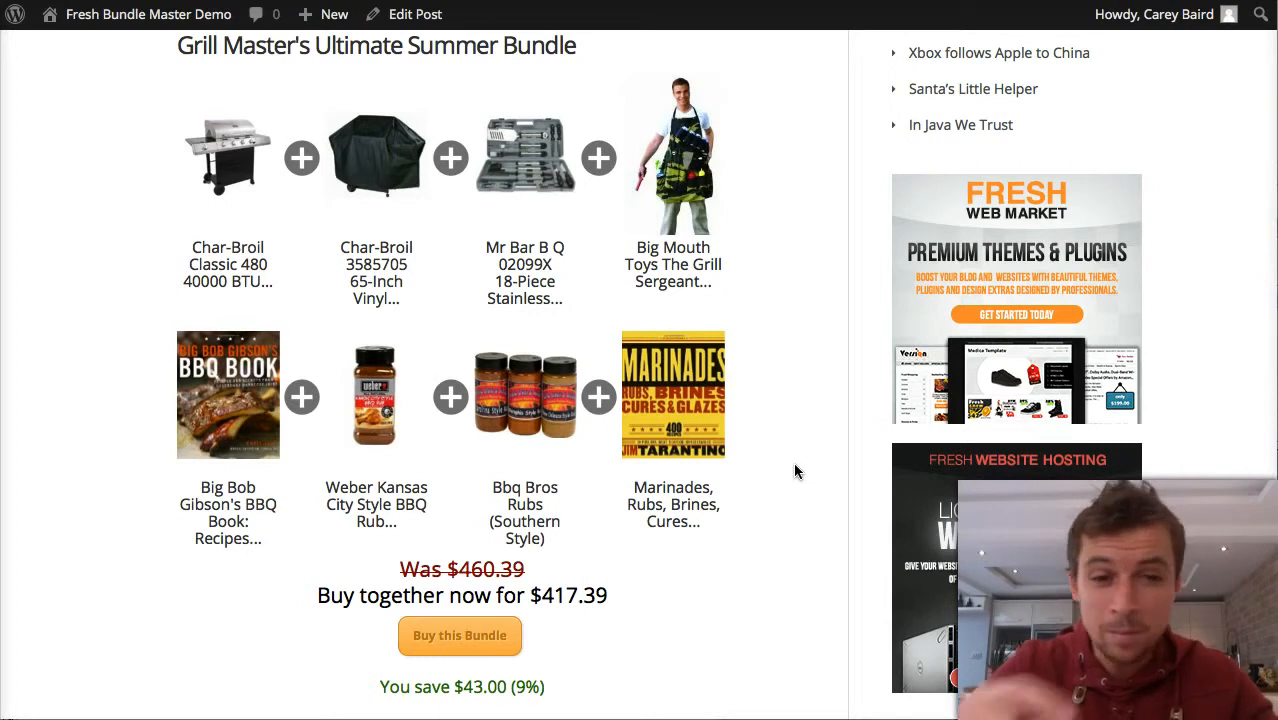
mouse_move(435, 405)
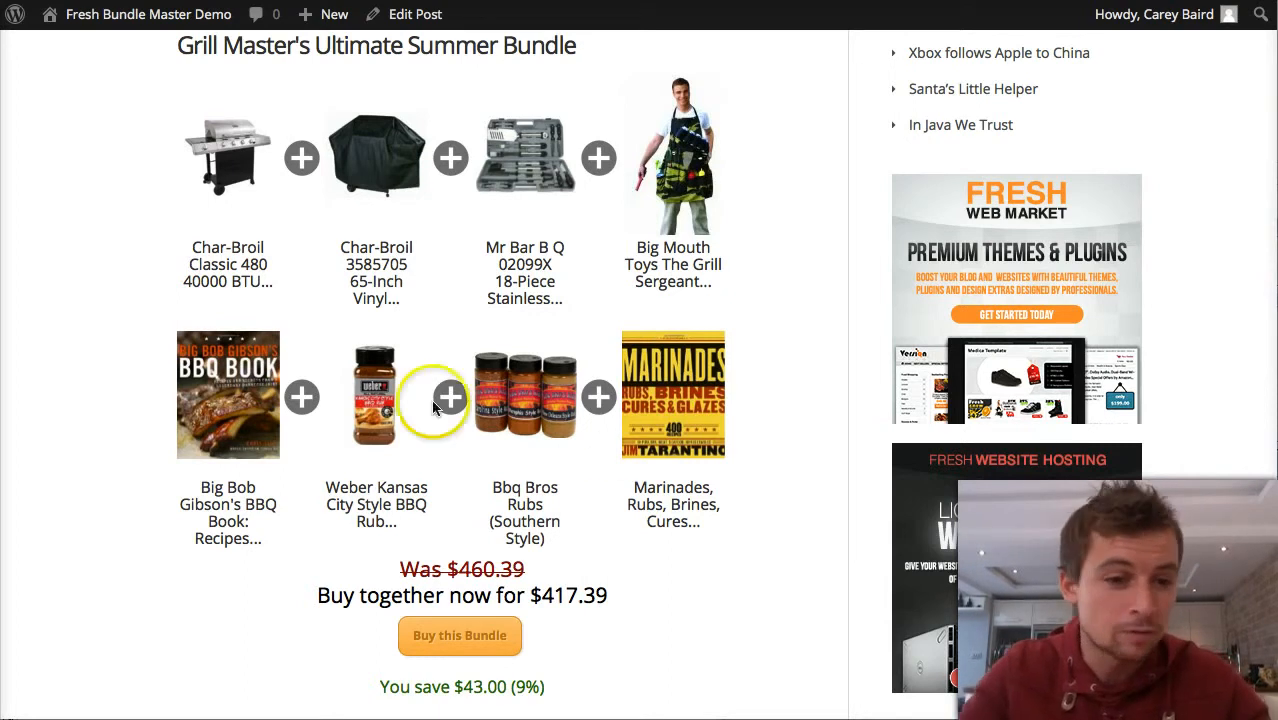
mouse_move(348, 326)
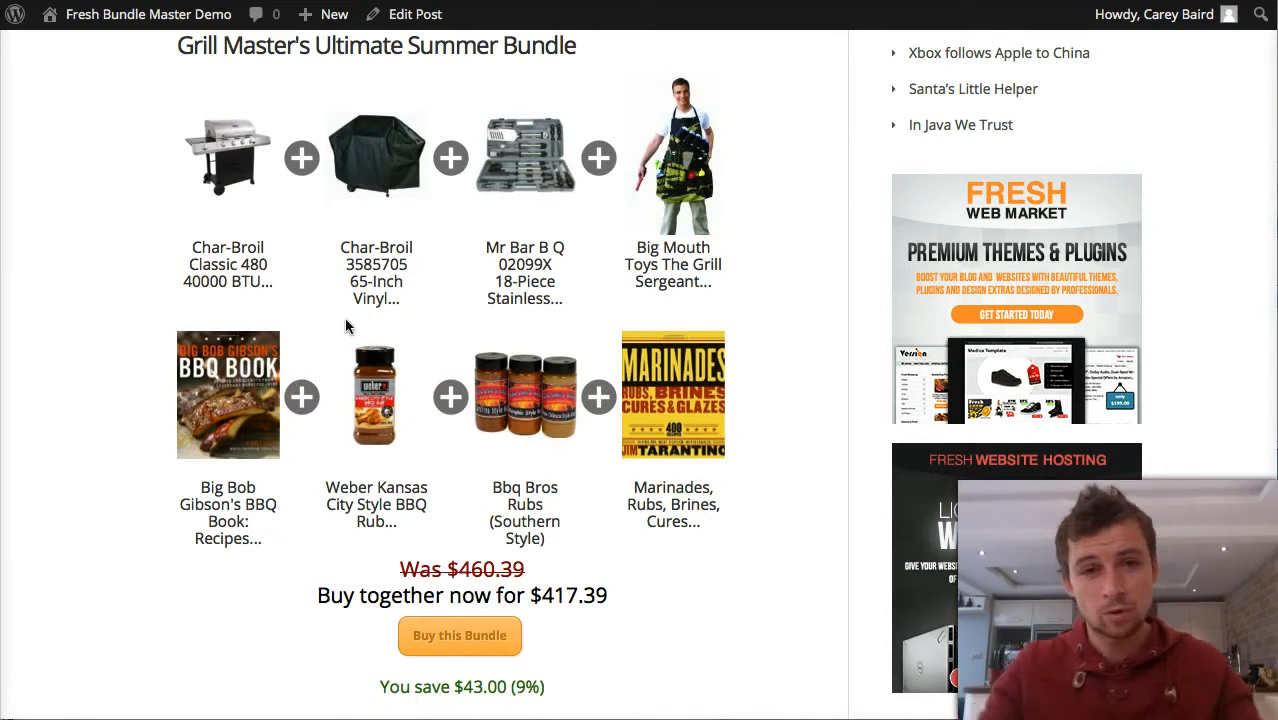
scroll(down, 3)
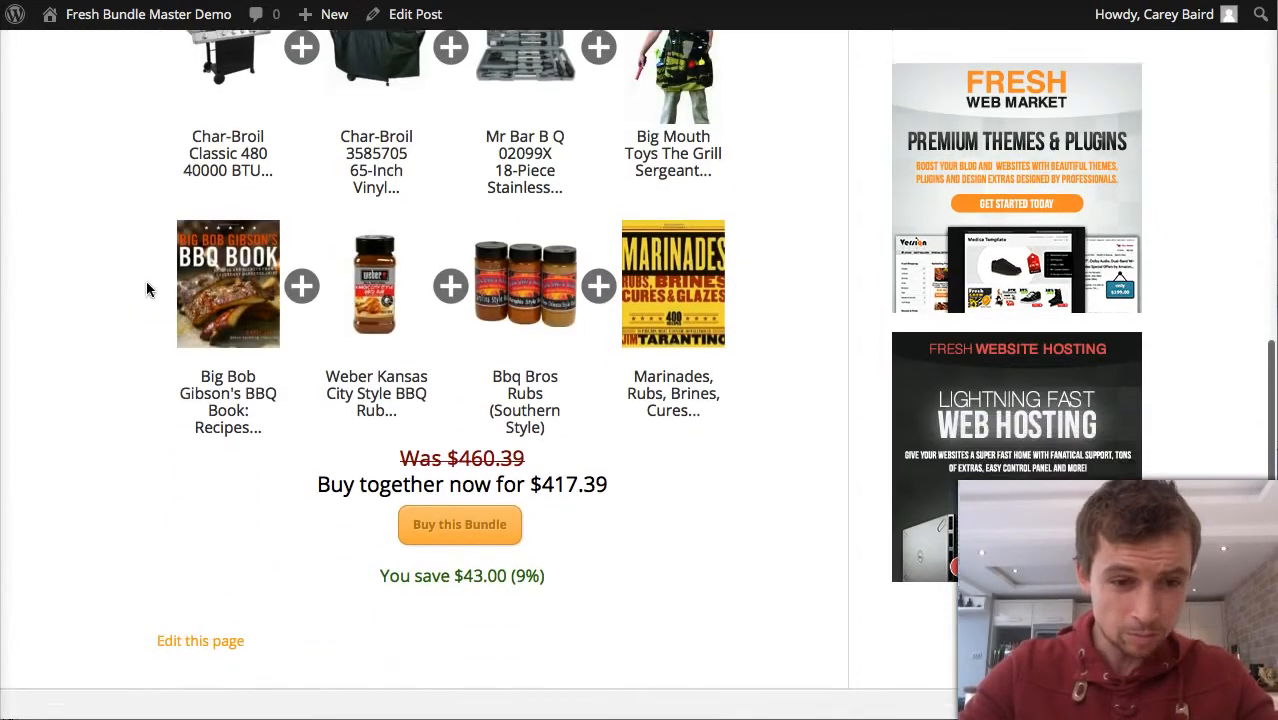
scroll(up, 3)
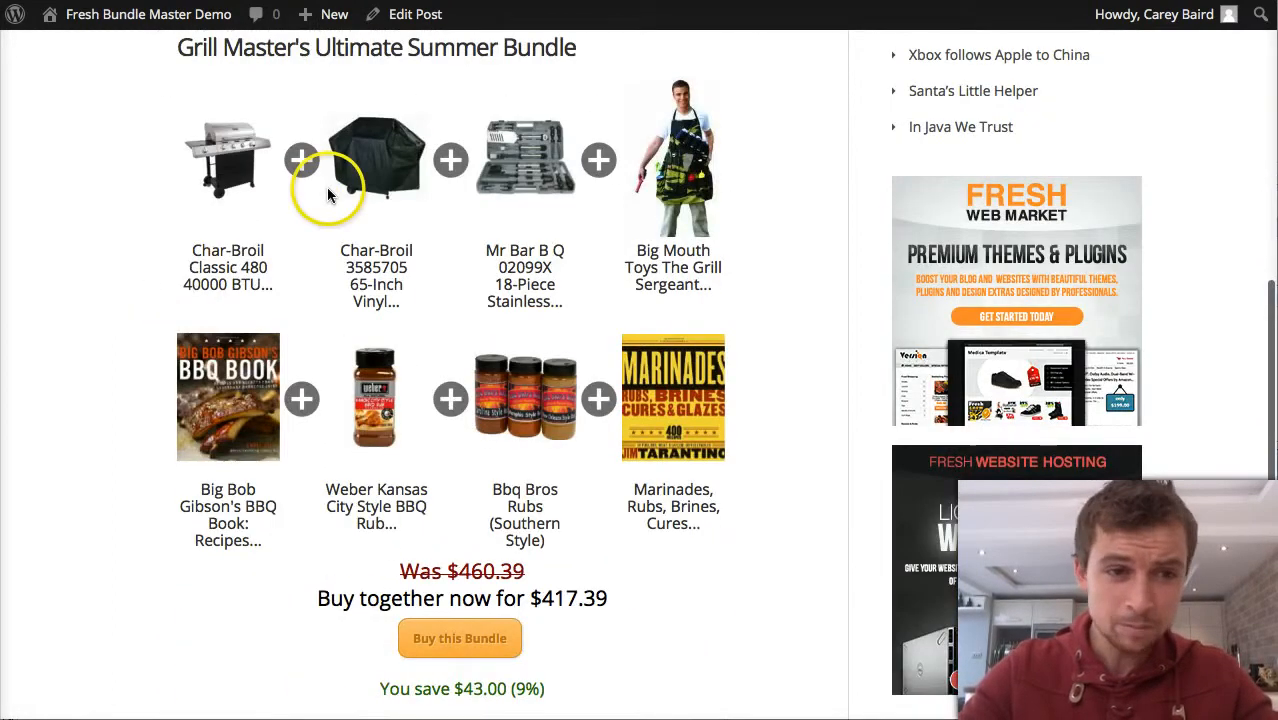
mouse_move(375, 390)
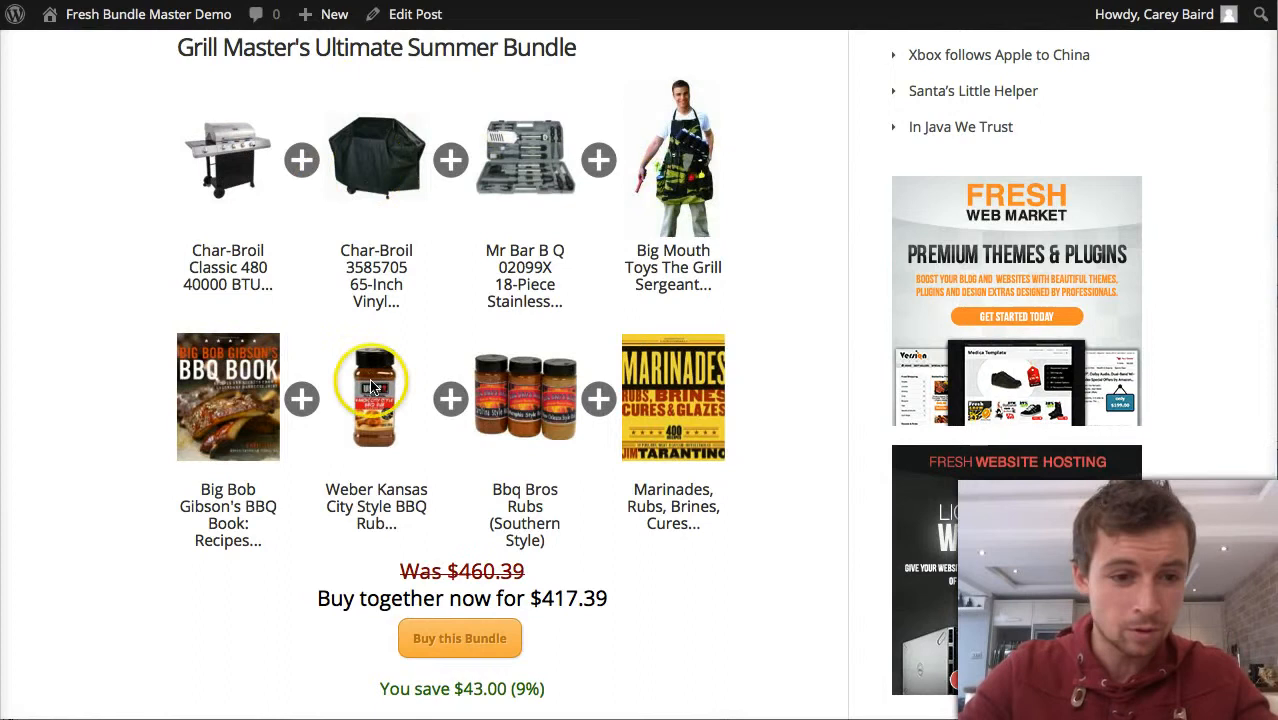
scroll(down, 3)
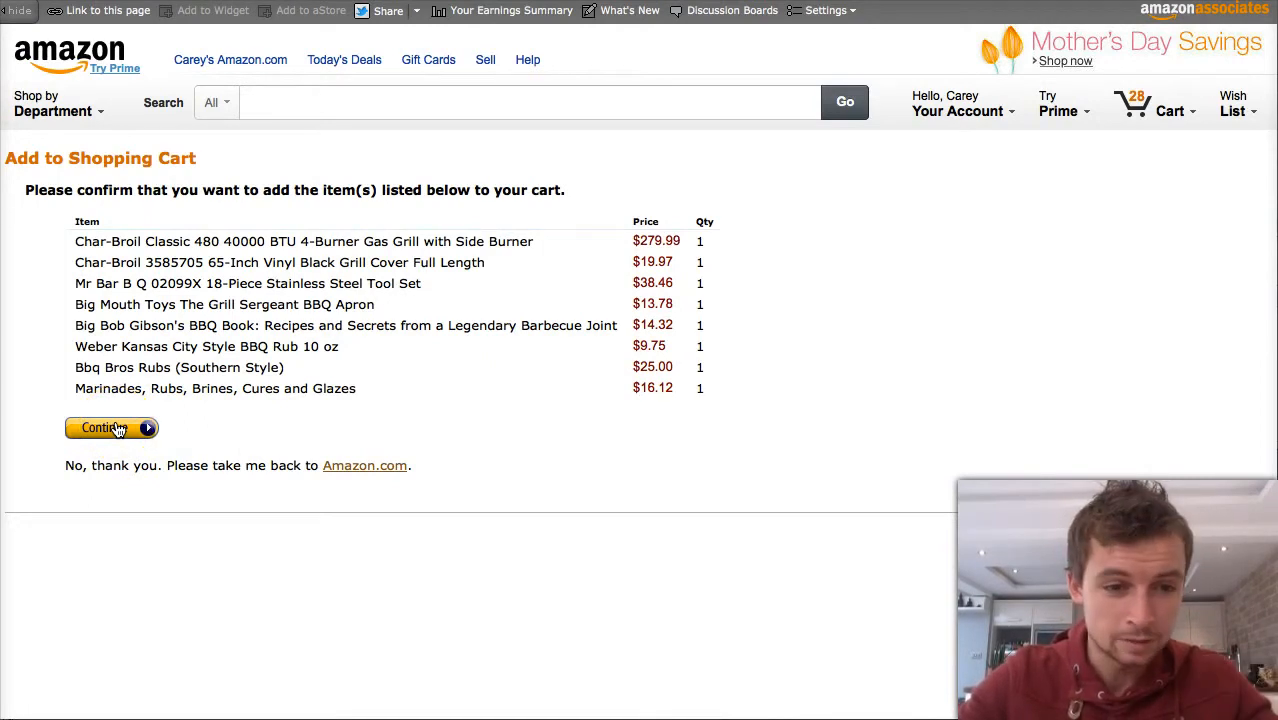
Confirm adding the eight grill bundle items to the Amazon shopping cart.
click(105, 427)
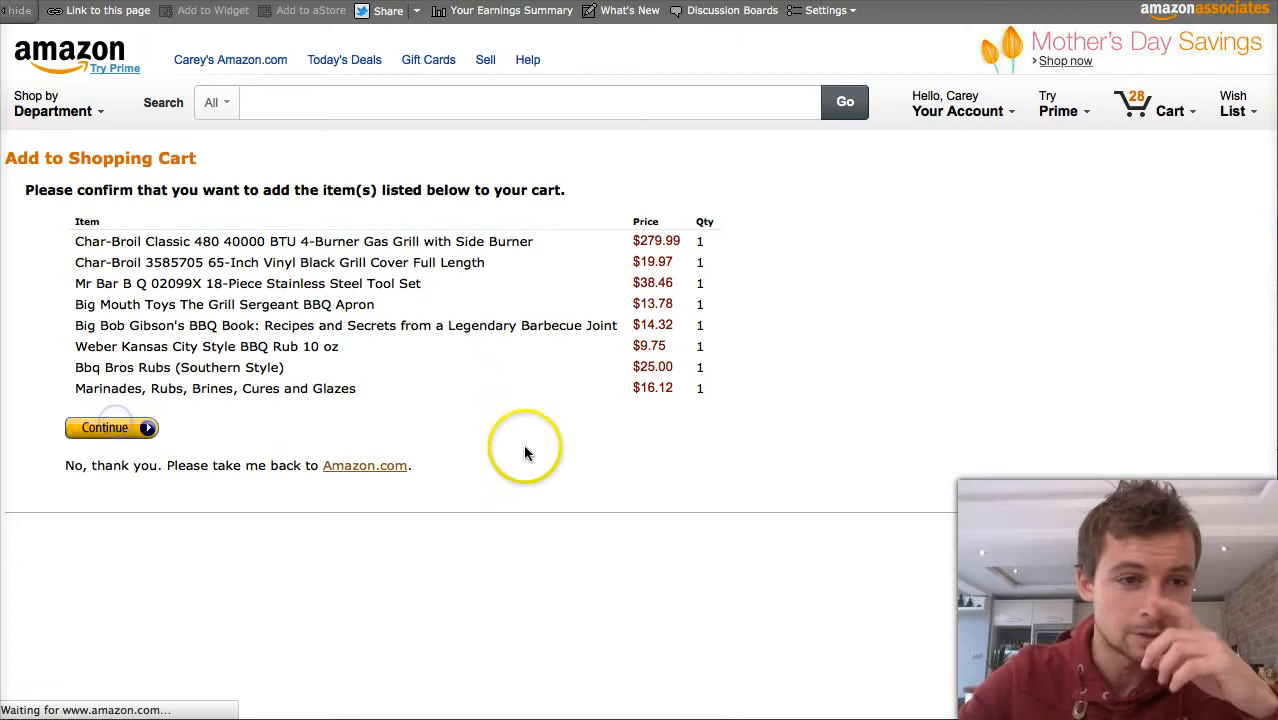
mouse_move(760, 470)
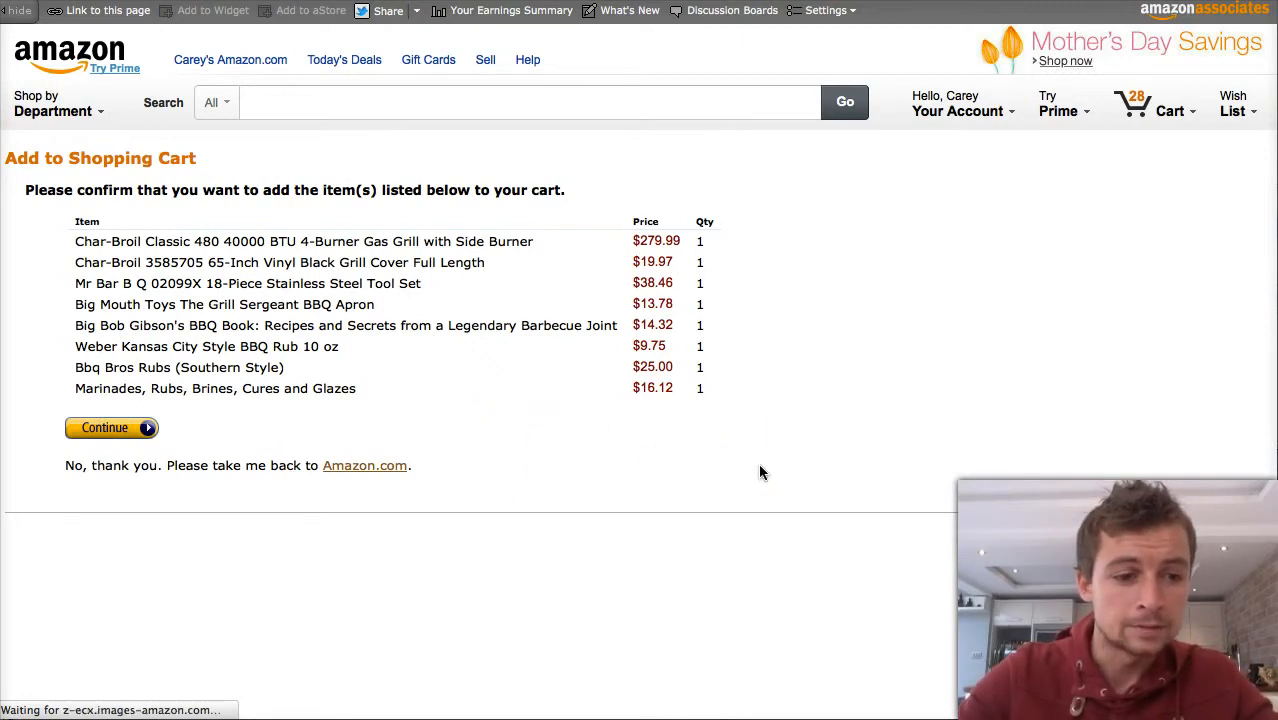
Proceed to the Amazon shopping cart and scroll through the added grill items.
click(104, 427)
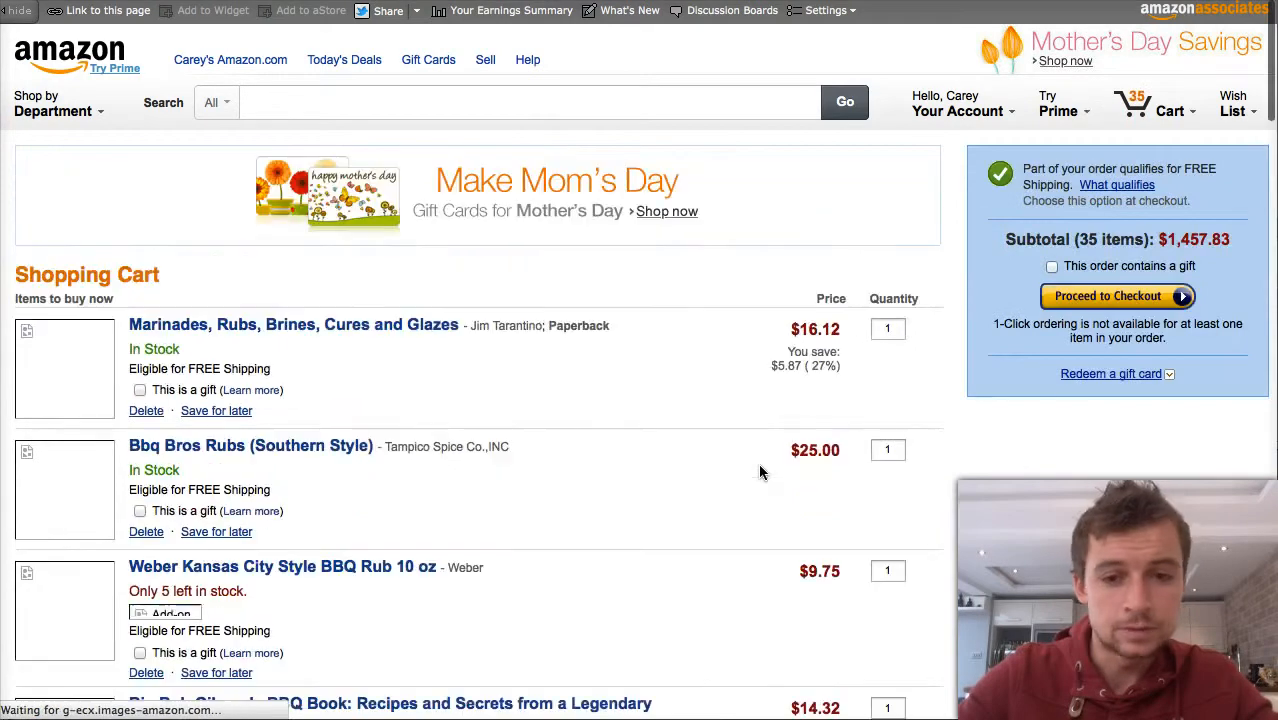
scroll(down, 3)
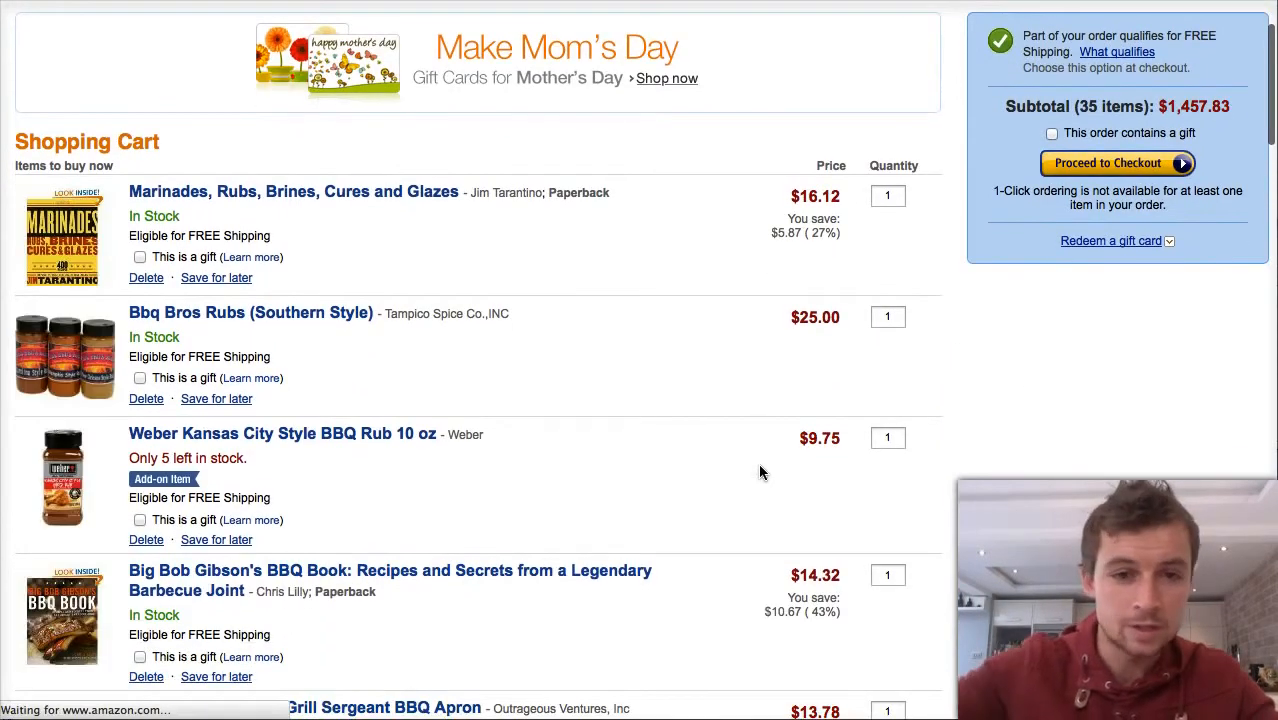
scroll(up, 3)
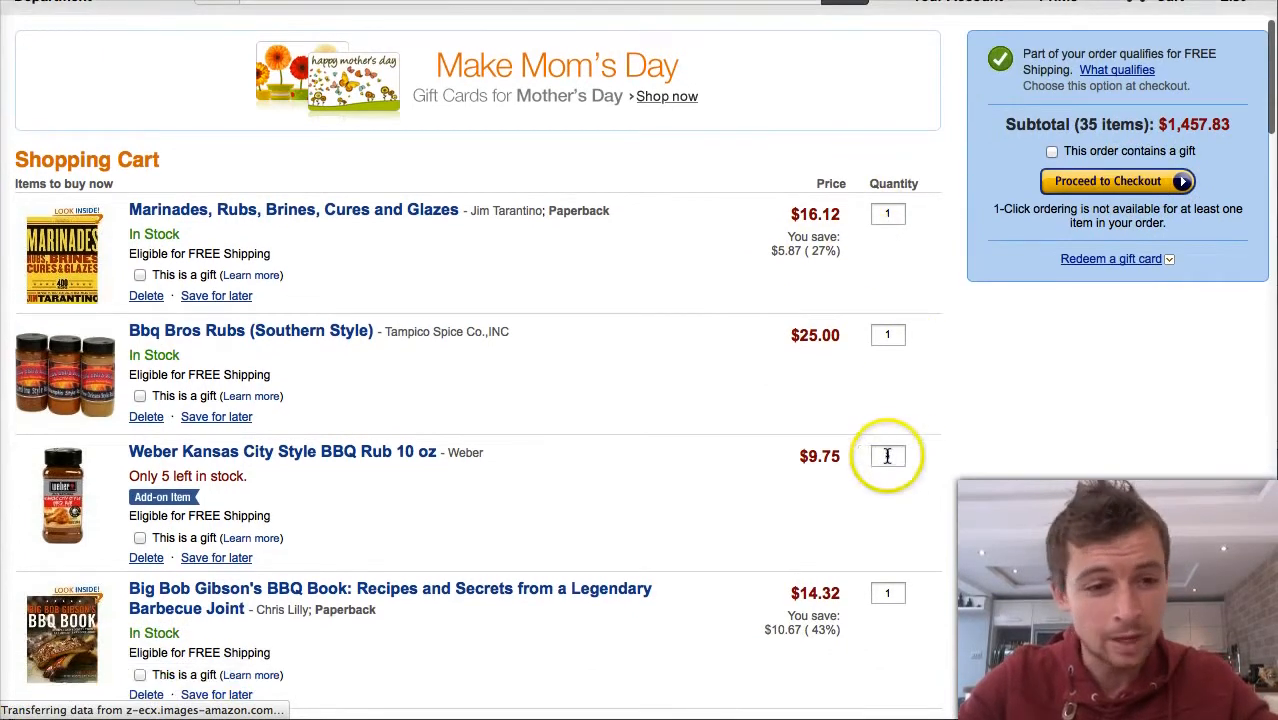
scroll(down, 3)
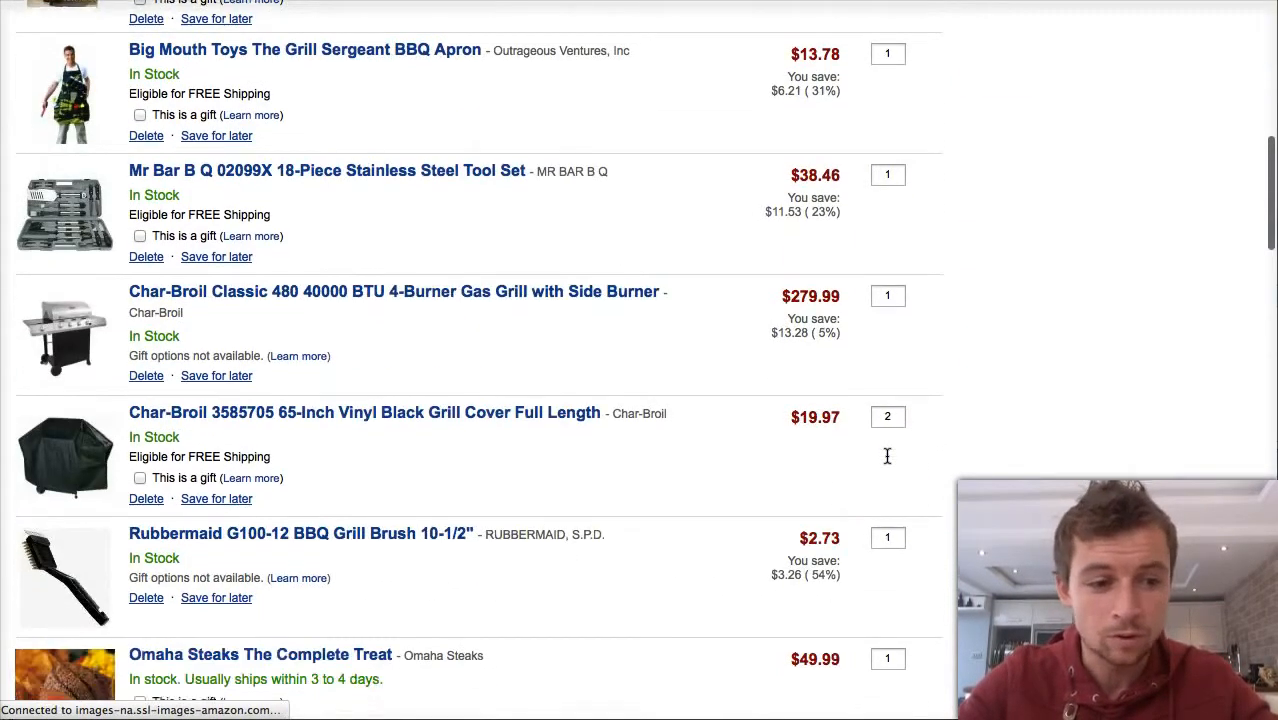
scroll(up, 3)
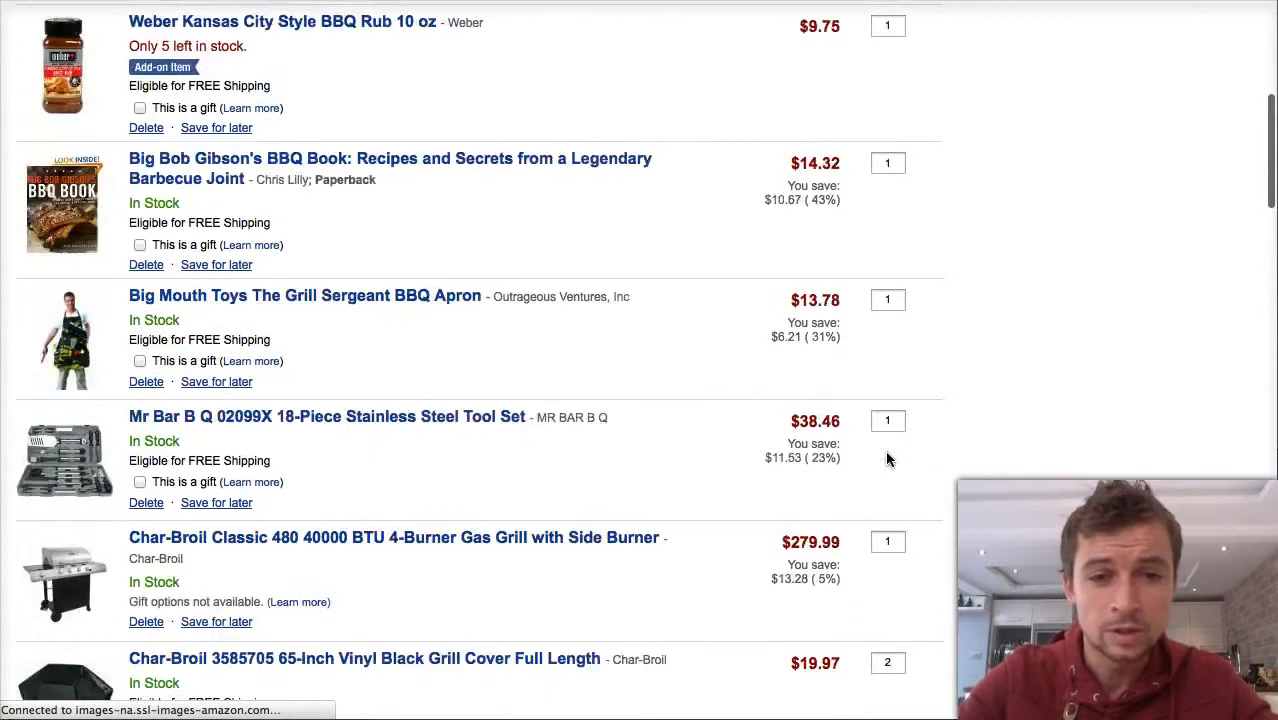
scroll(up, 3)
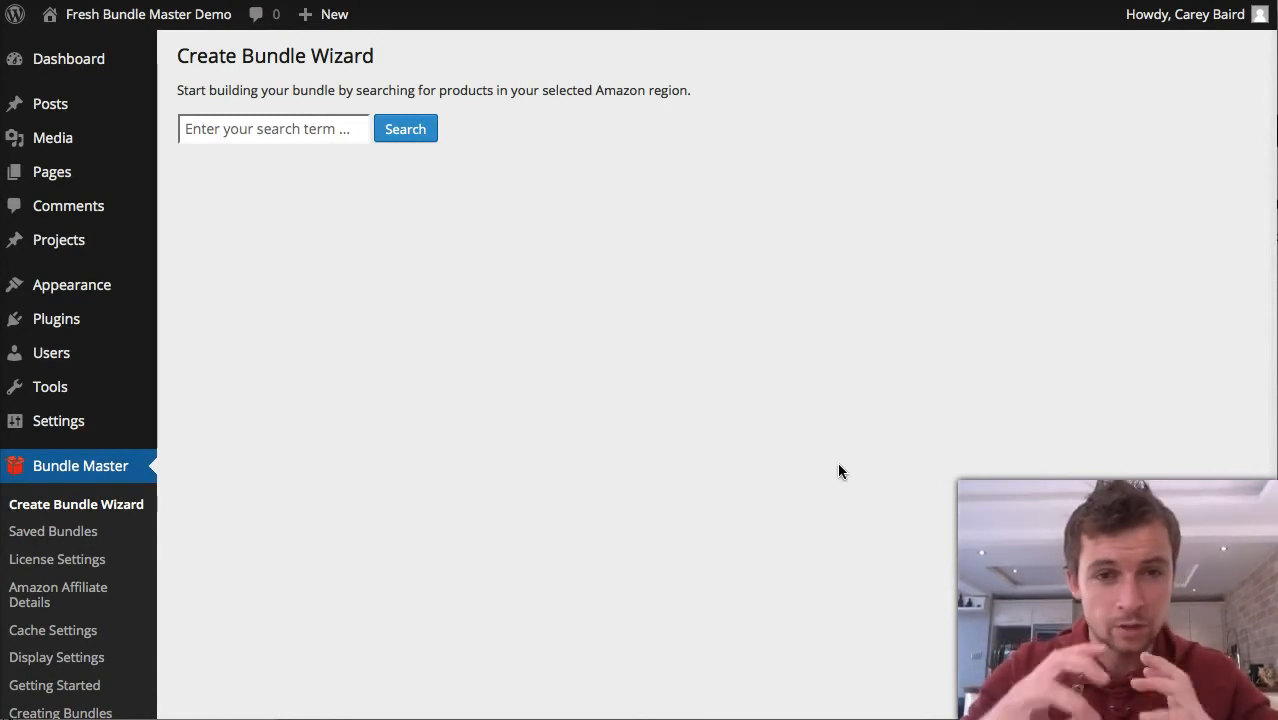
Search the Create Bundle Wizard for 'iPad' and scroll the first page of Amazon results.
click(300, 128)
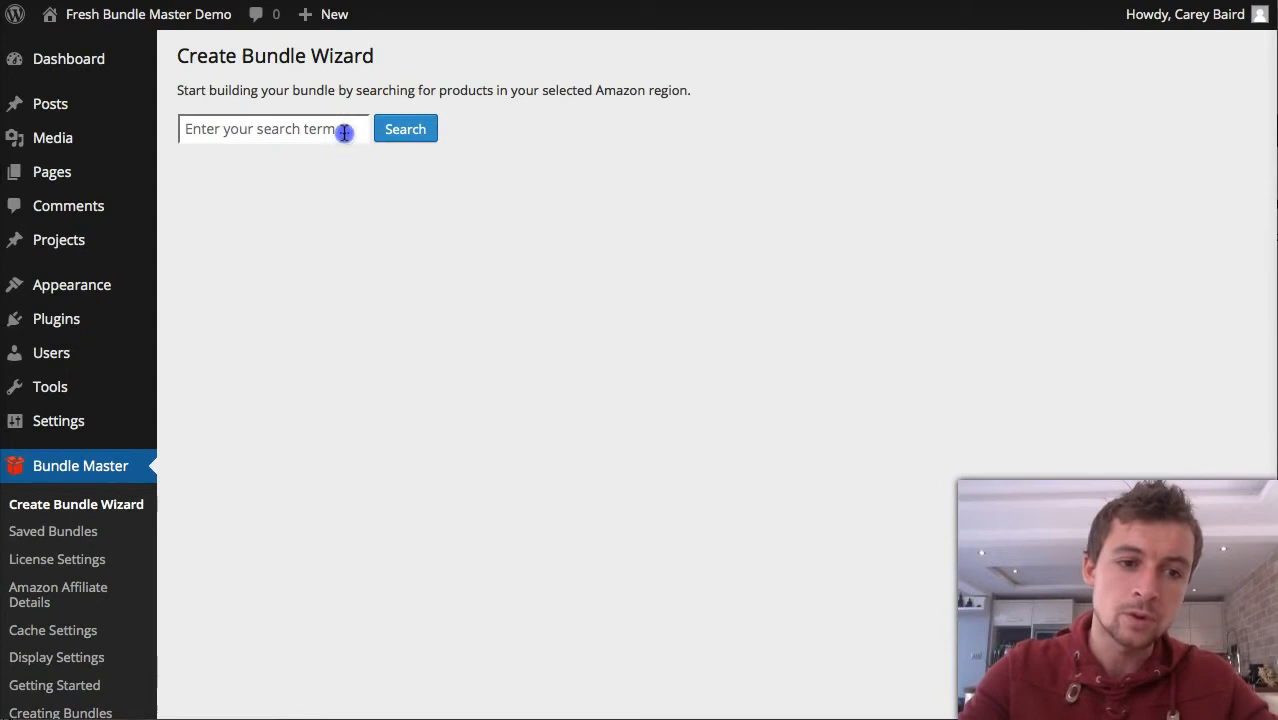
text(iPad)
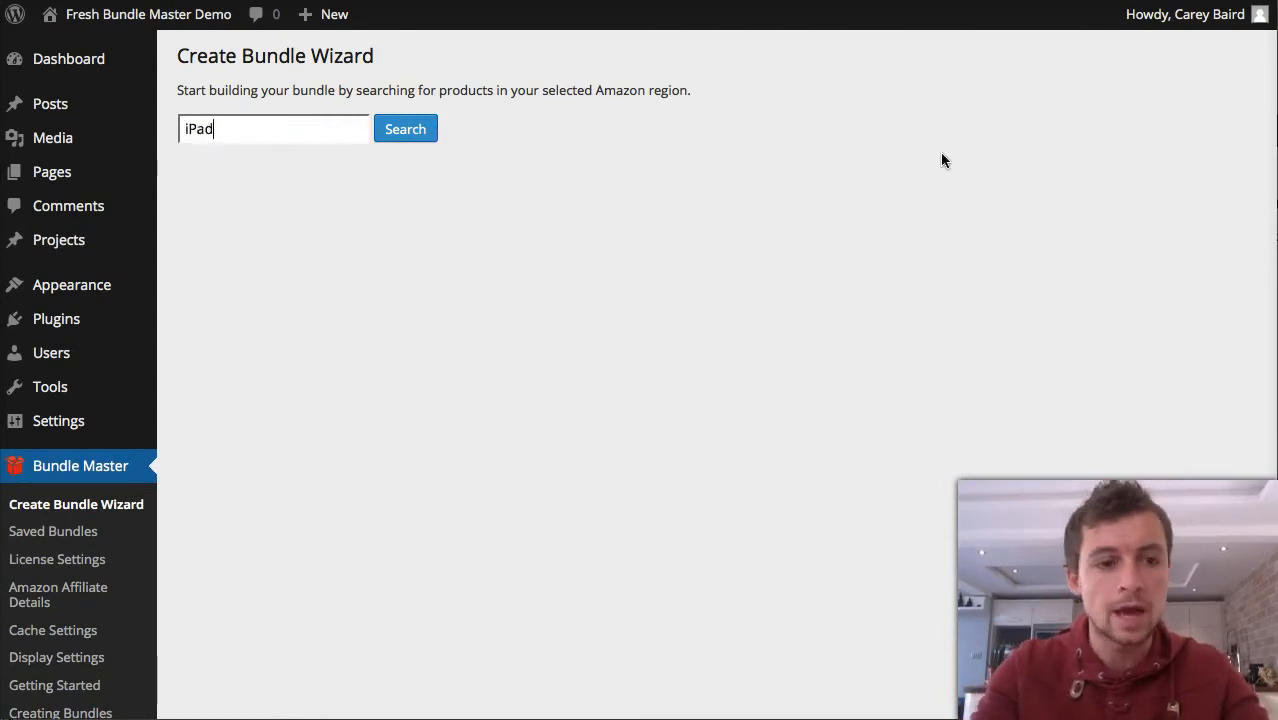
click(405, 128)
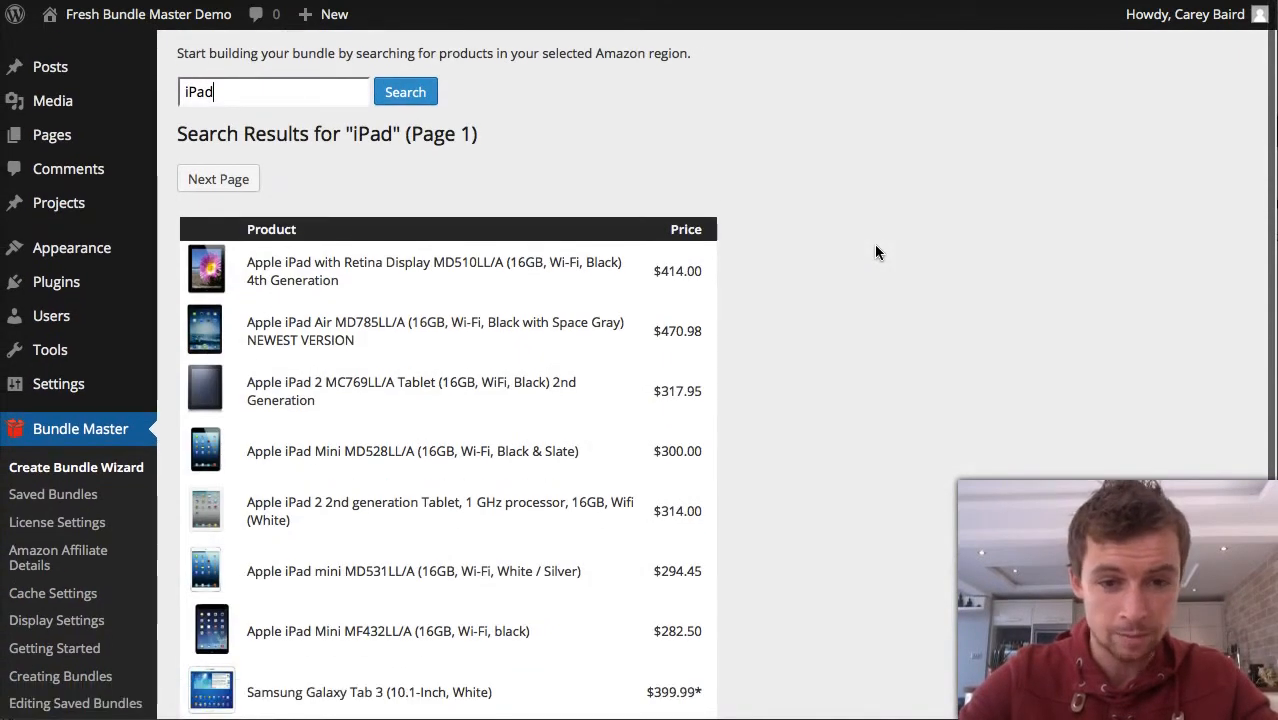
scroll(down, 3)
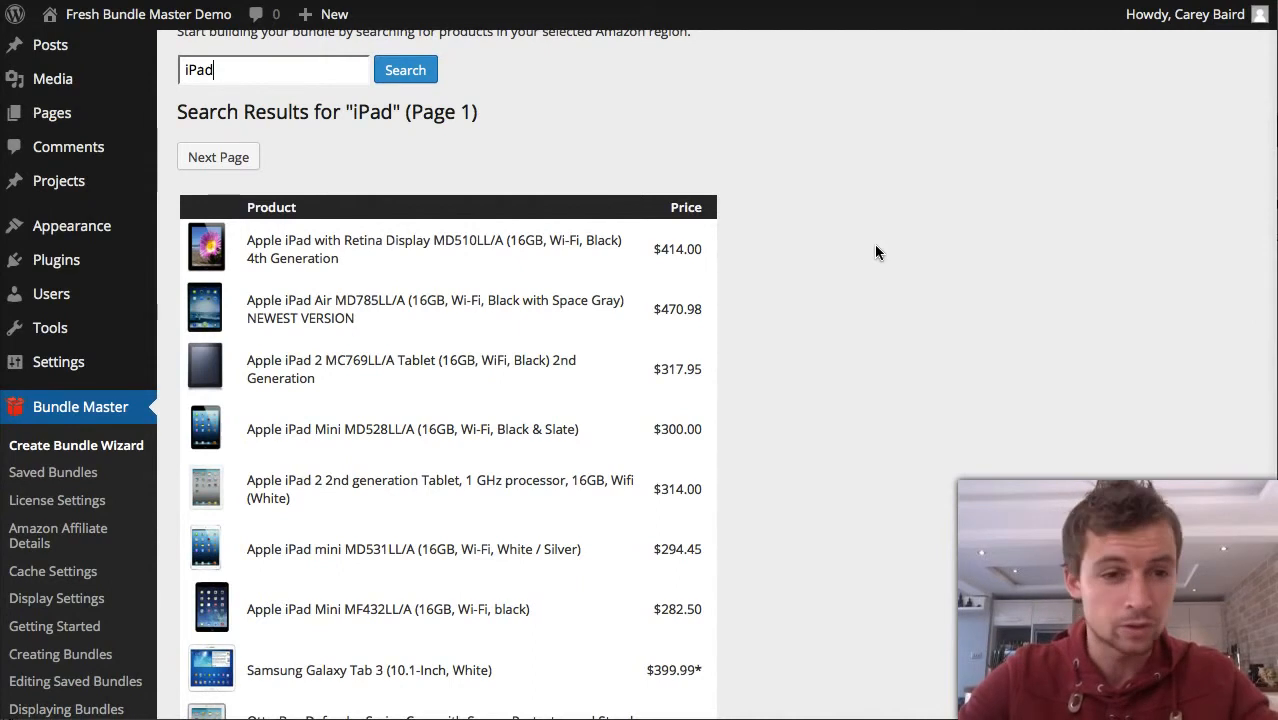
scroll(down, 3)
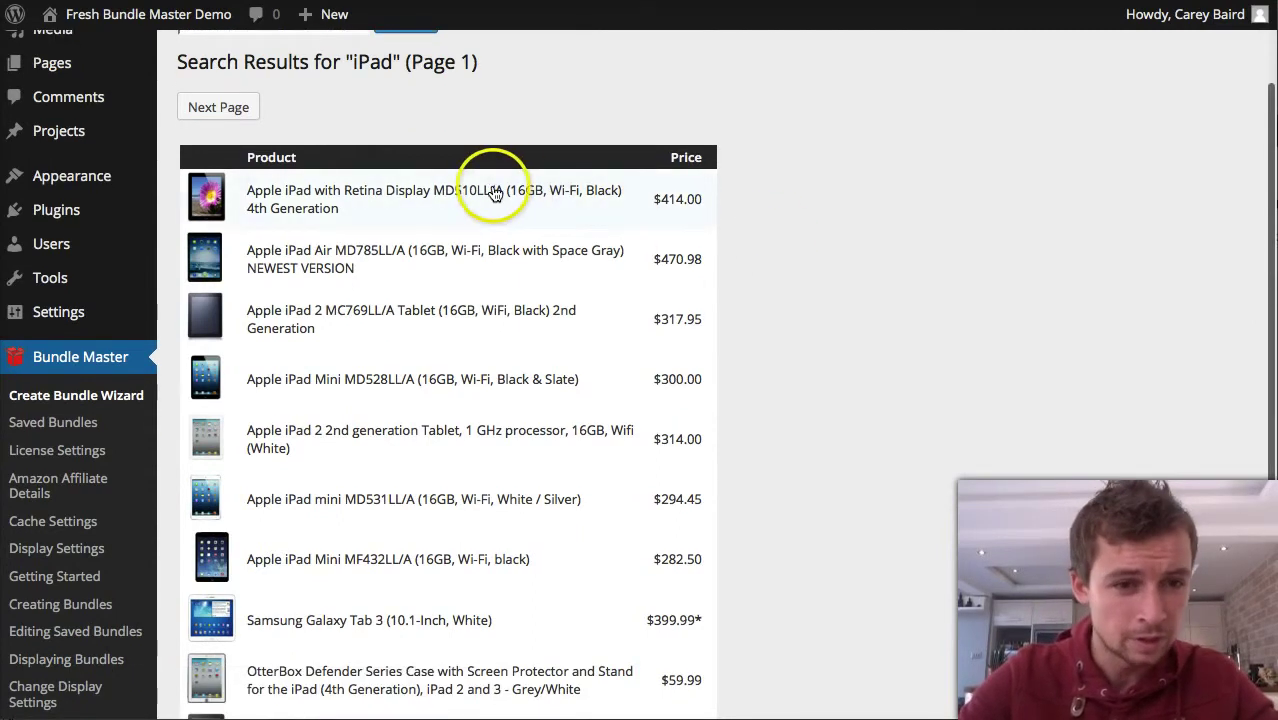
Add the iPad with Retina Display and the Fintie black folio leather case to the bundle.
click(433, 199)
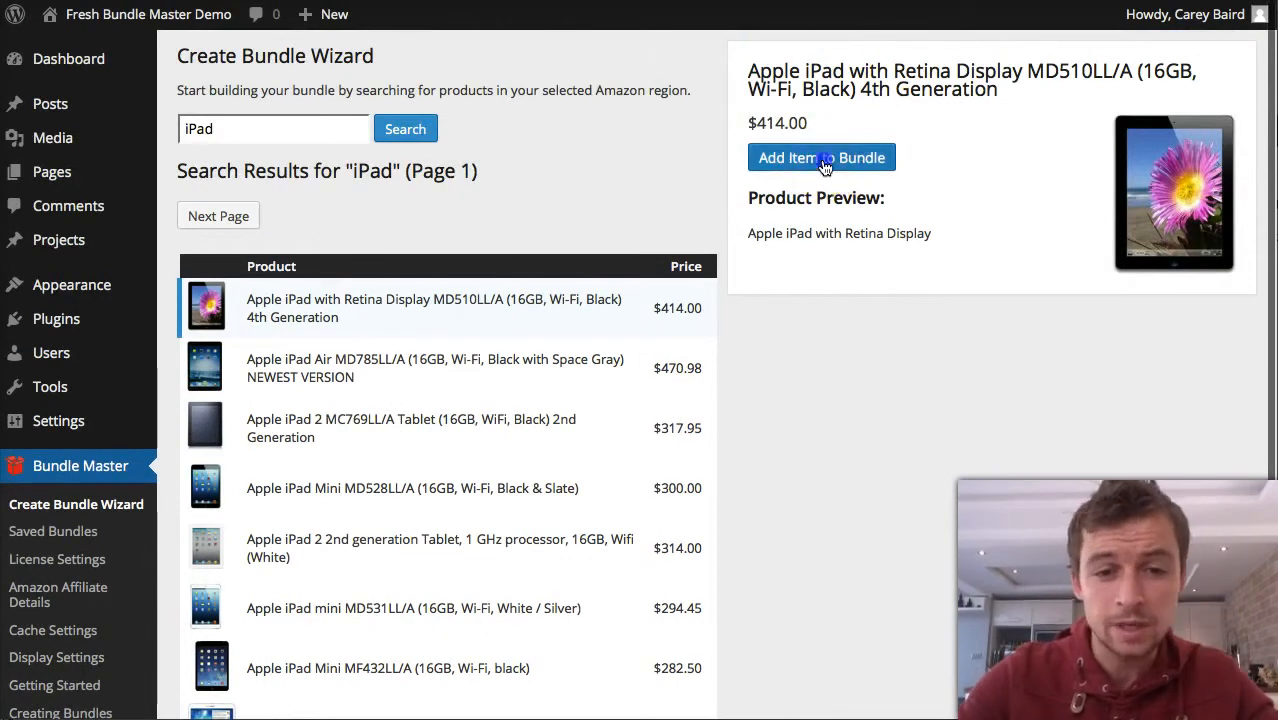
click(821, 157)
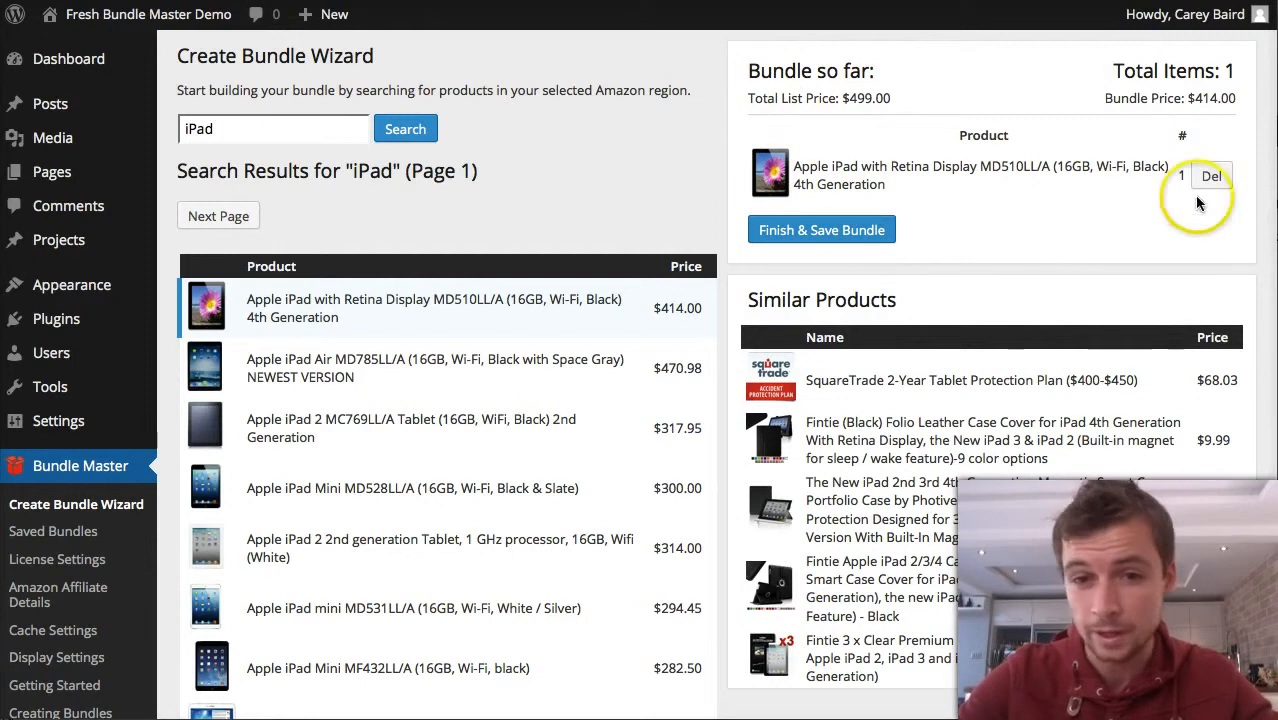
scroll(down, 3)
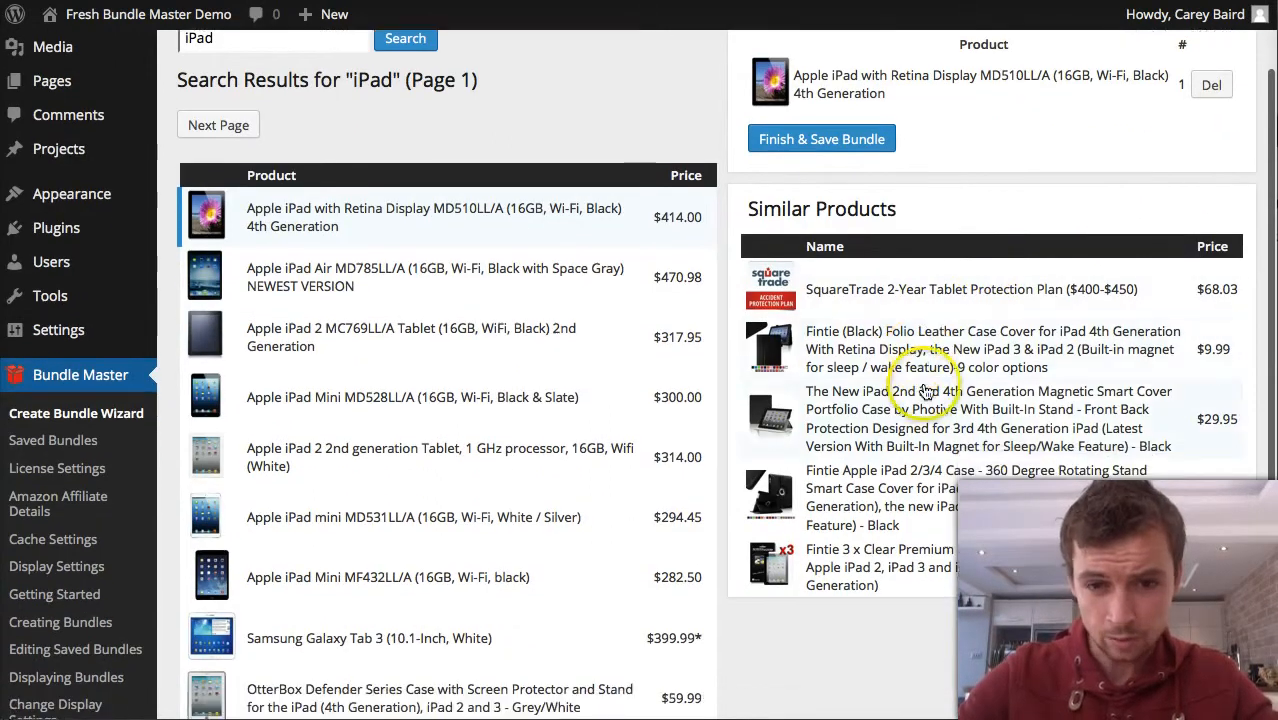
mouse_move(1046, 510)
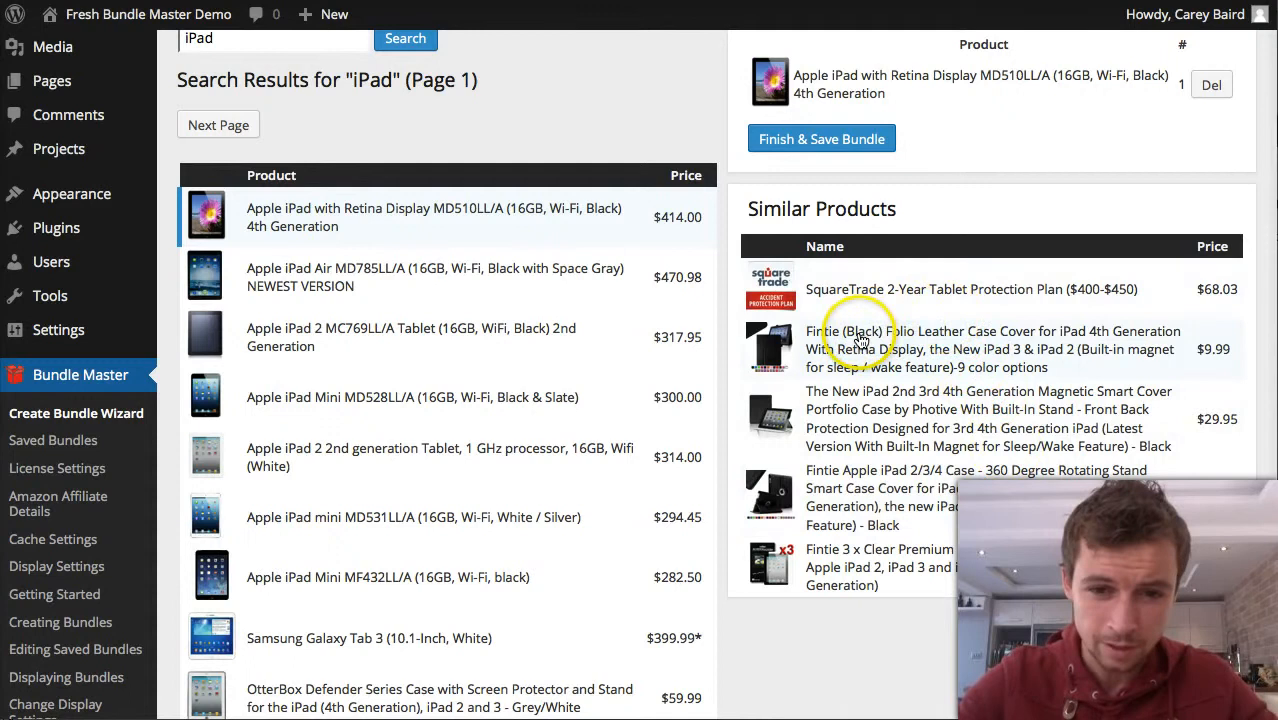
click(960, 349)
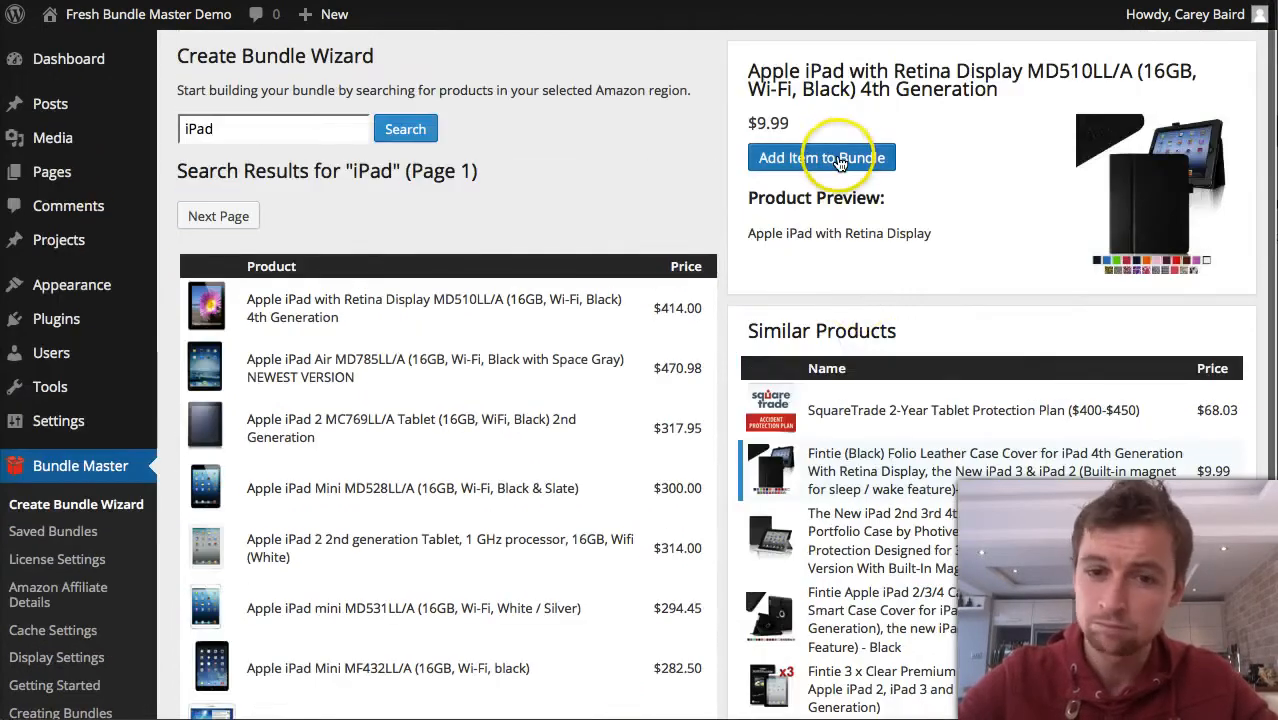
click(815, 157)
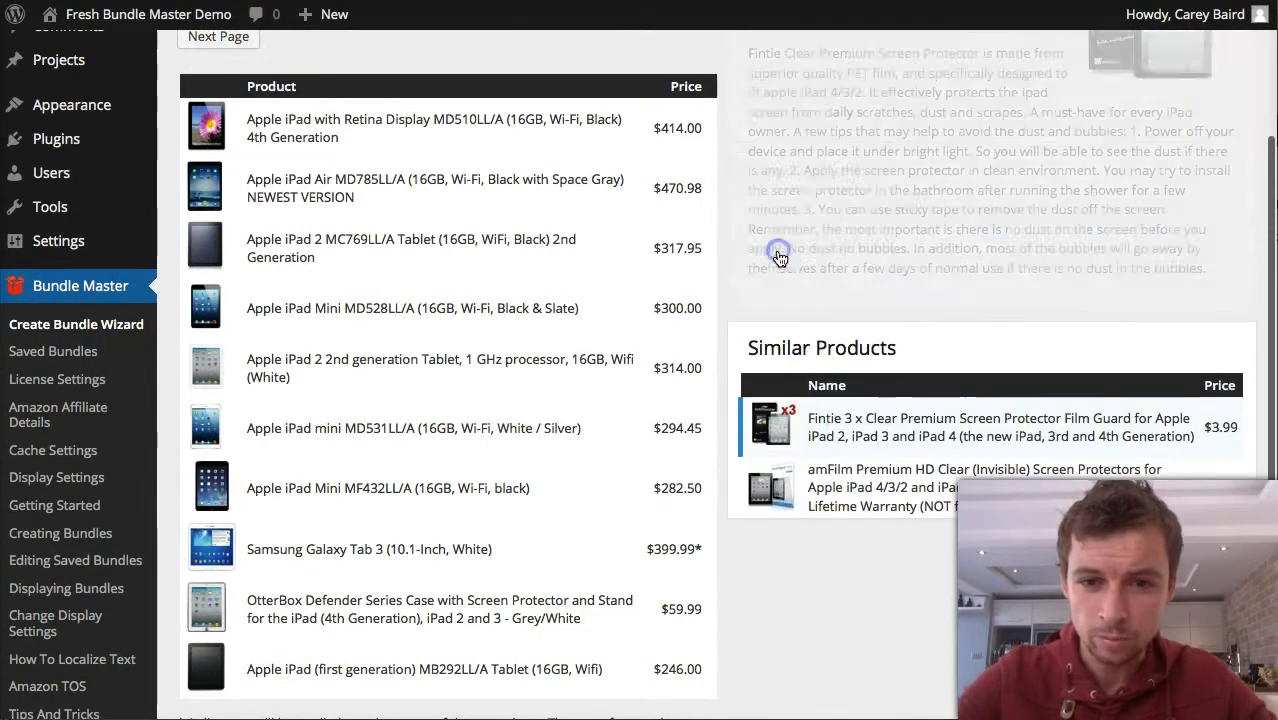
scroll(up, 3)
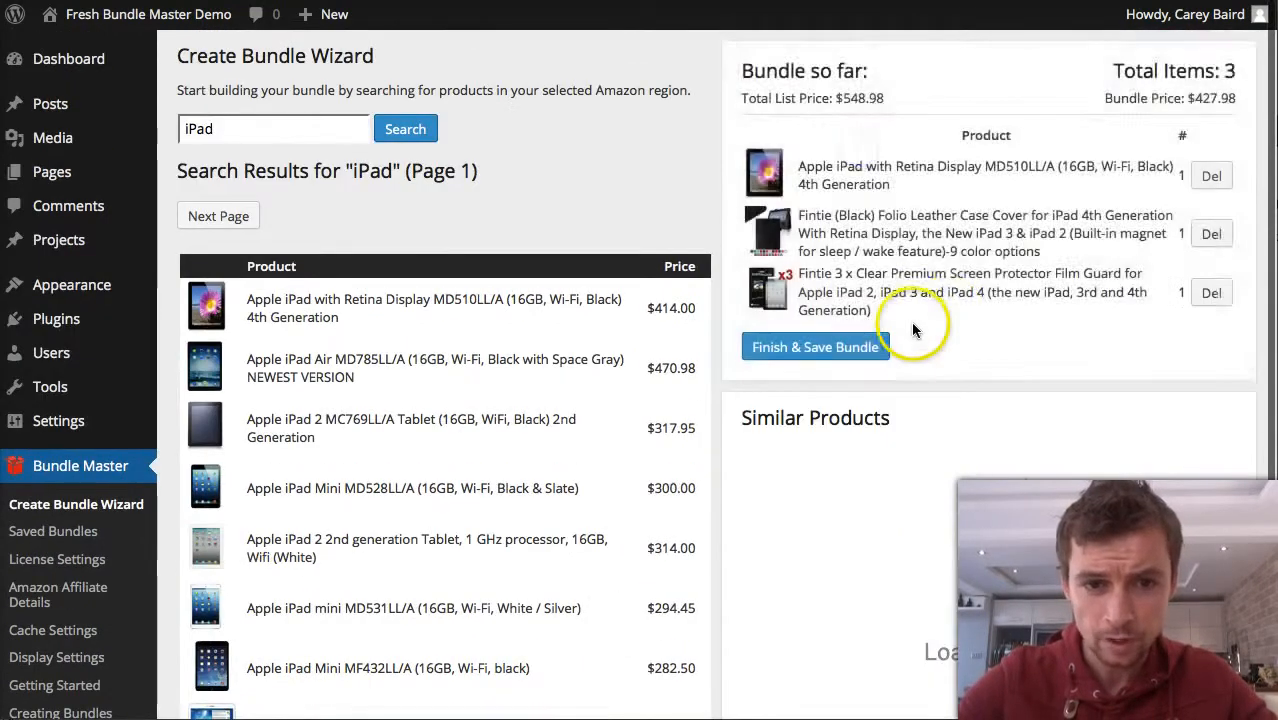
scroll(down, 3)
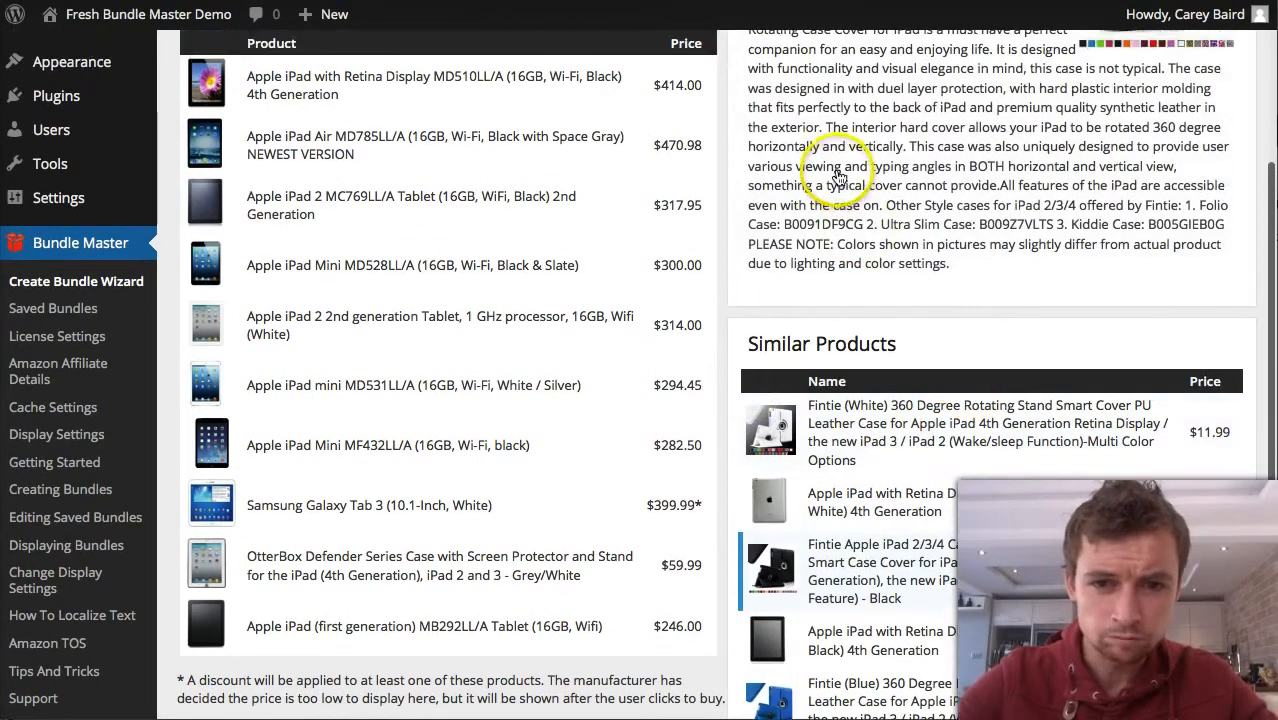
scroll(up, 3)
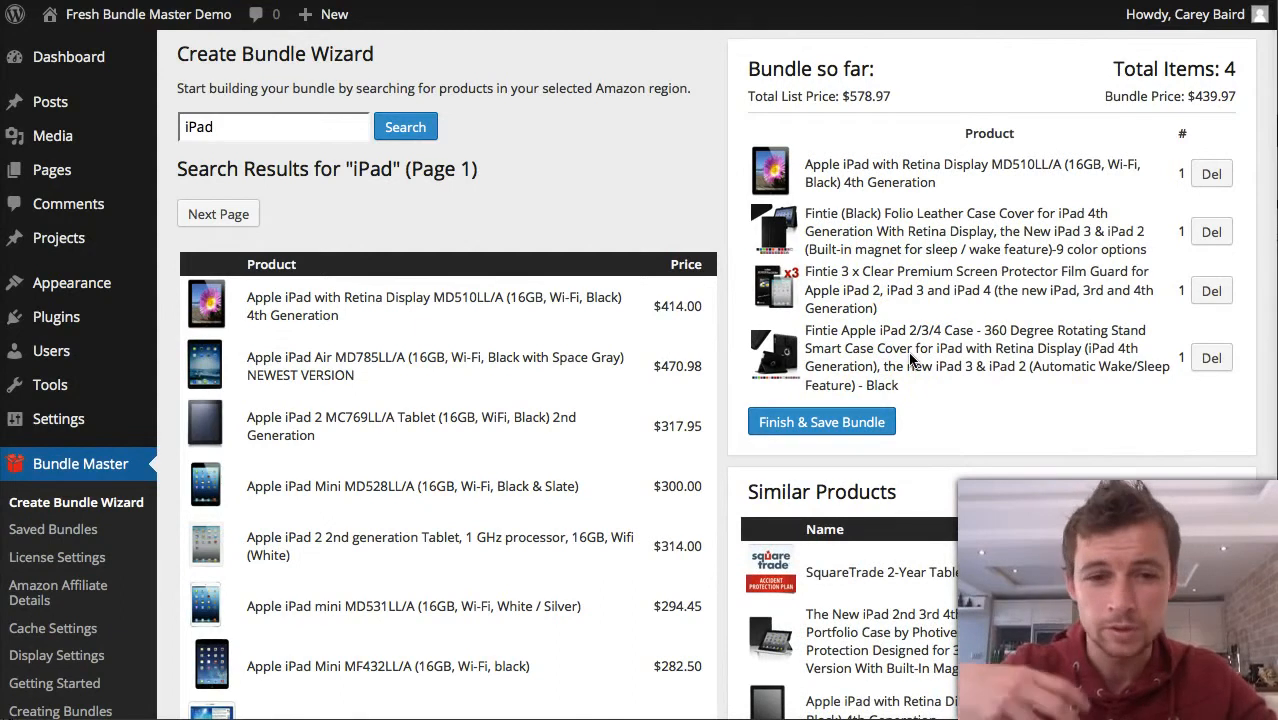
scroll(down, 3)
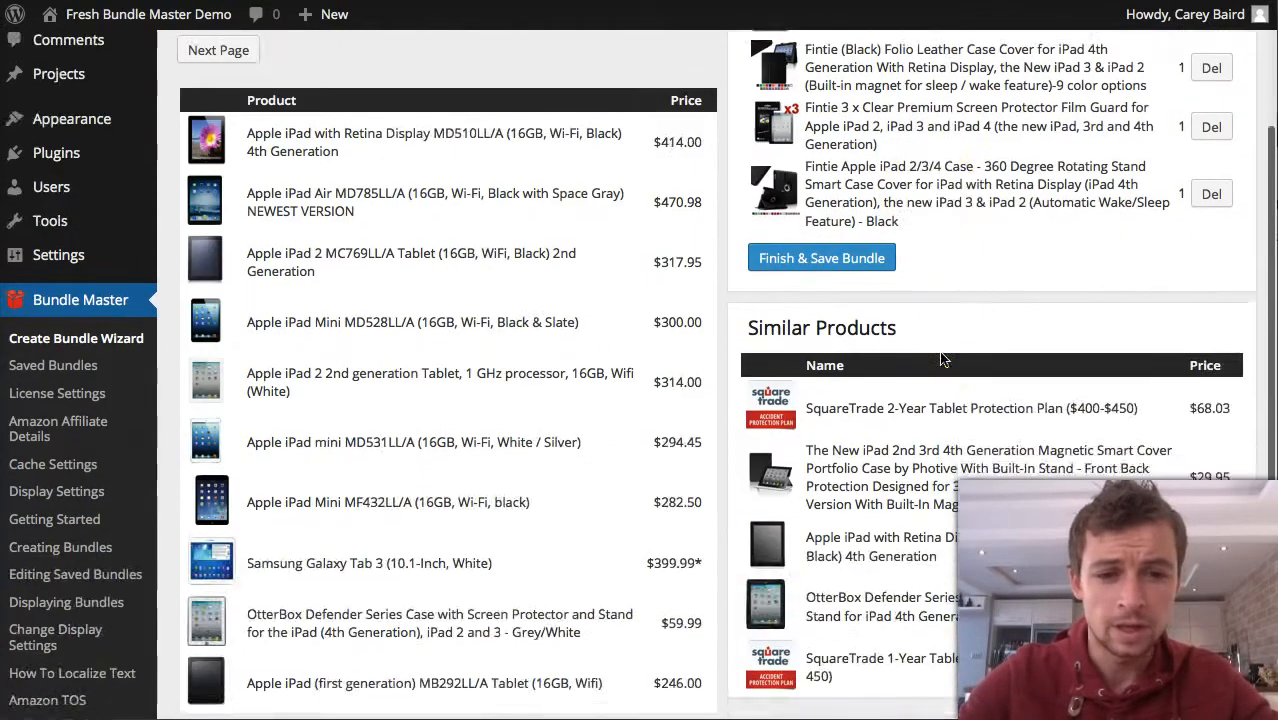
scroll(up, 3)
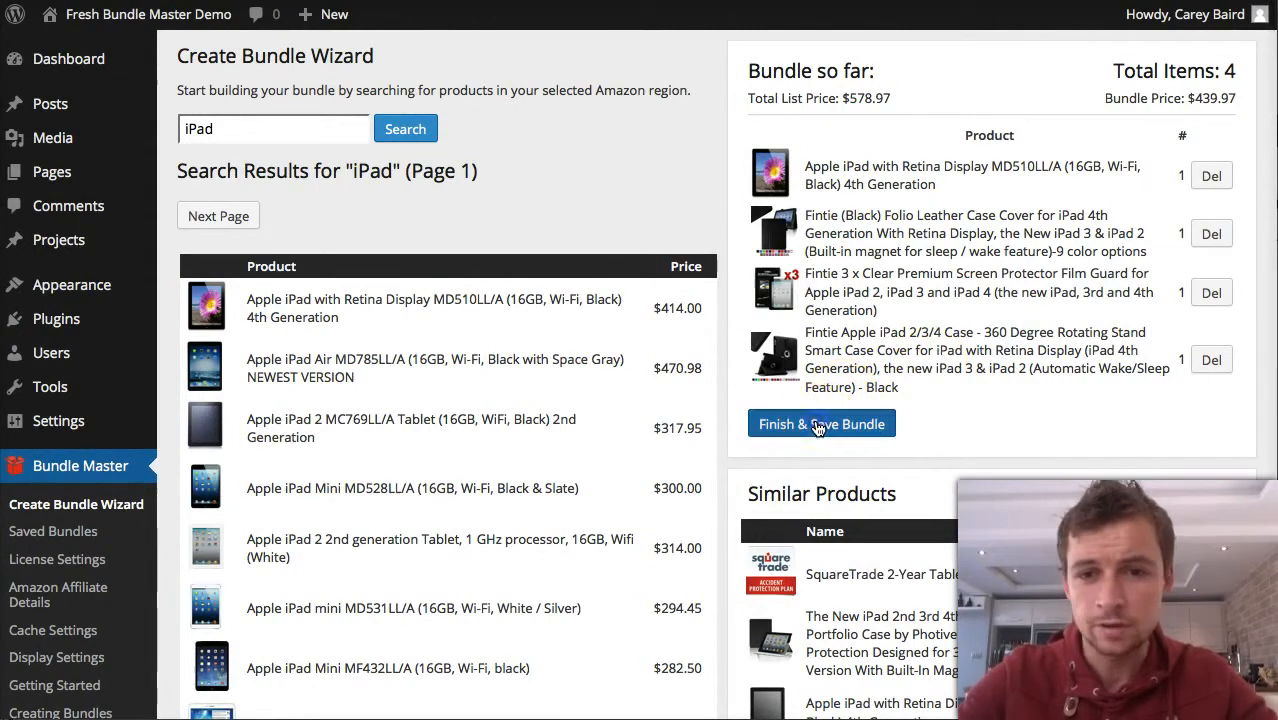
Finish the bundle and raise the screen protector quantity to 4.
click(820, 424)
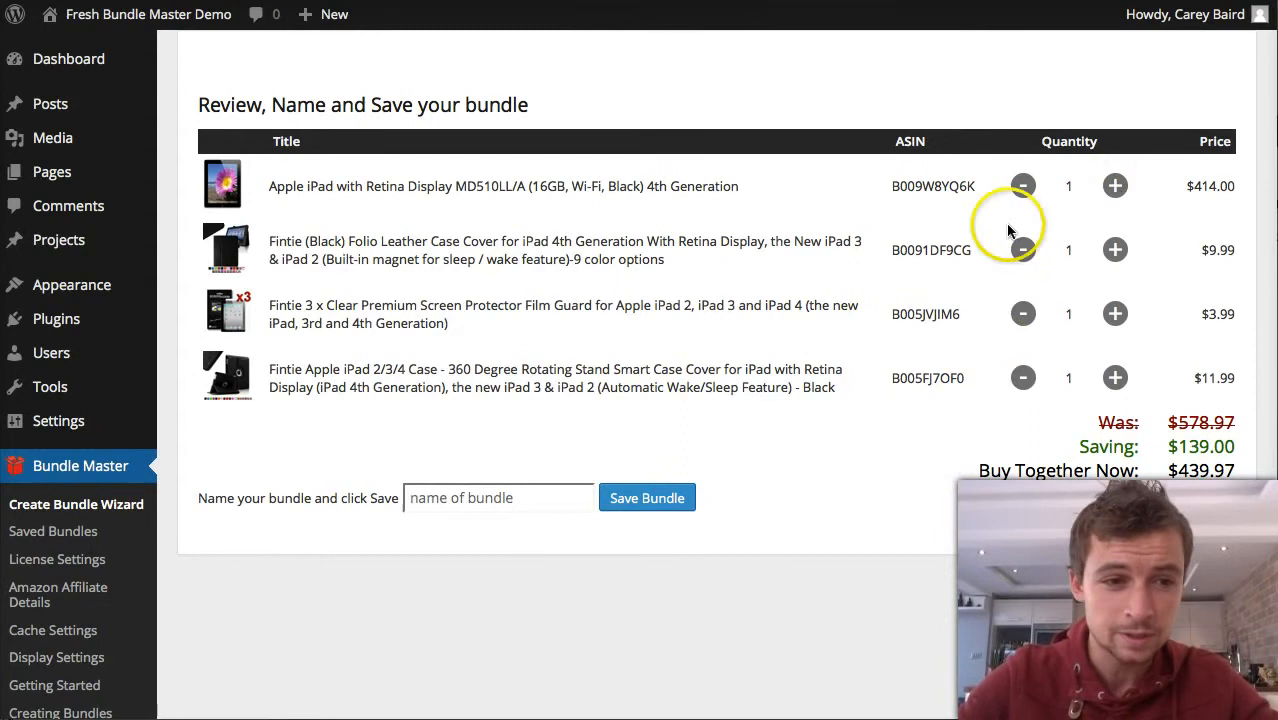
mouse_move(939, 303)
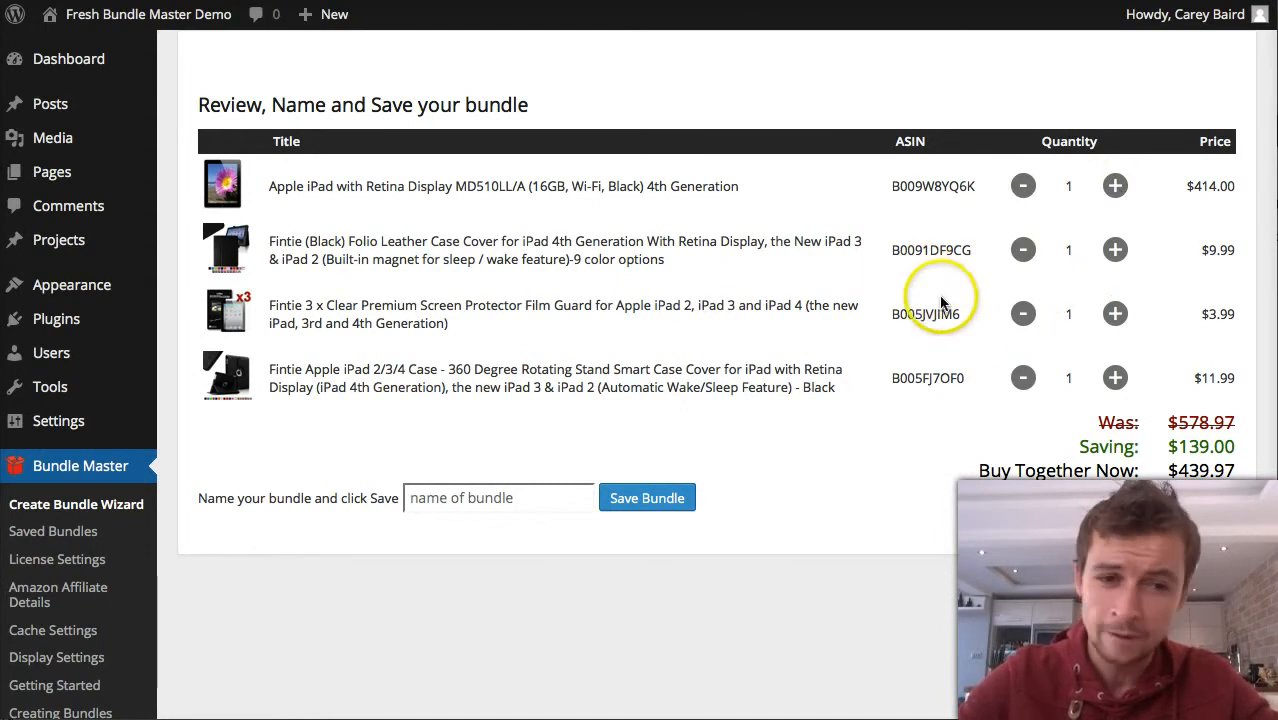
mouse_move(1010, 305)
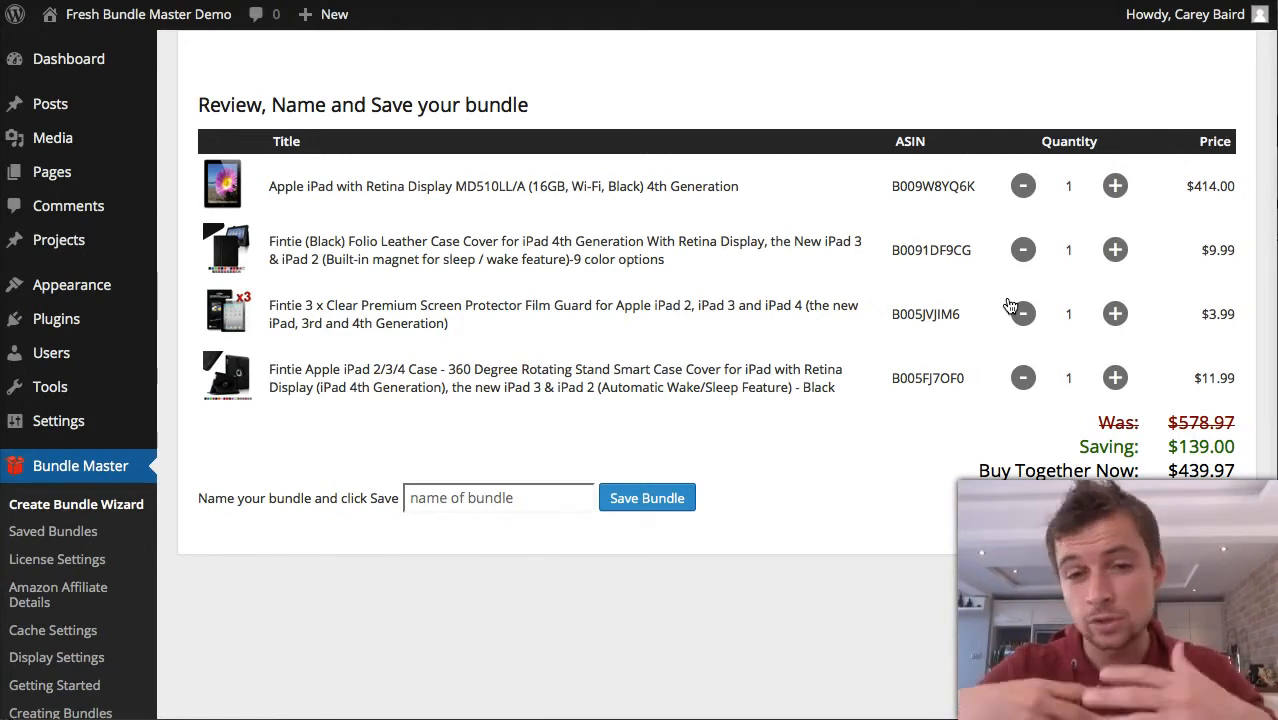
click(1115, 313)
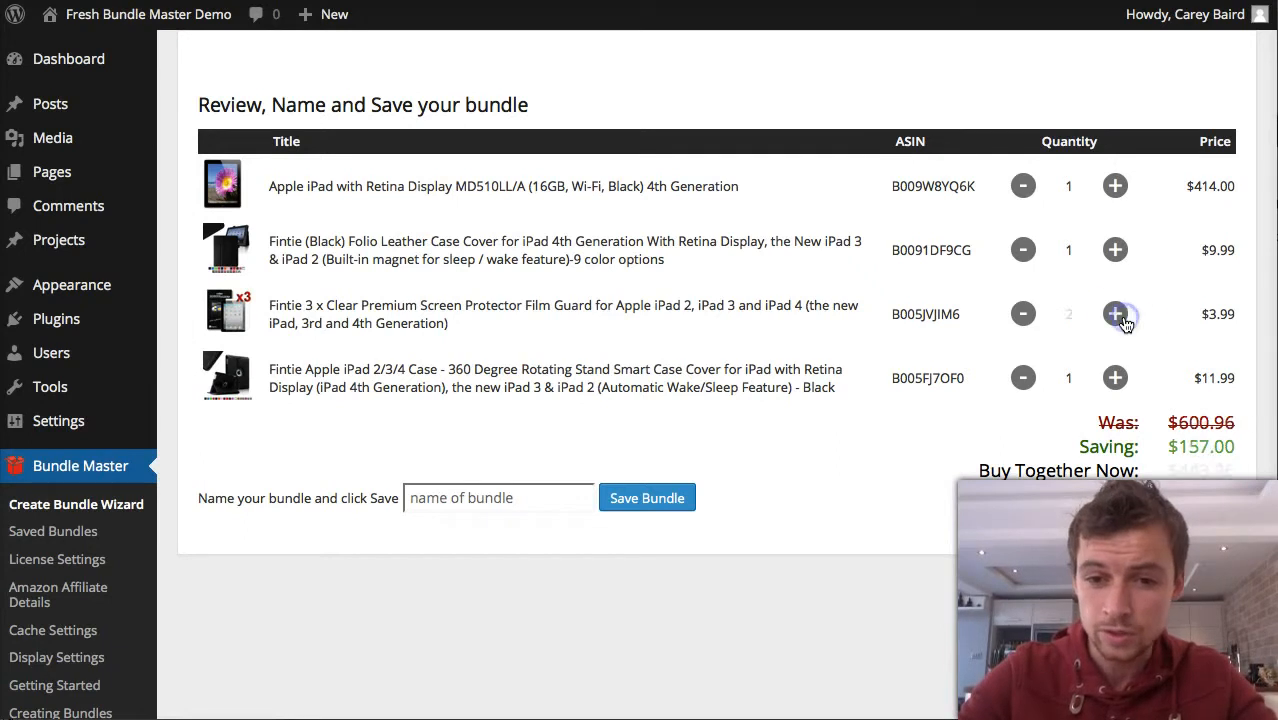
click(1115, 313)
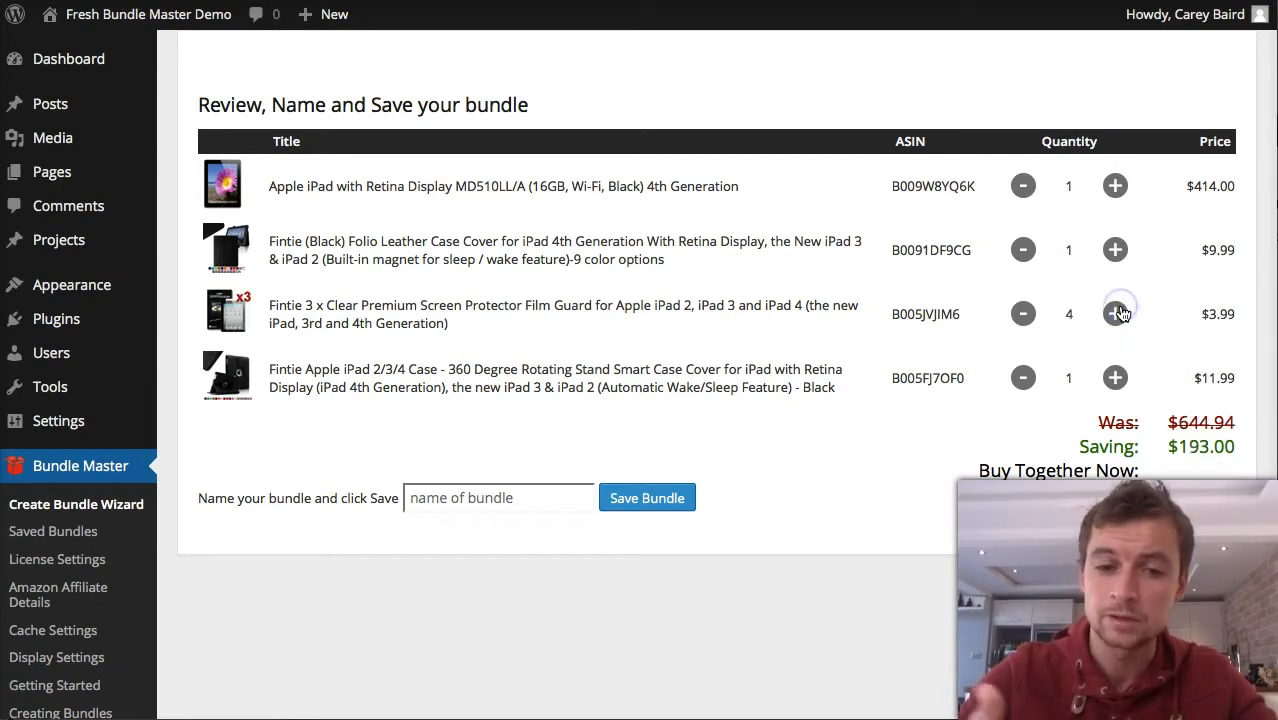
Name the bundle 'iPad Bundle' and save it.
click(498, 498)
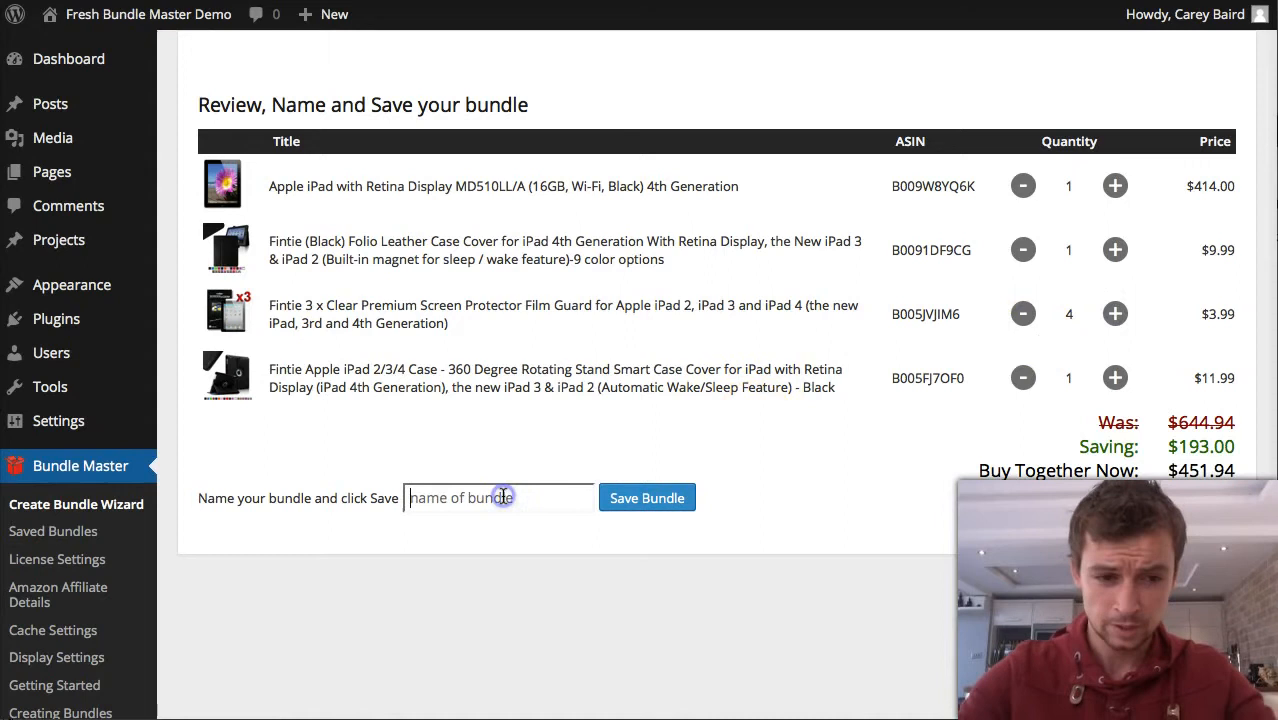
text(iP)
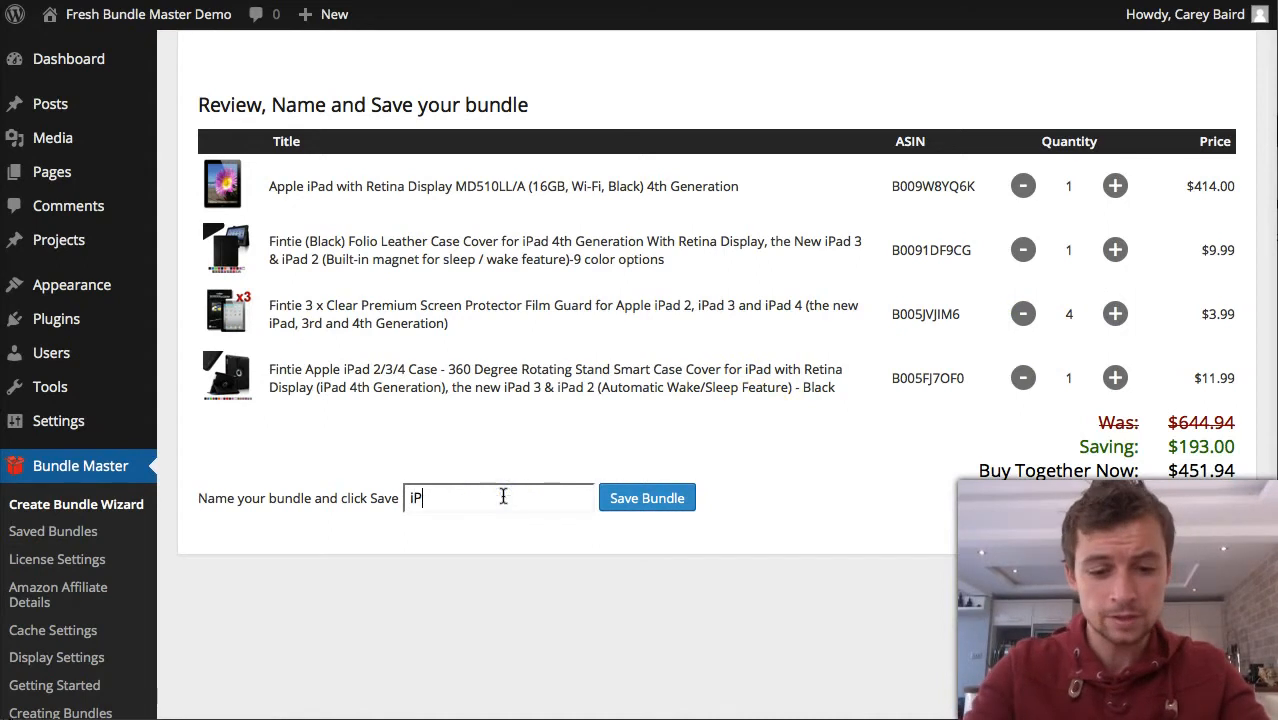
text(Pad Bundle)
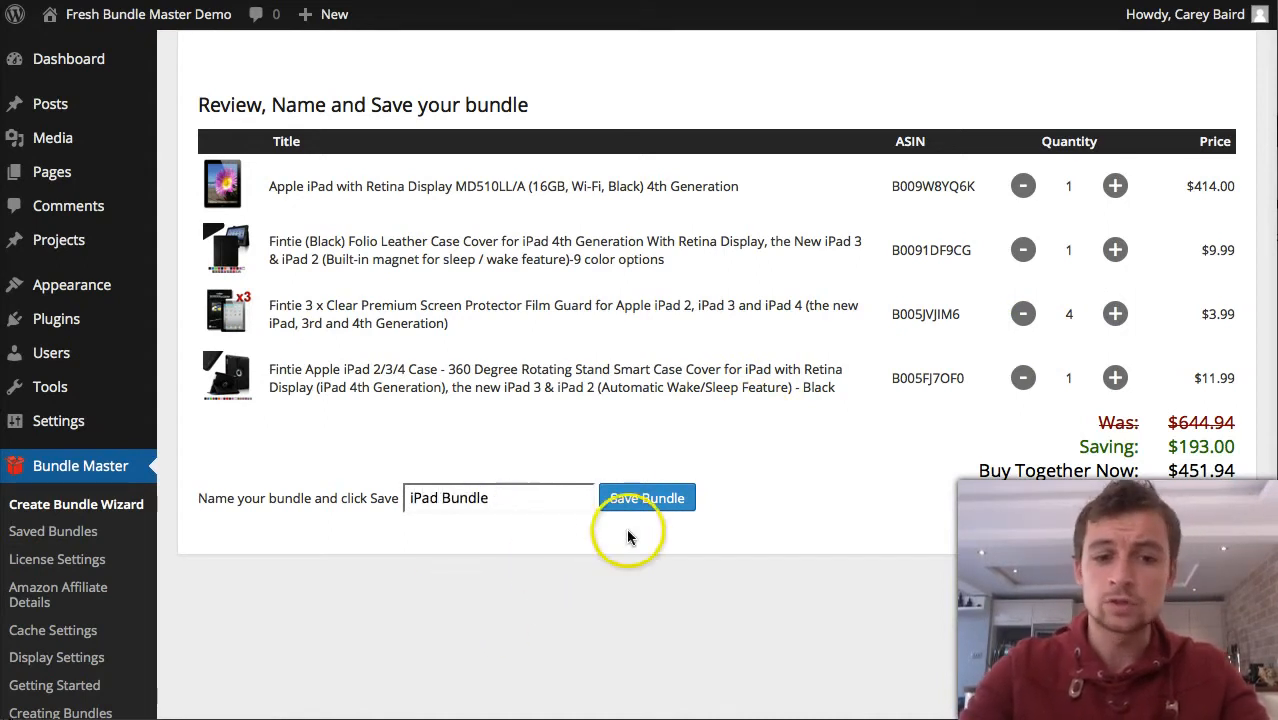
click(646, 498)
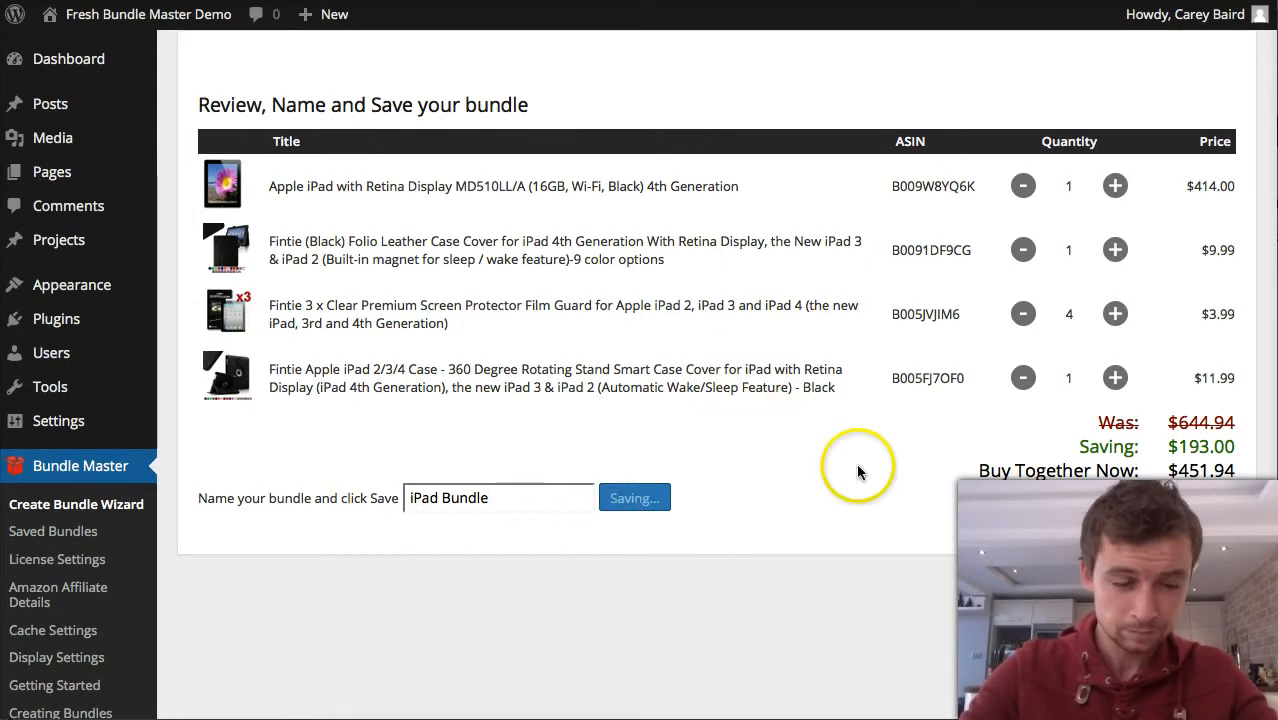
mouse_move(793, 496)
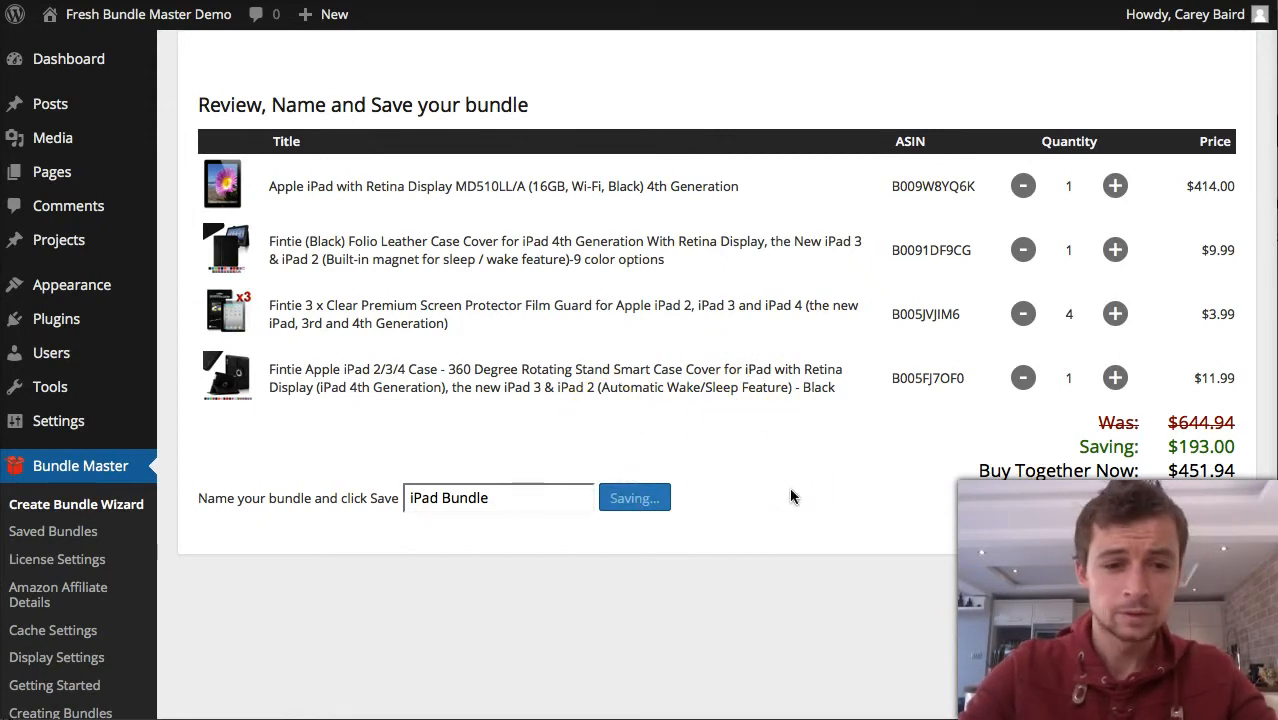
scroll(down, 3)
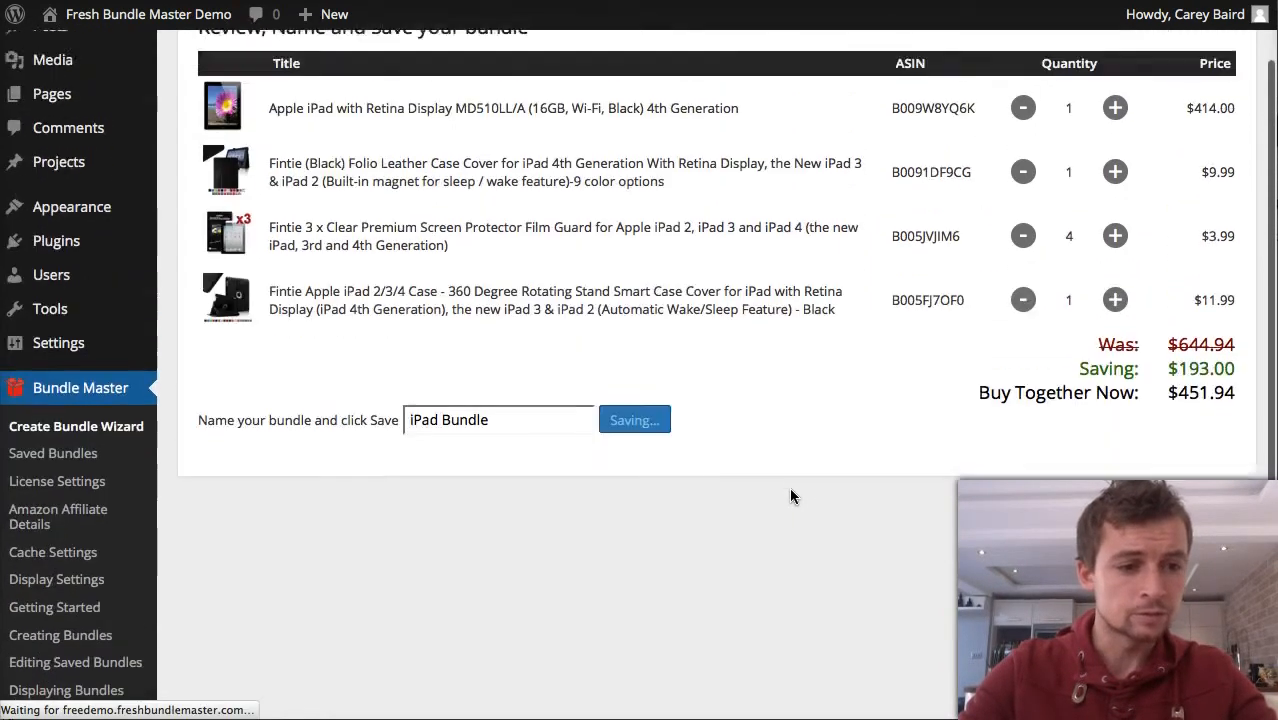
click(634, 419)
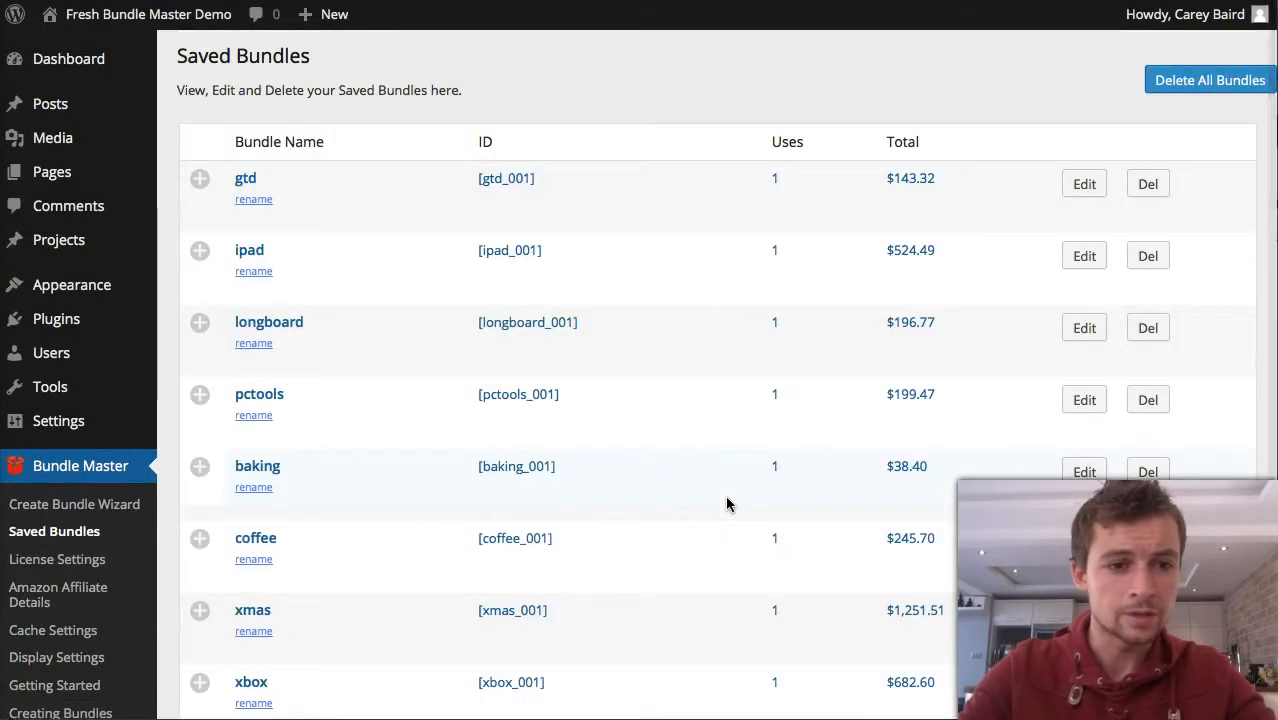
scroll(down, 3)
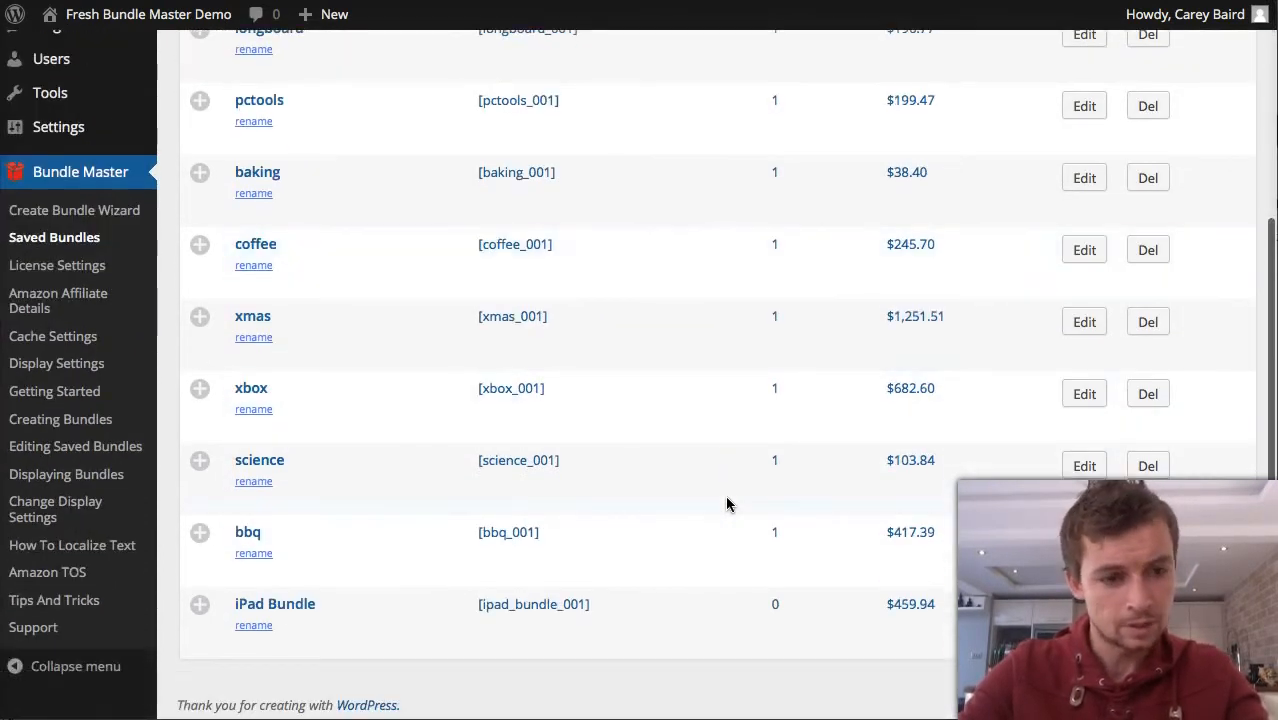
mouse_move(283, 131)
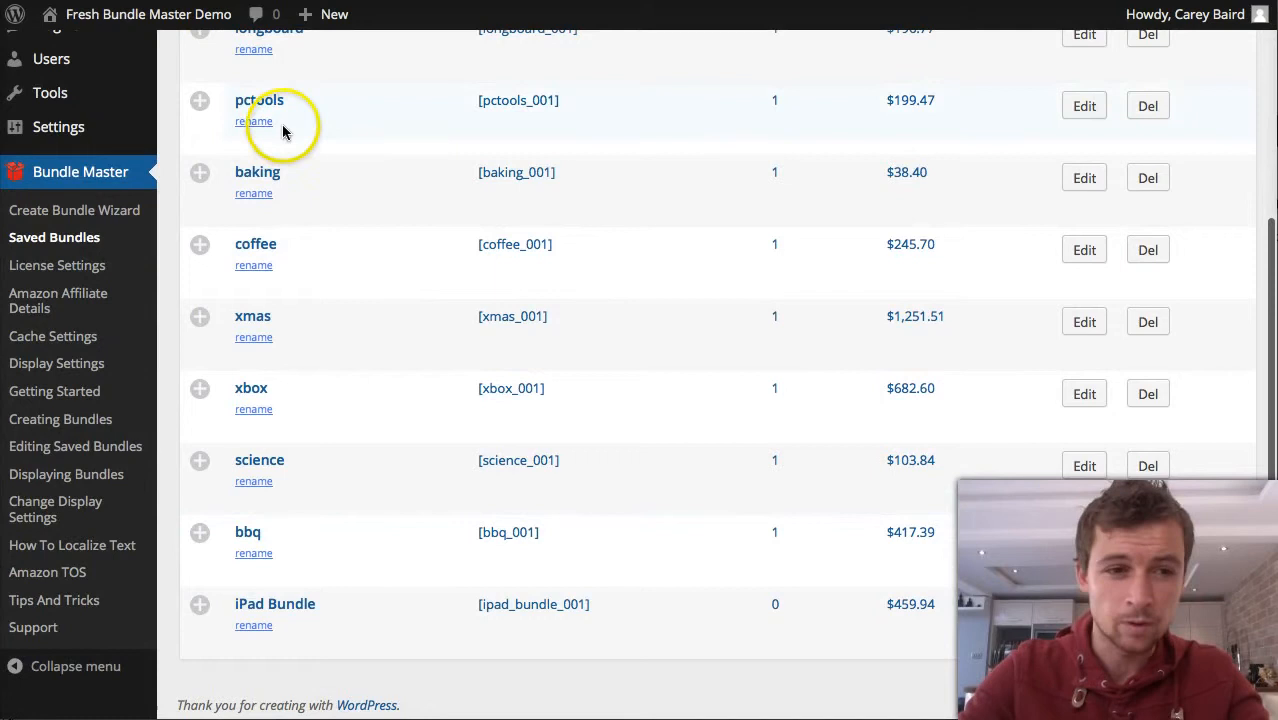
mouse_move(283, 337)
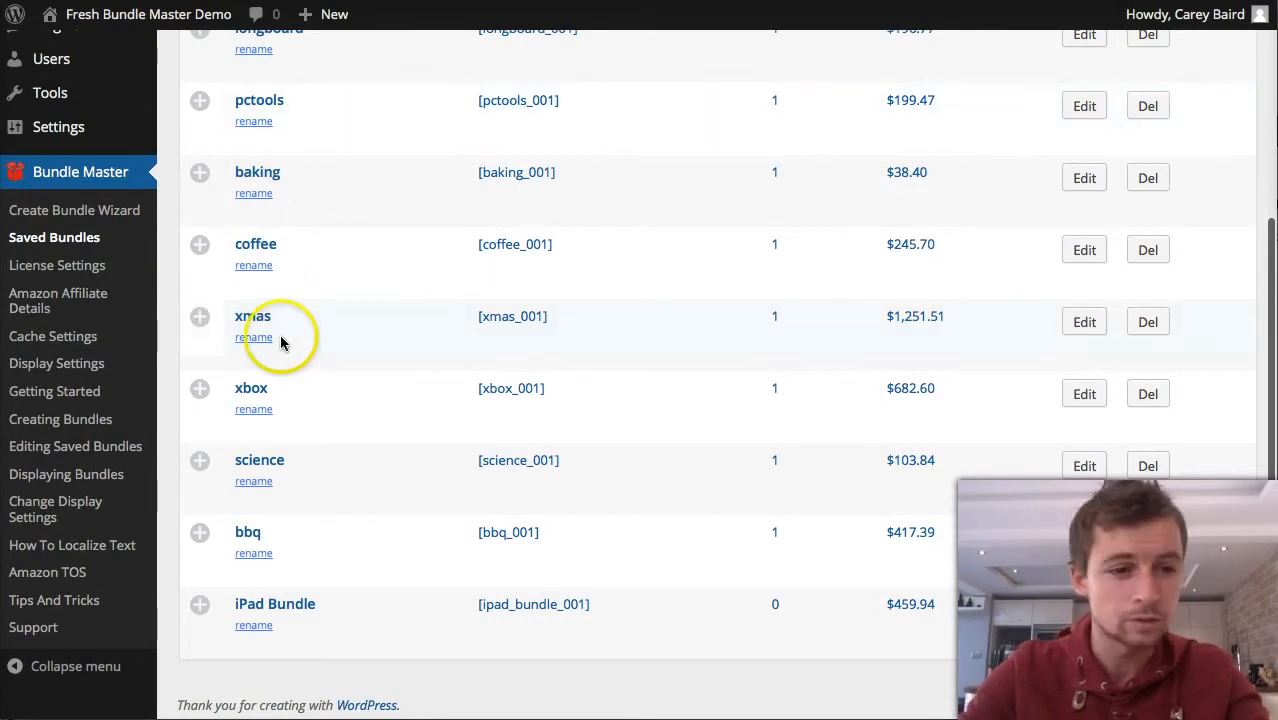
scroll(up, 3)
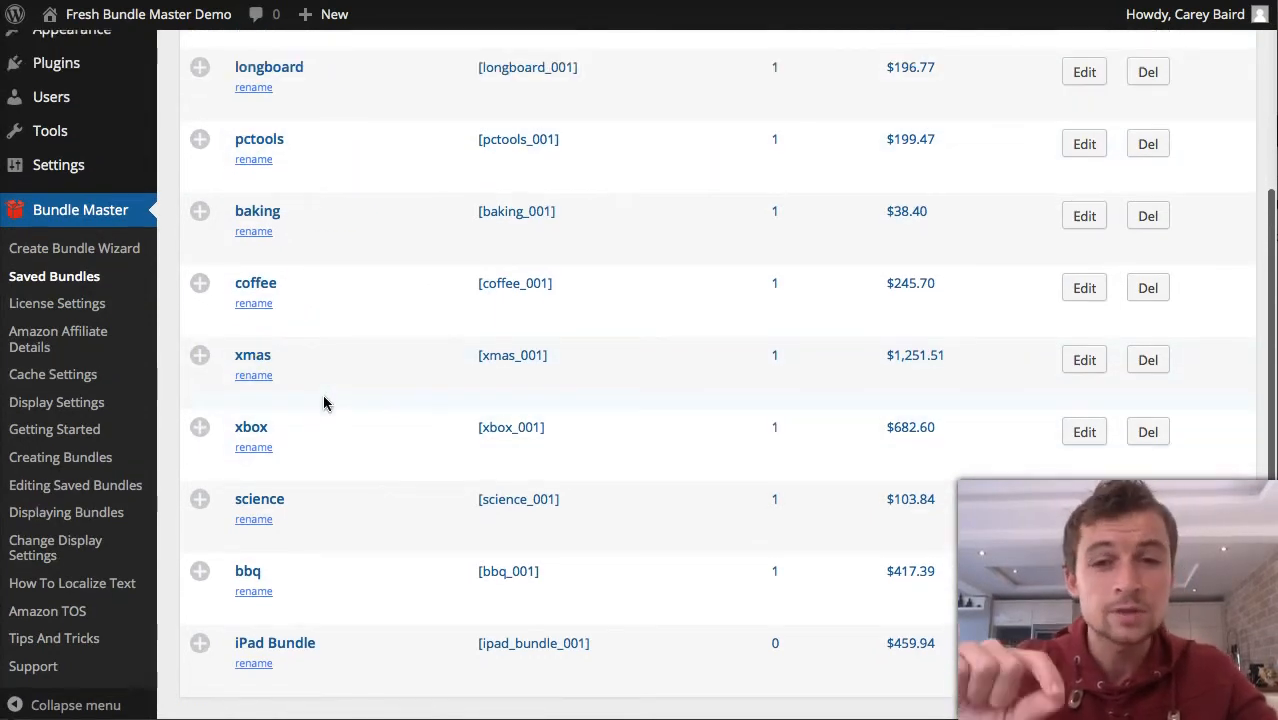
scroll(up, 3)
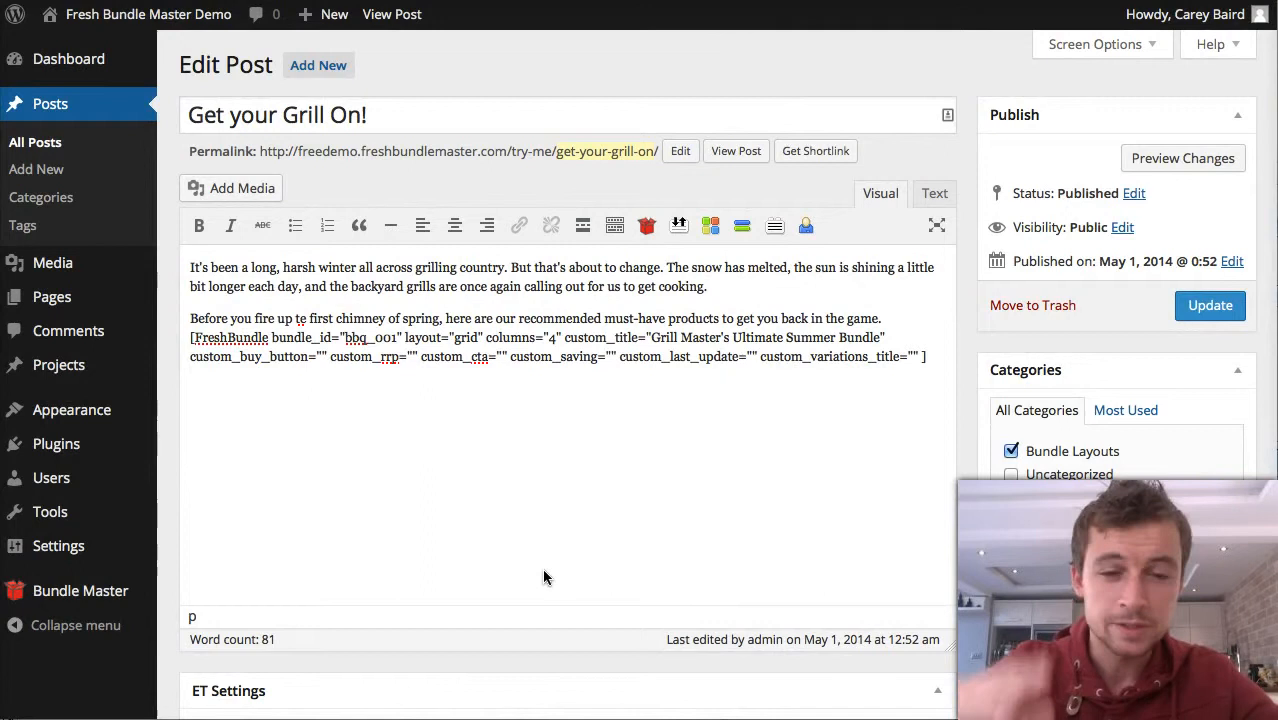
mouse_move(728, 580)
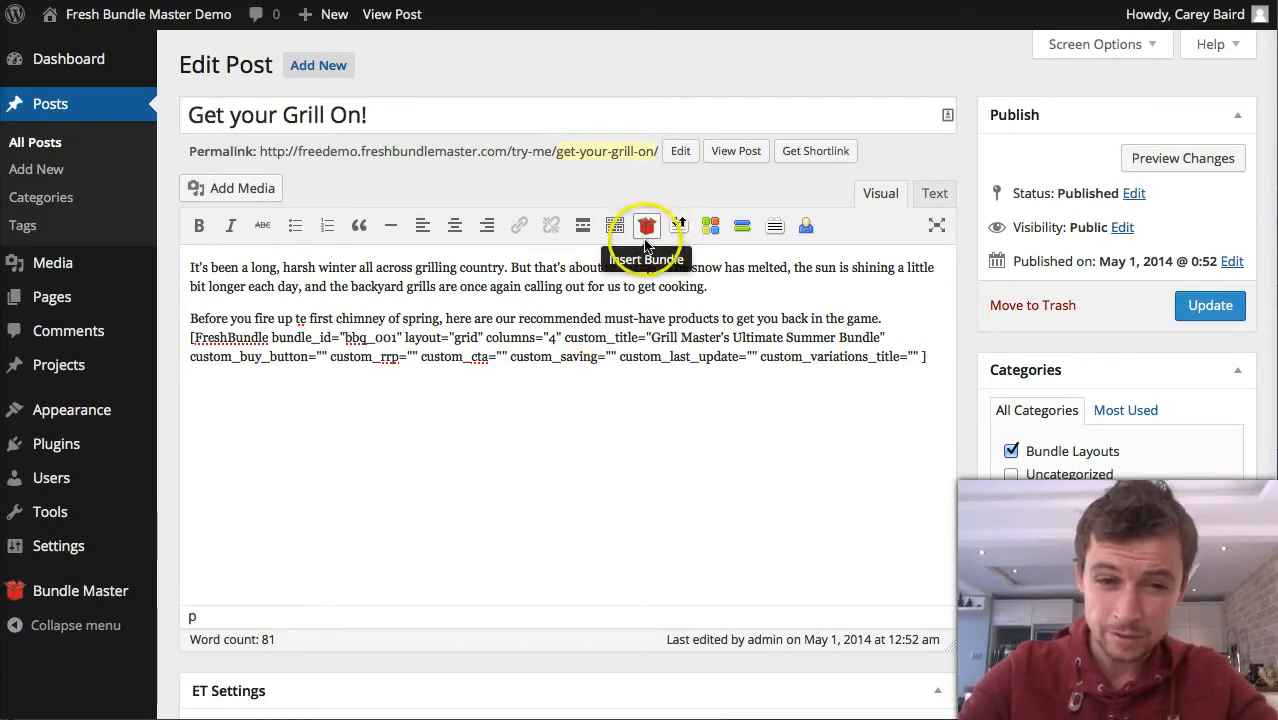
Select iPad Bundle [ipad_bundle_001] in the Insert Bundle wizard and advance to layouts.
click(647, 225)
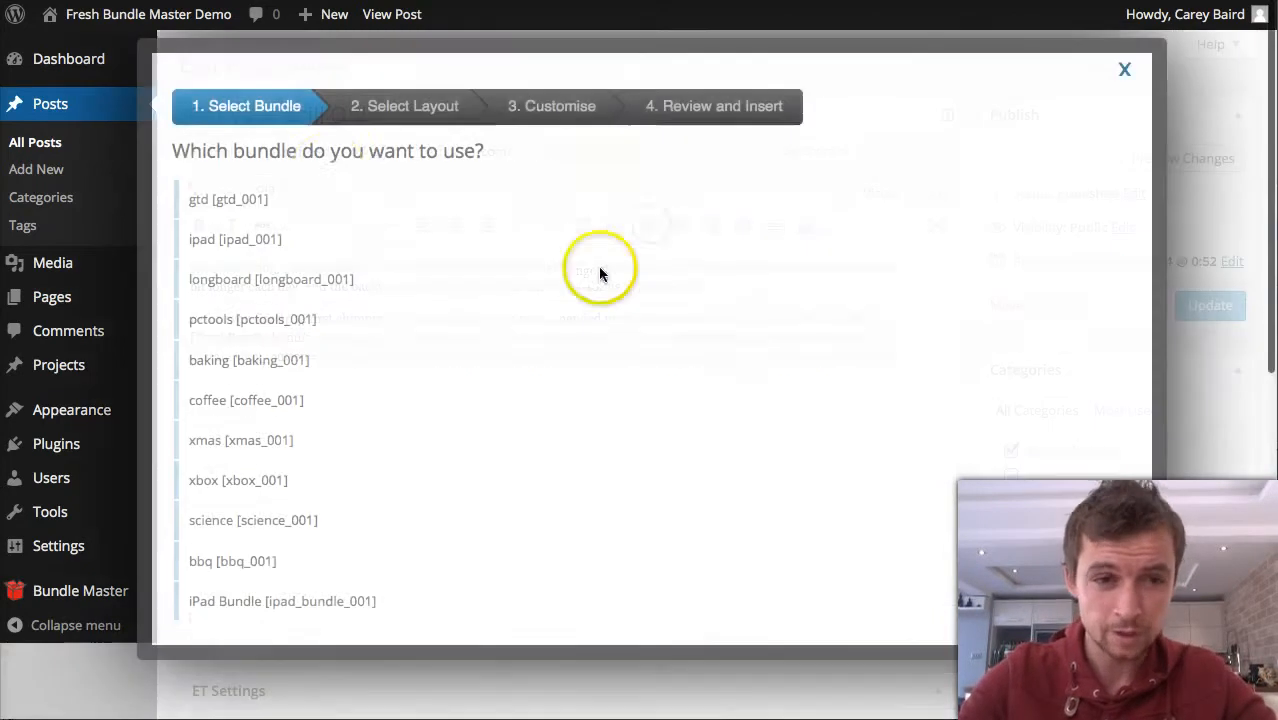
mouse_move(259, 343)
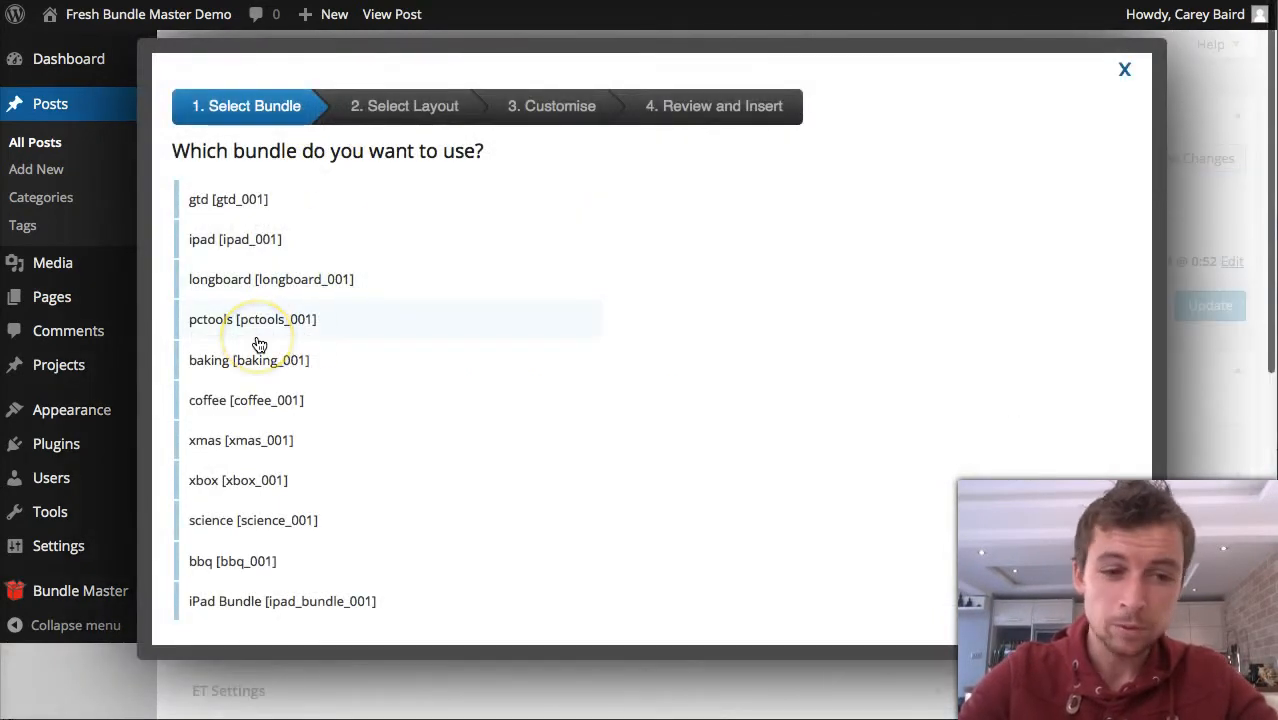
mouse_move(290, 601)
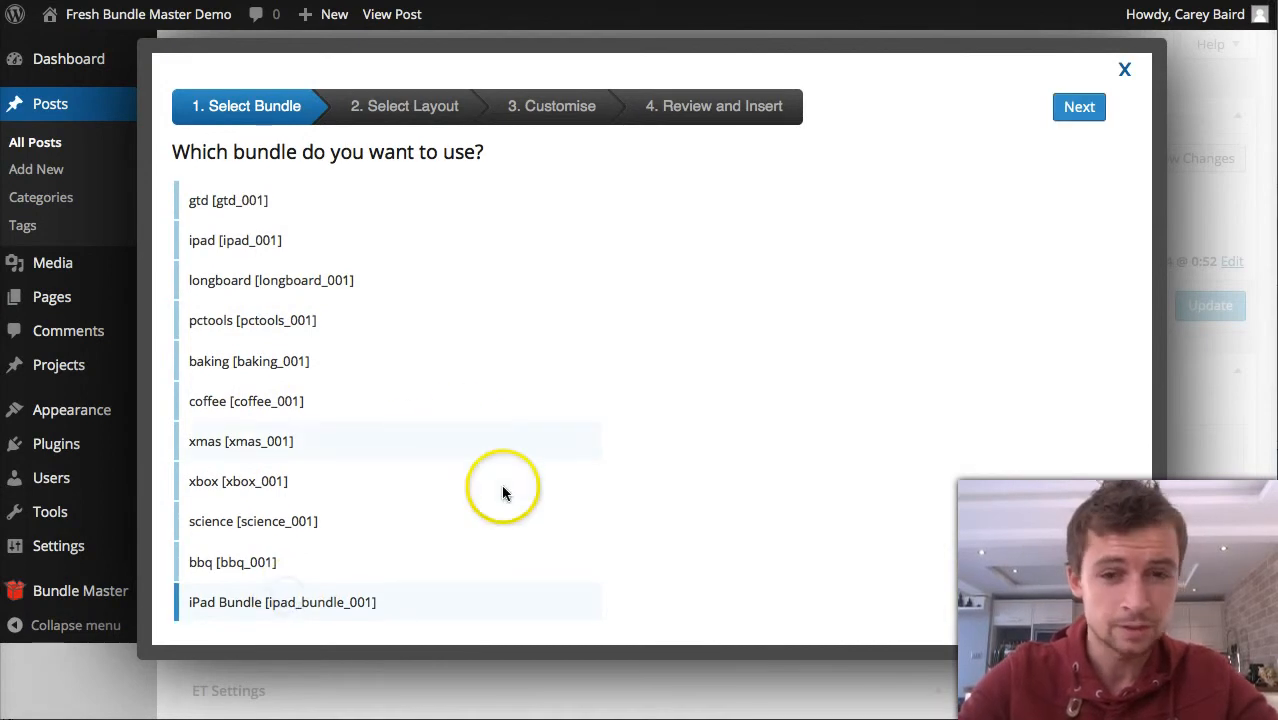
click(1079, 107)
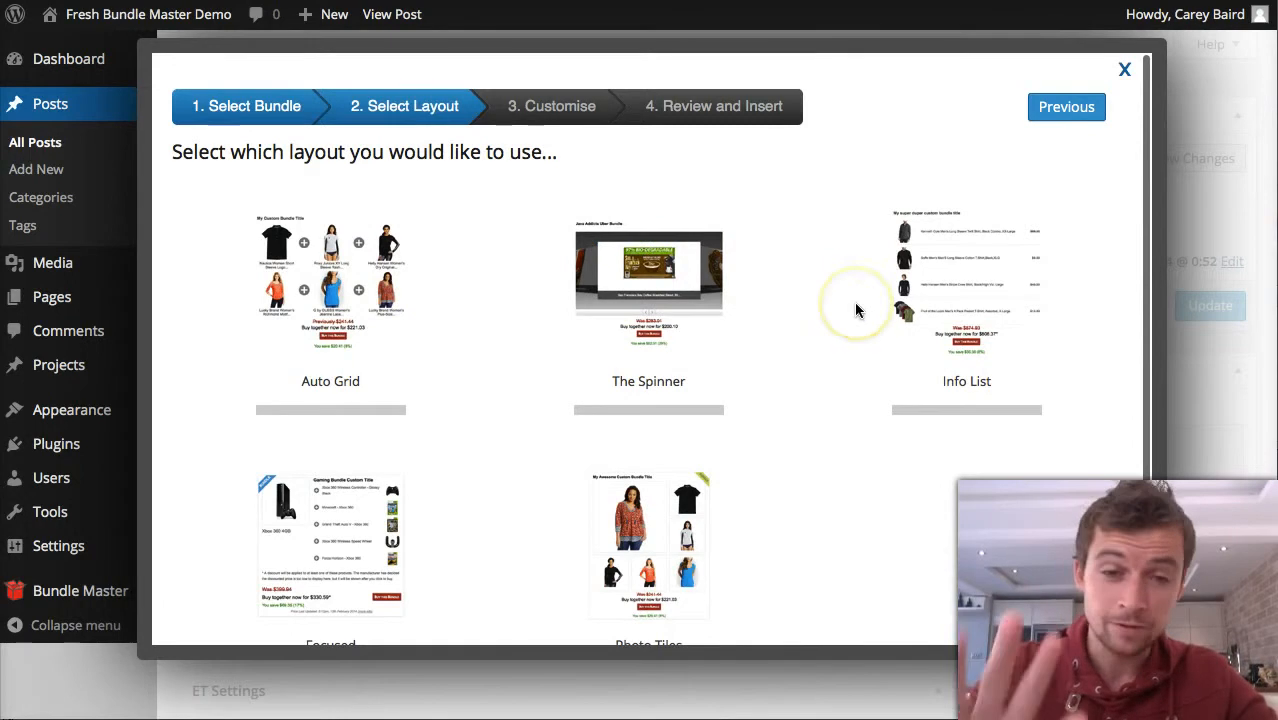
mouse_move(240, 307)
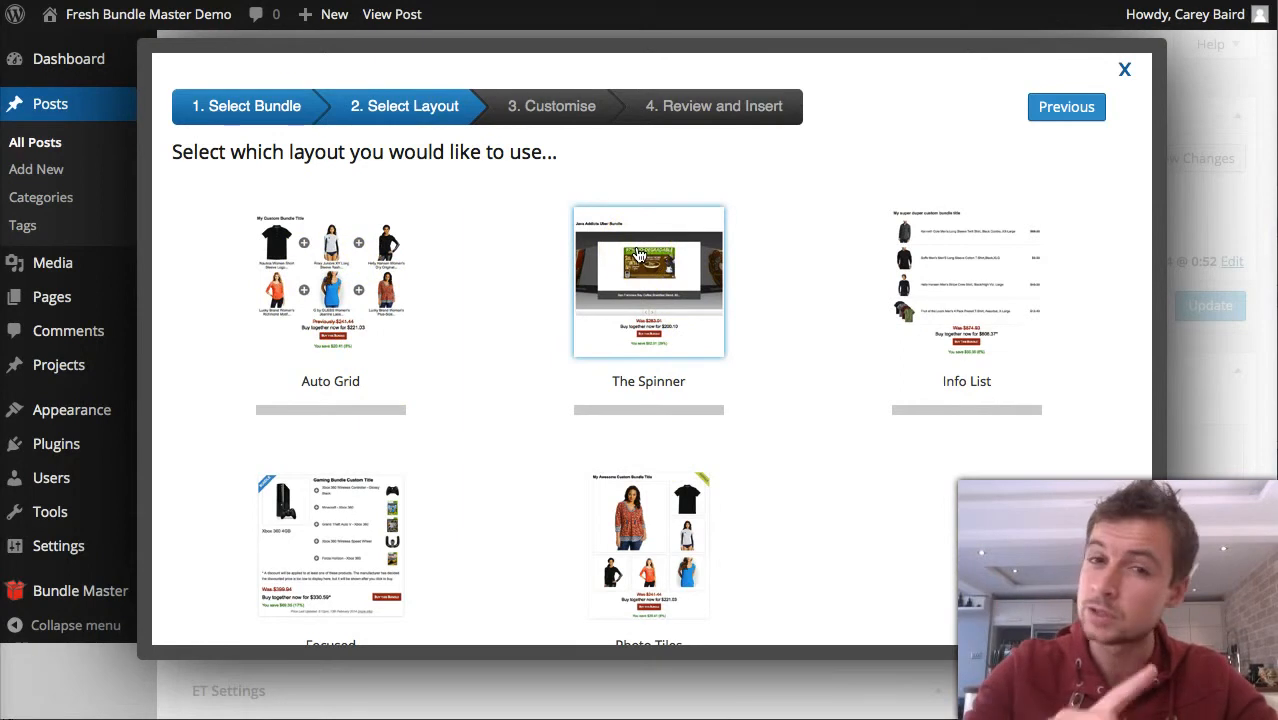
mouse_move(966, 260)
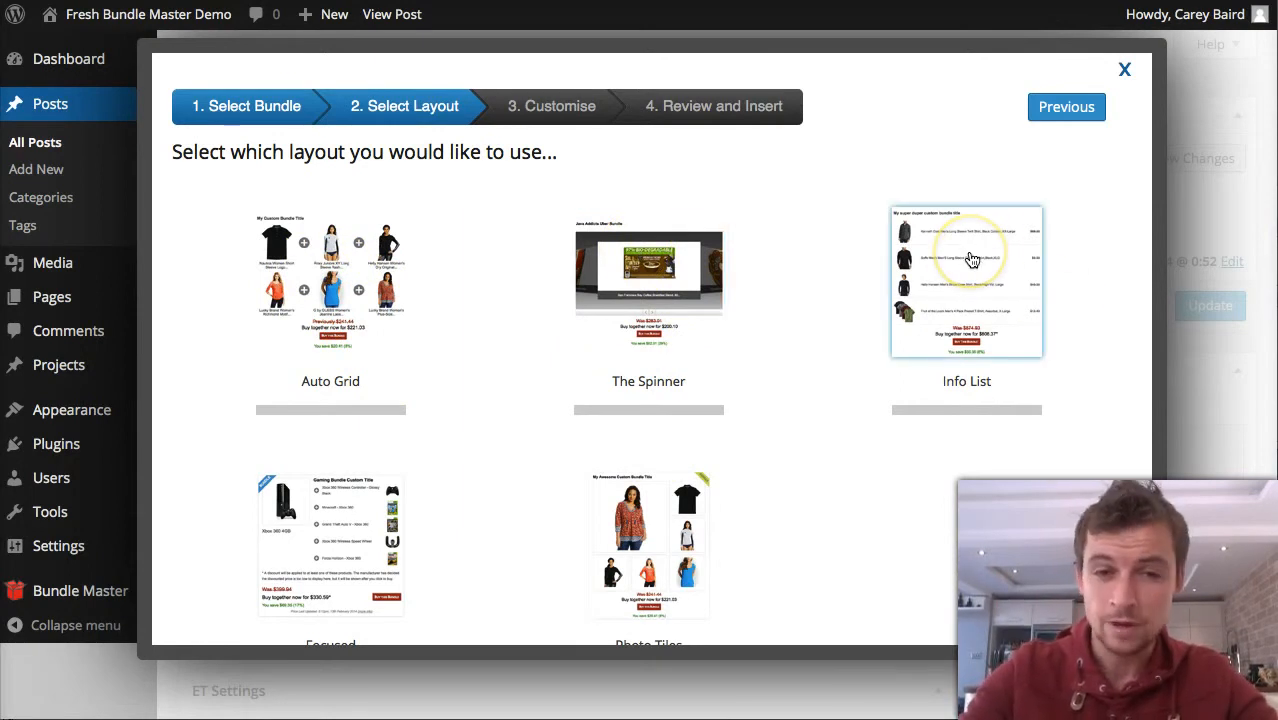
mouse_move(785, 307)
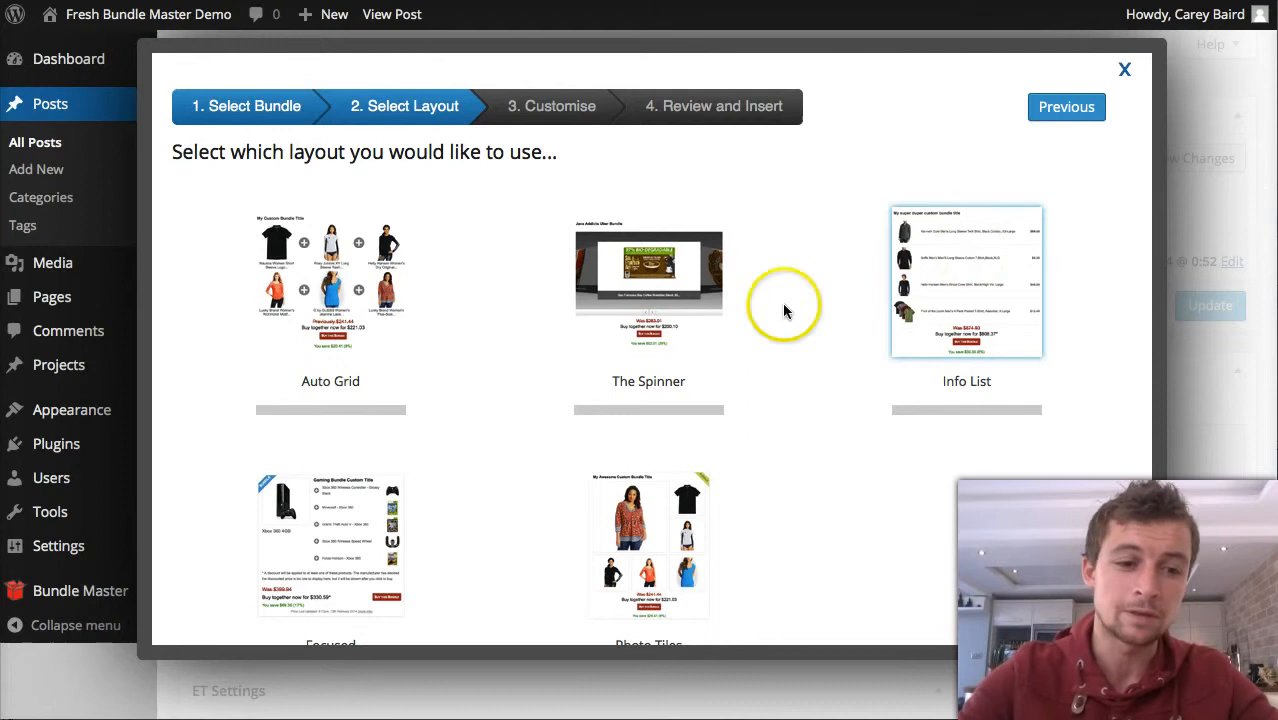
Scroll the layout options and pick the Focused layout for iPad Bundle.
scroll(down, 3)
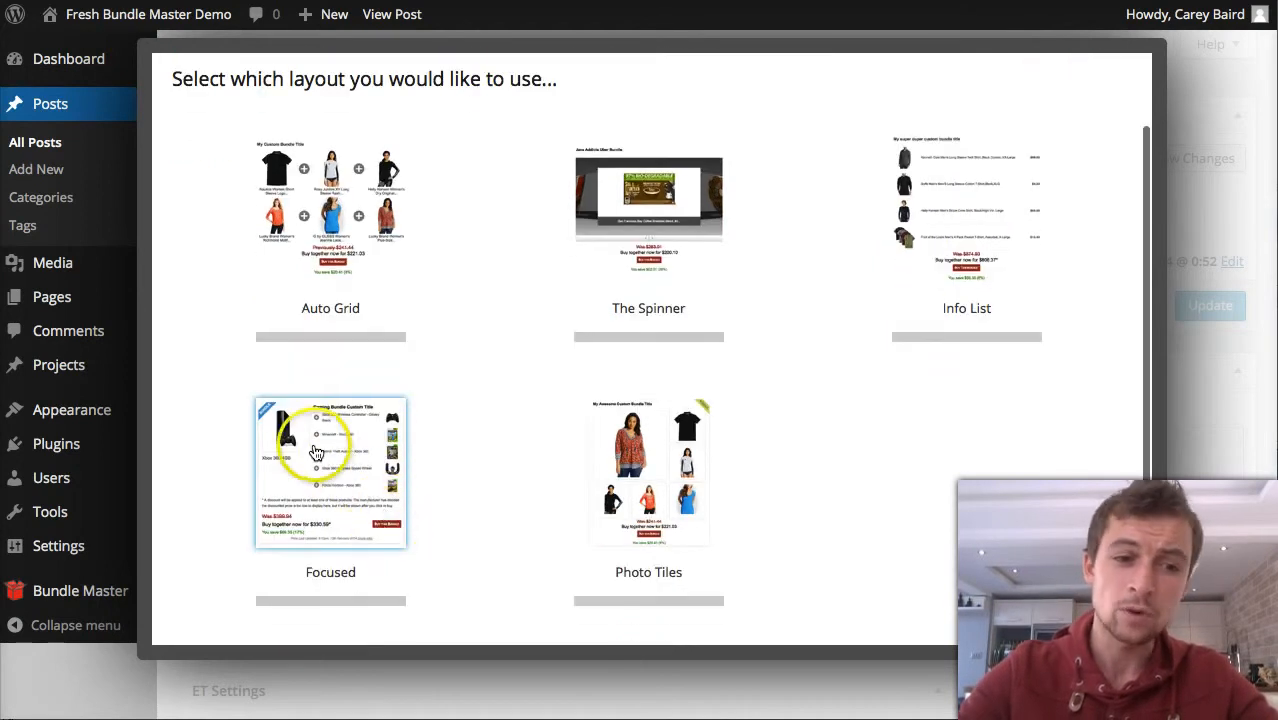
mouse_move(293, 471)
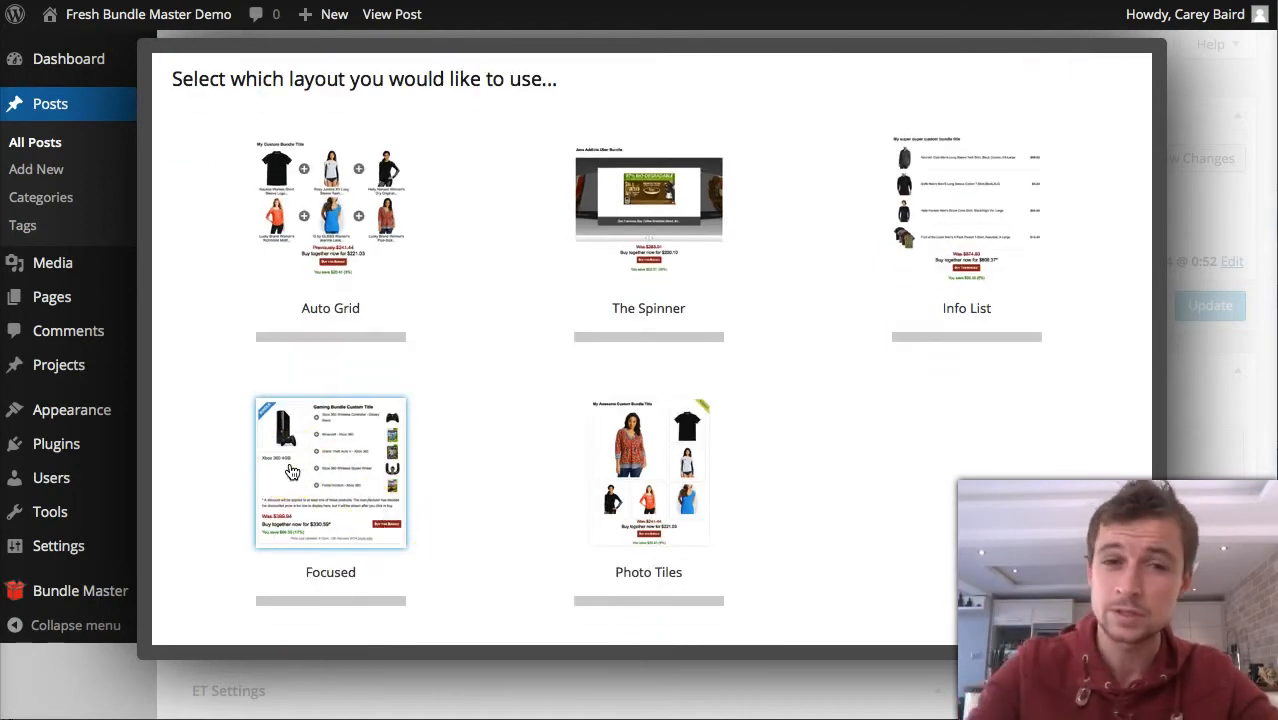
click(330, 471)
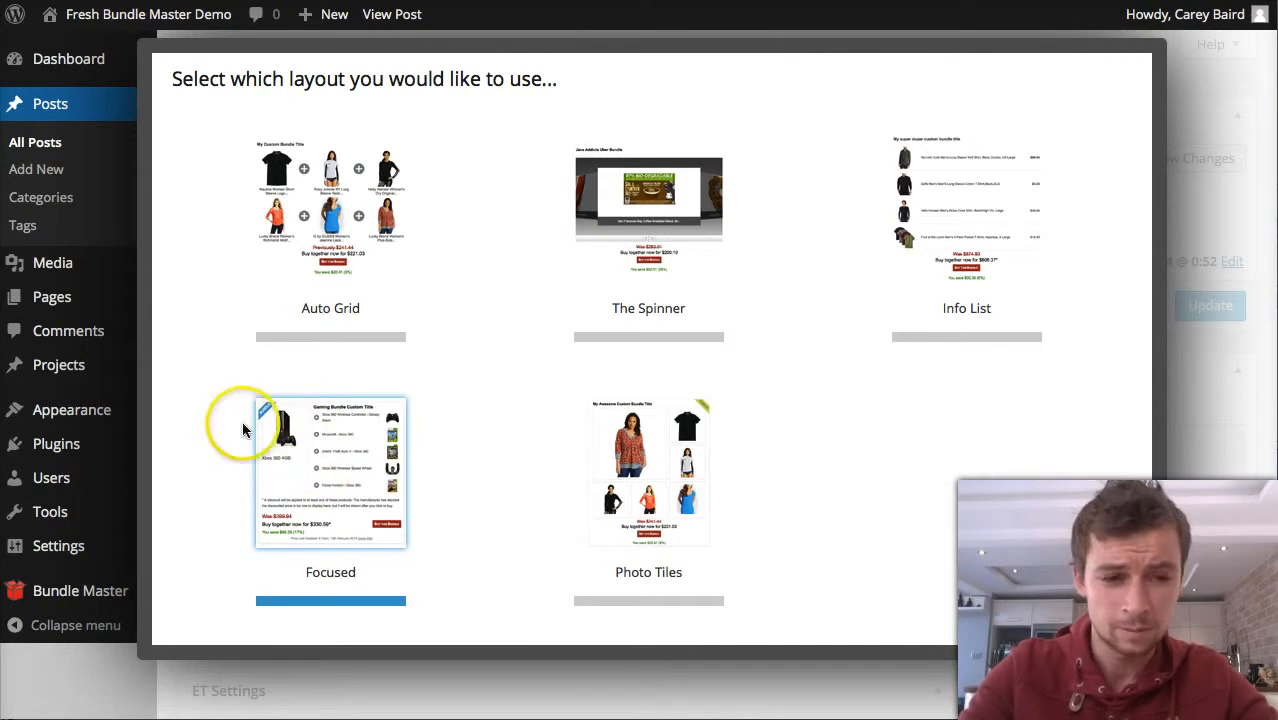
mouse_move(328, 418)
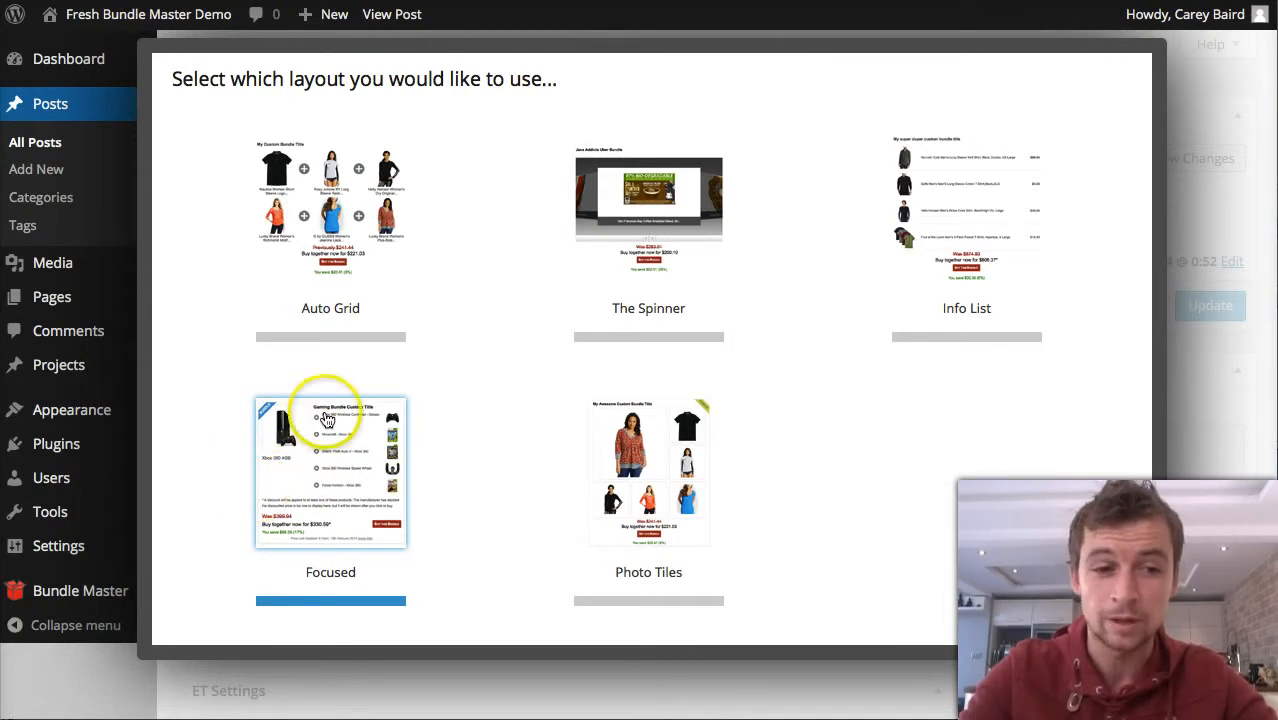
mouse_move(717, 456)
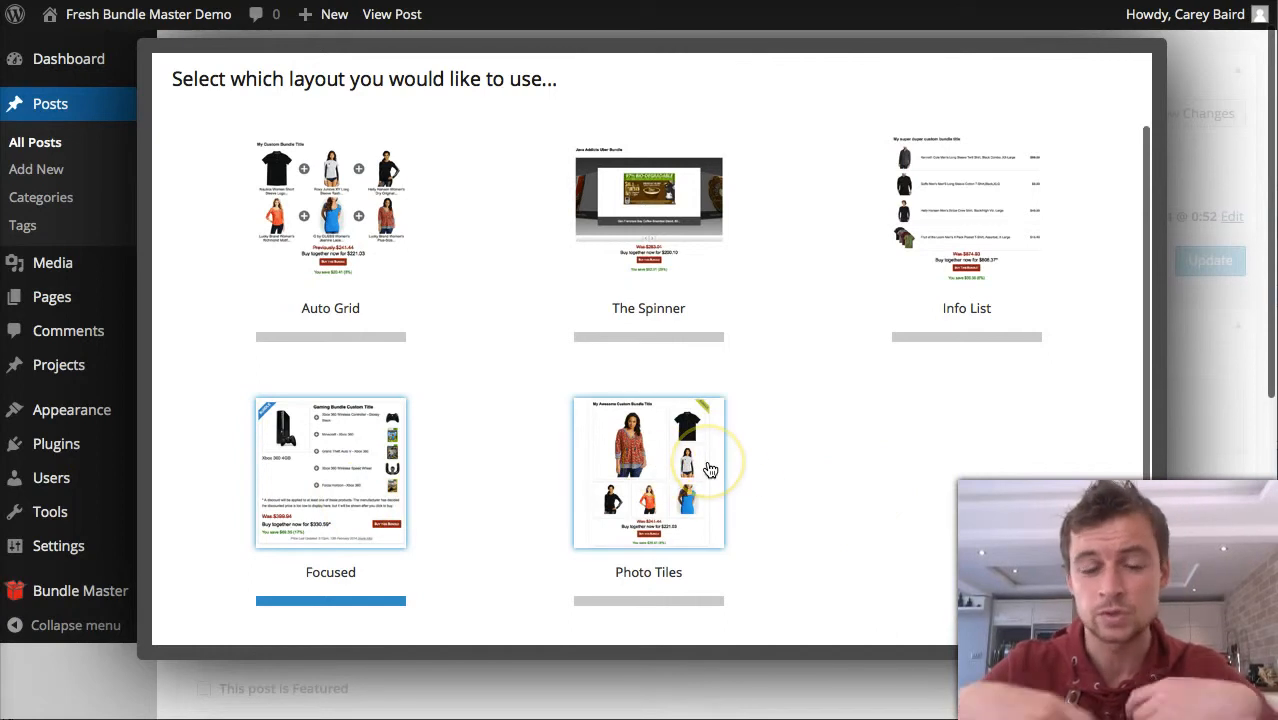
mouse_move(710, 470)
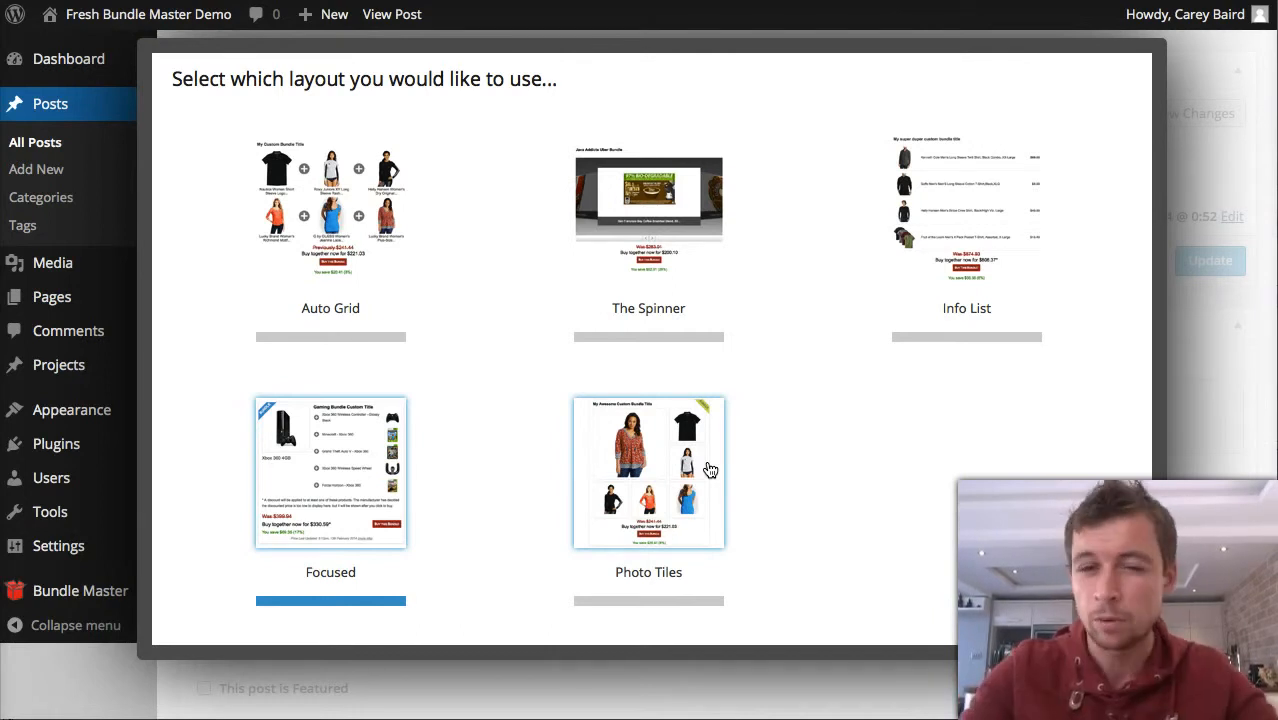
mouse_move(695, 558)
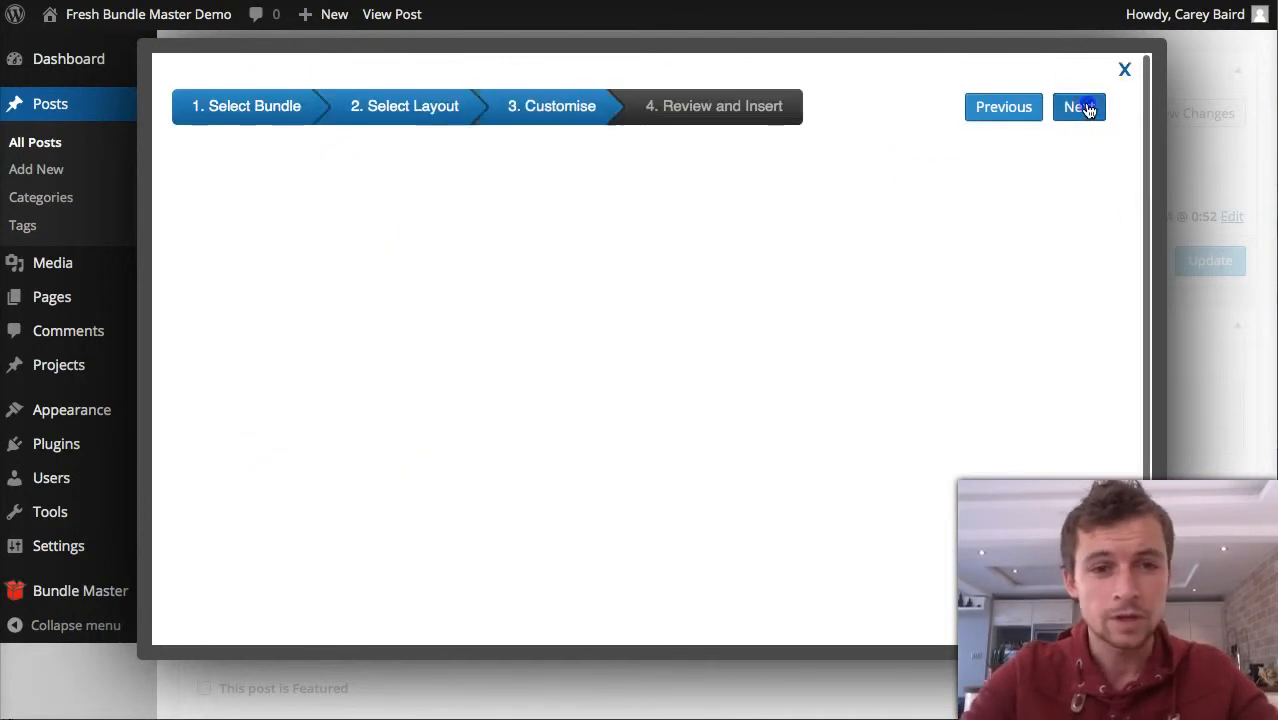
Keep default customisation and preview iPad Bundle in Focused layout at $447.97.
click(1079, 107)
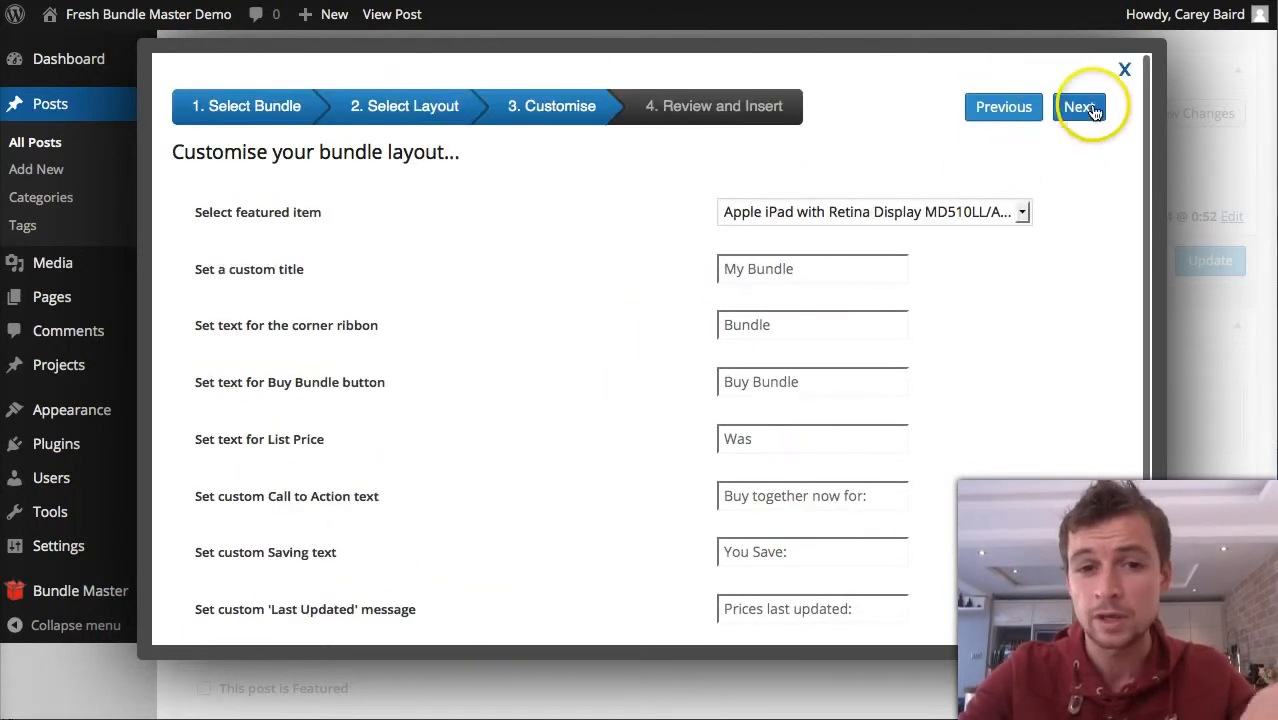
click(1080, 107)
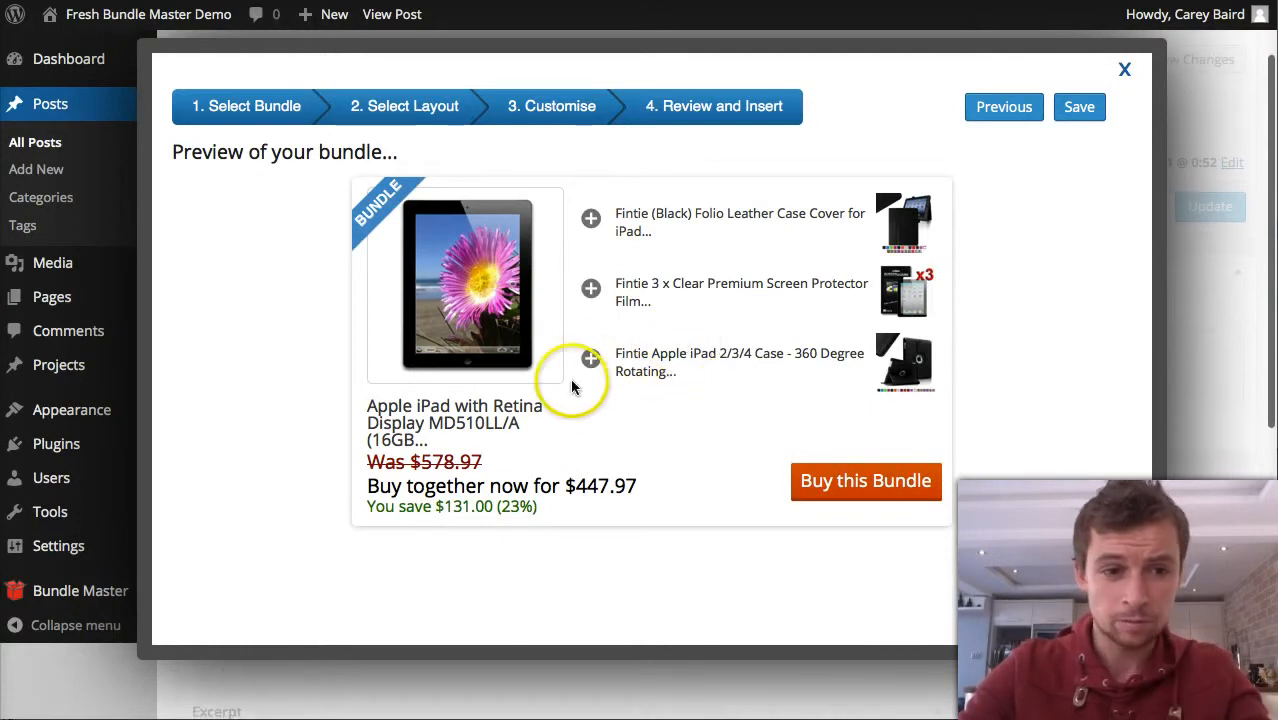
mouse_move(445, 360)
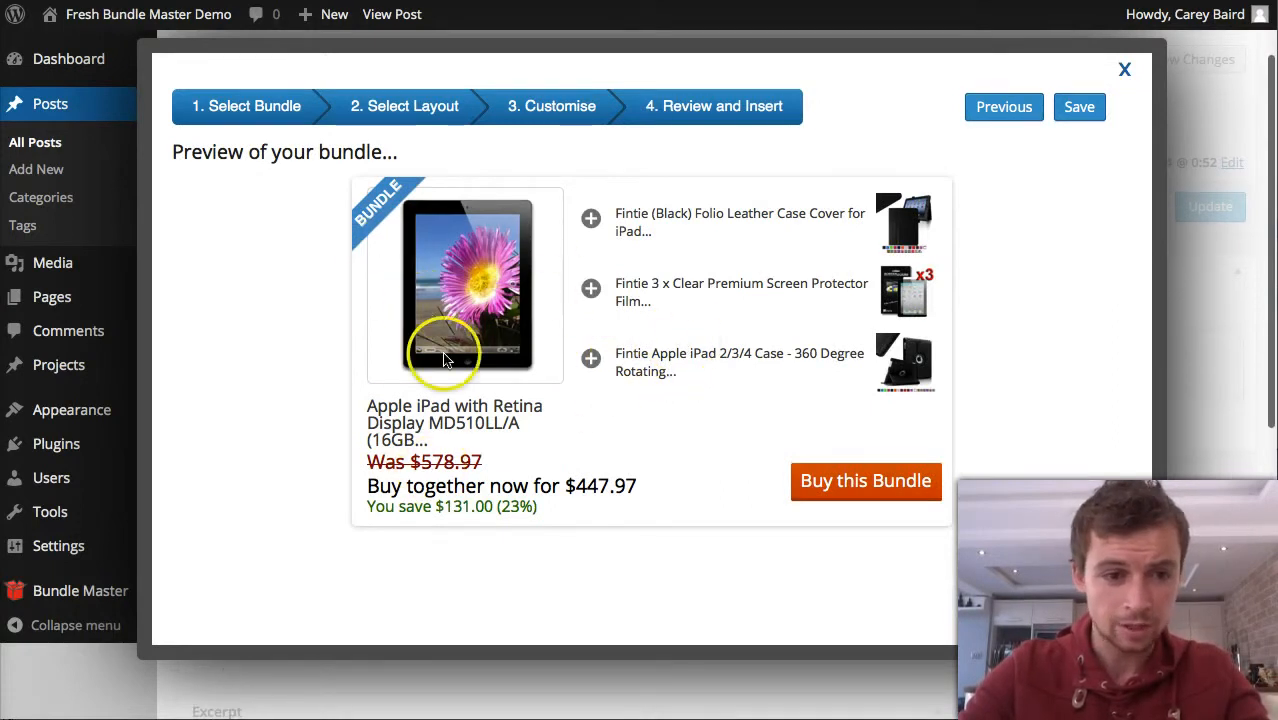
mouse_move(678, 298)
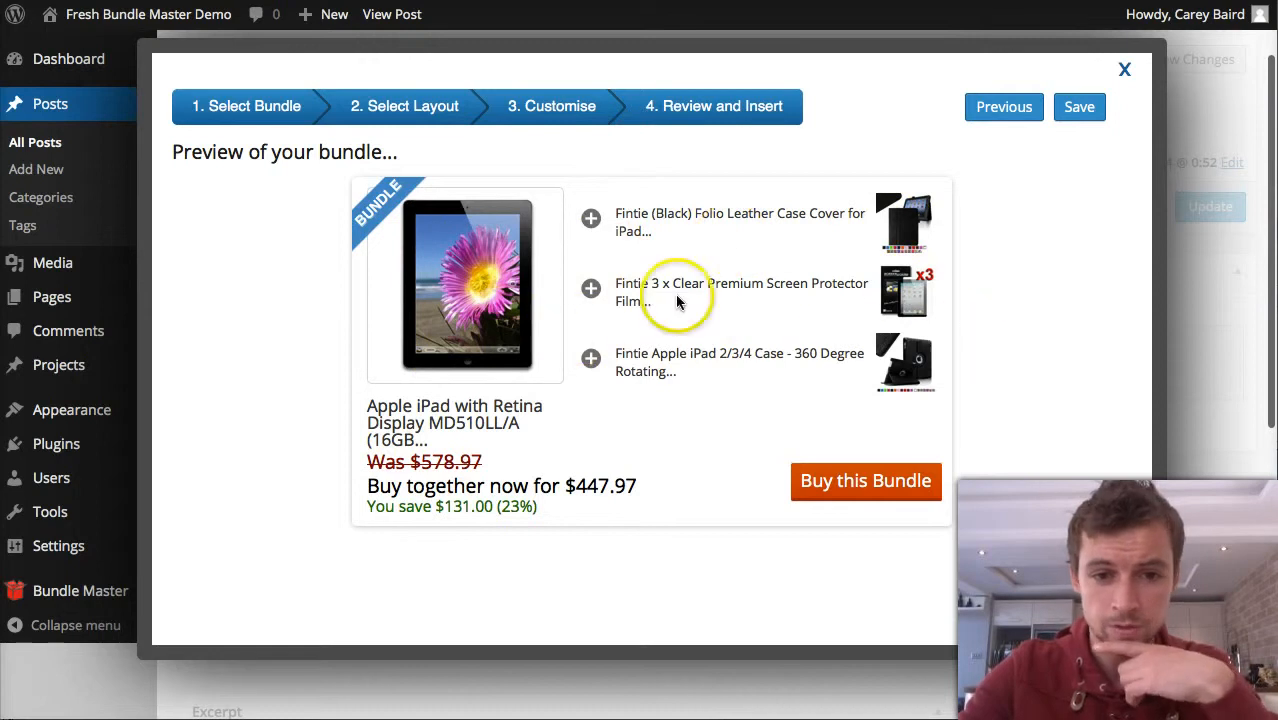
mouse_move(980, 330)
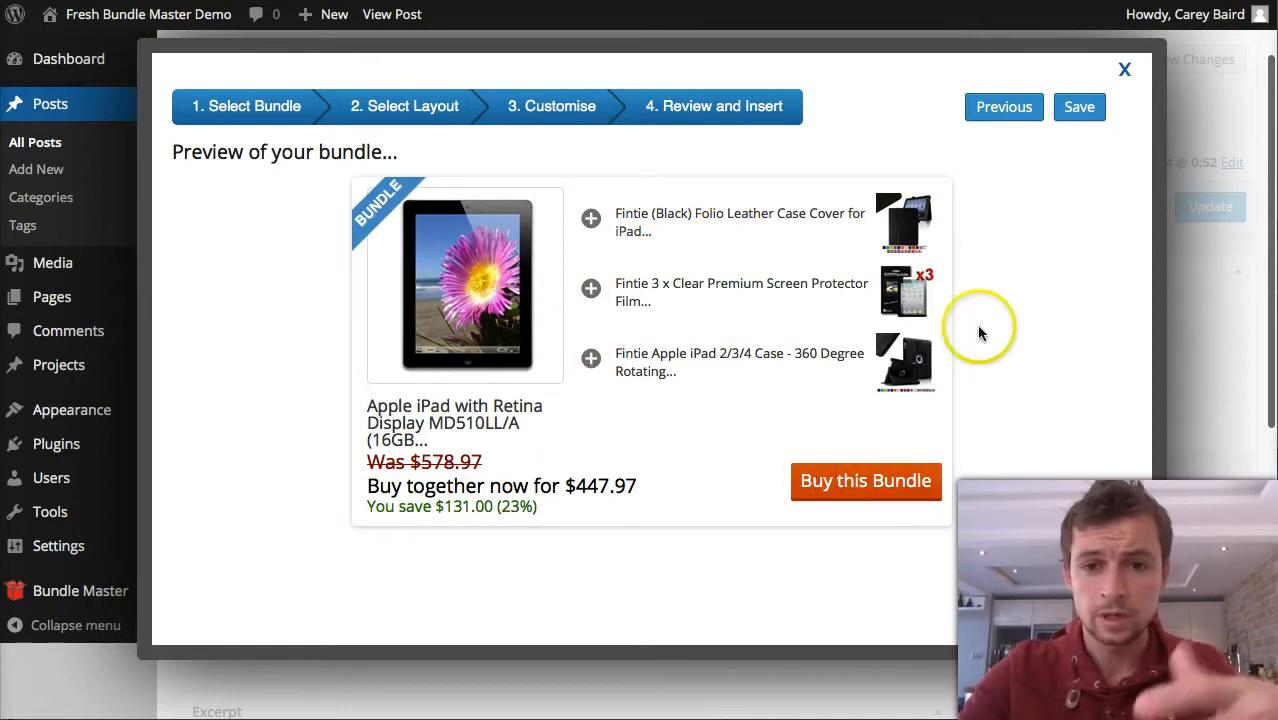
mouse_move(718, 330)
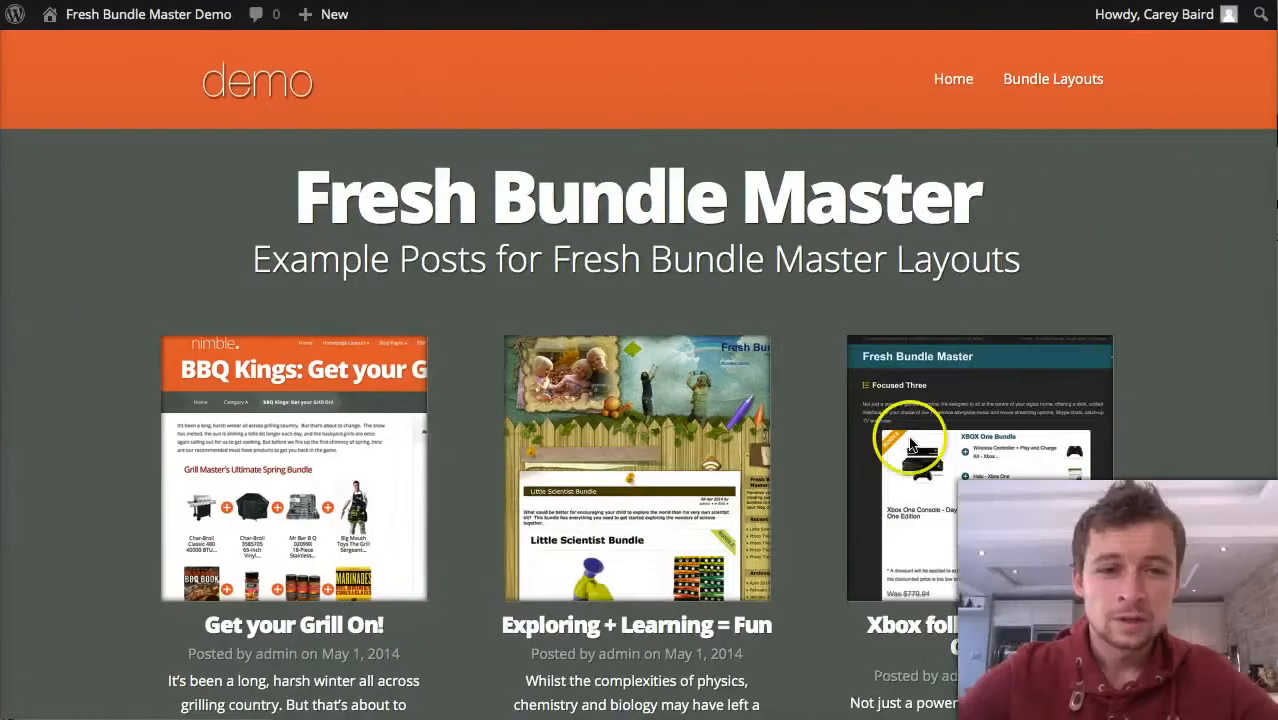
mouse_move(910, 440)
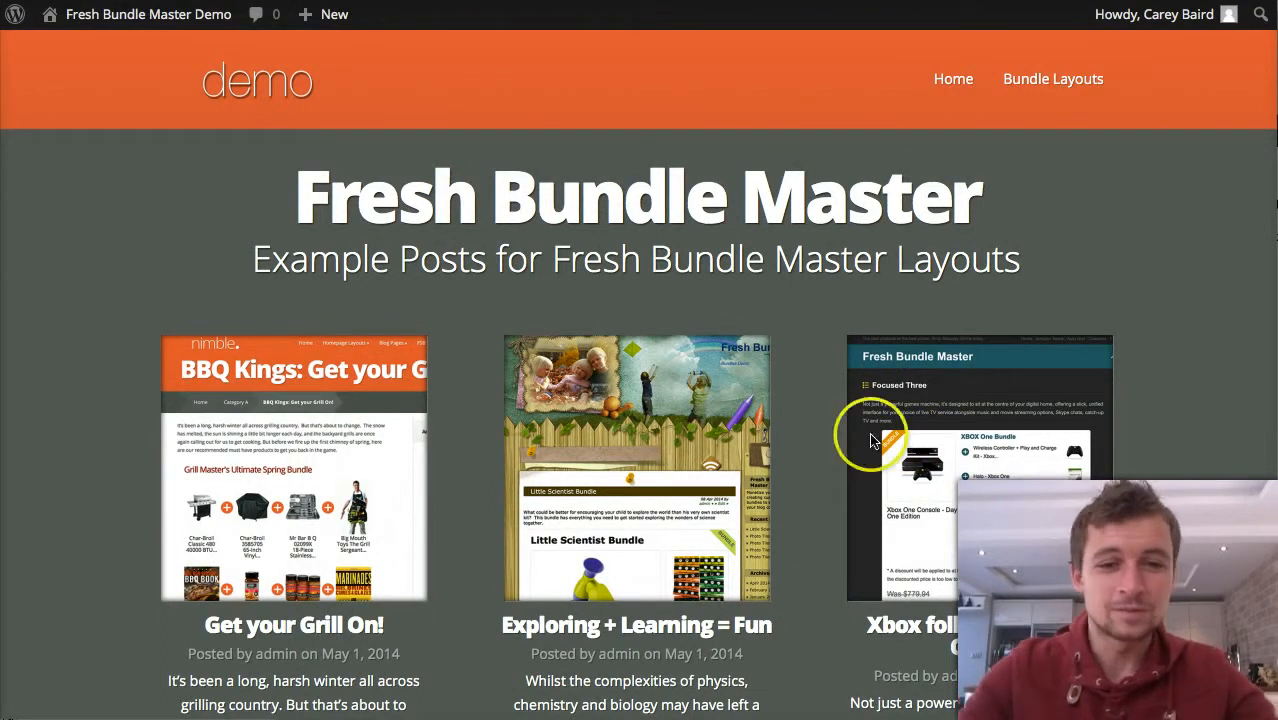
mouse_move(1128, 260)
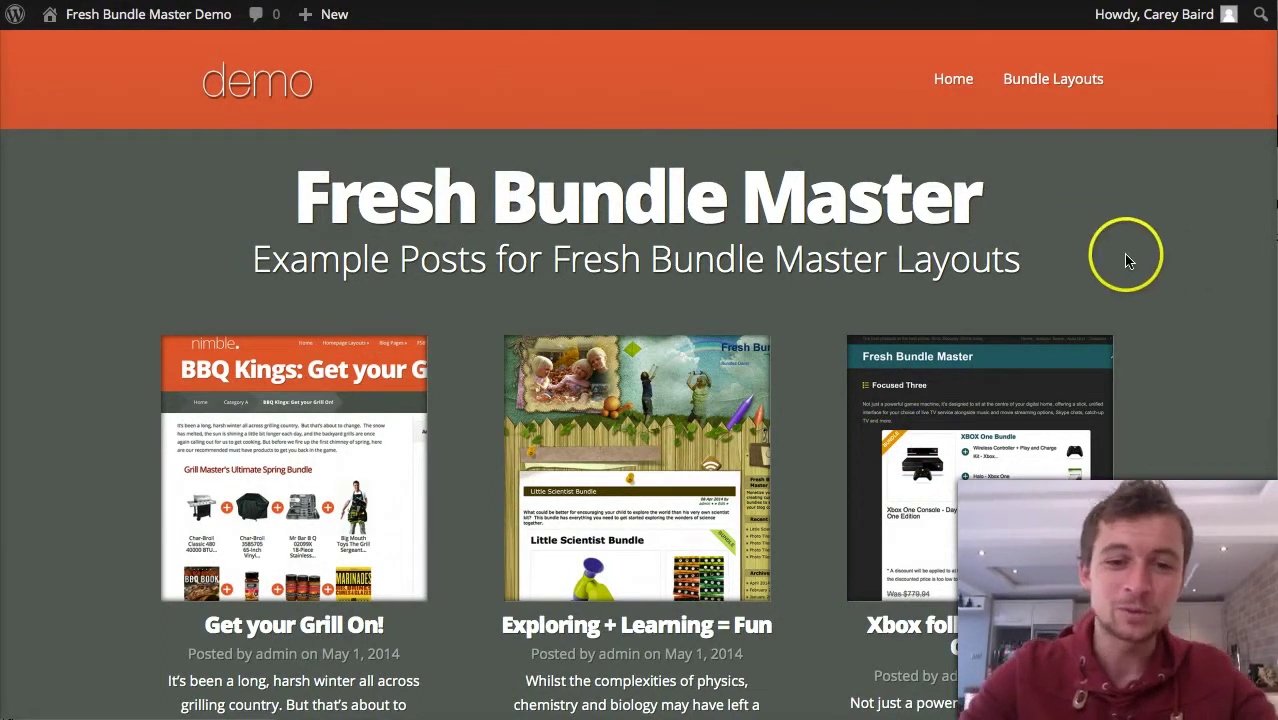
Scroll down the demo home page to view the example posts' excerpts and Learn More links.
scroll(down, 3)
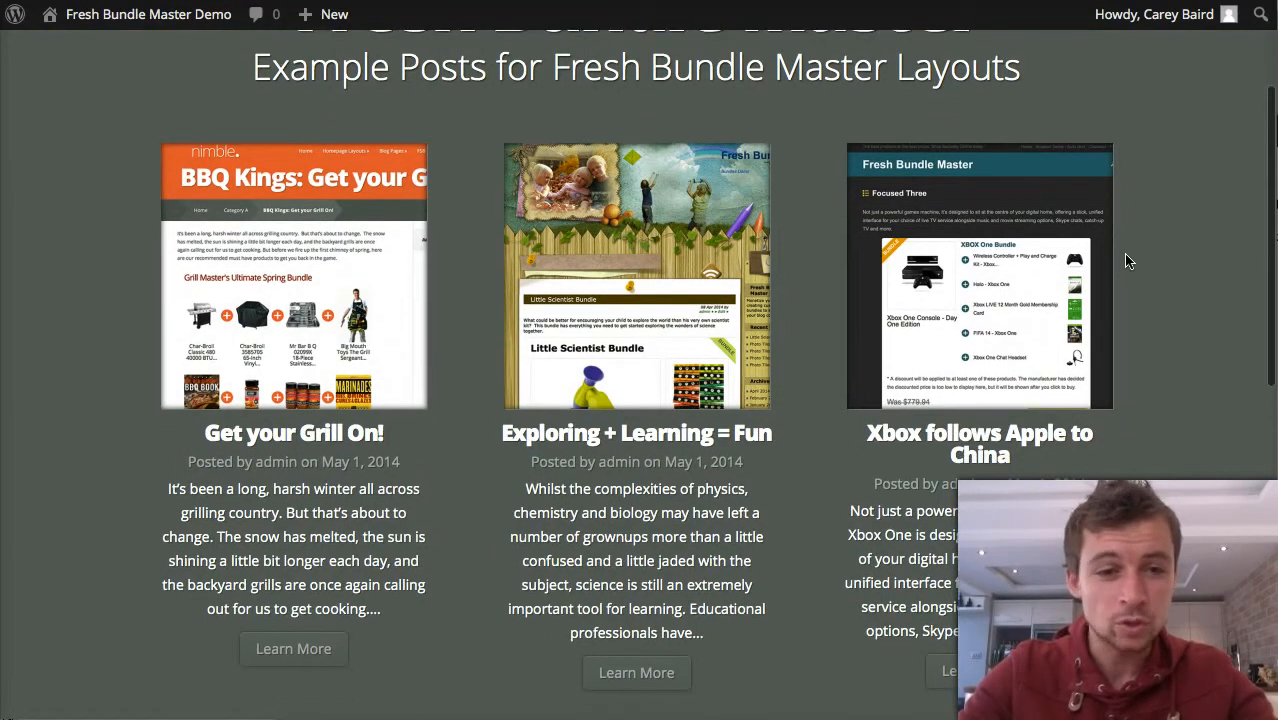
scroll(down, 3)
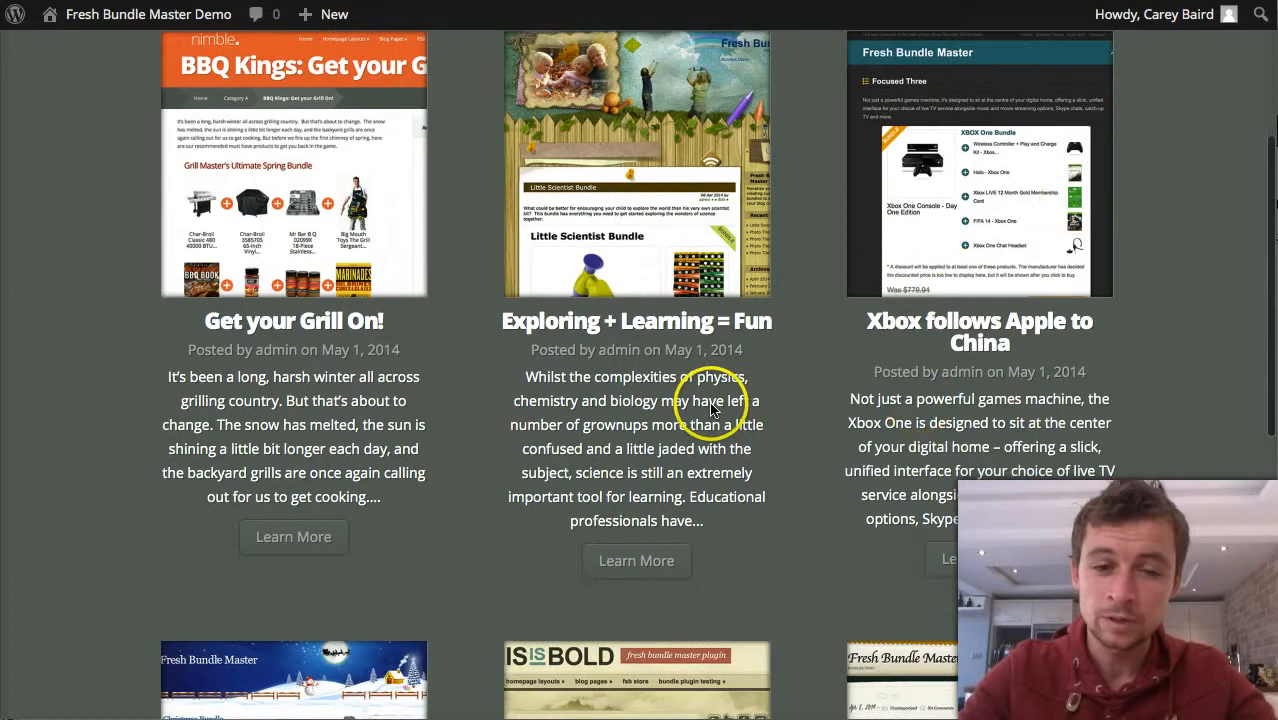
scroll(down, 3)
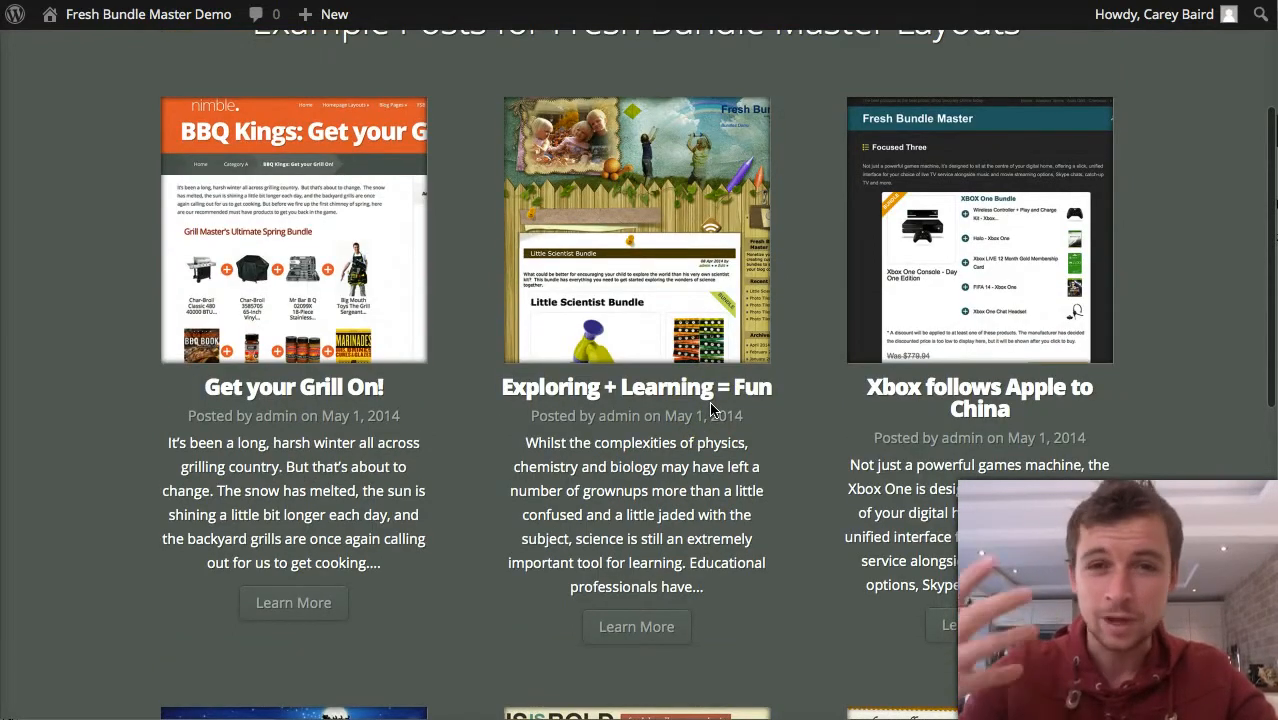
scroll(down, 3)
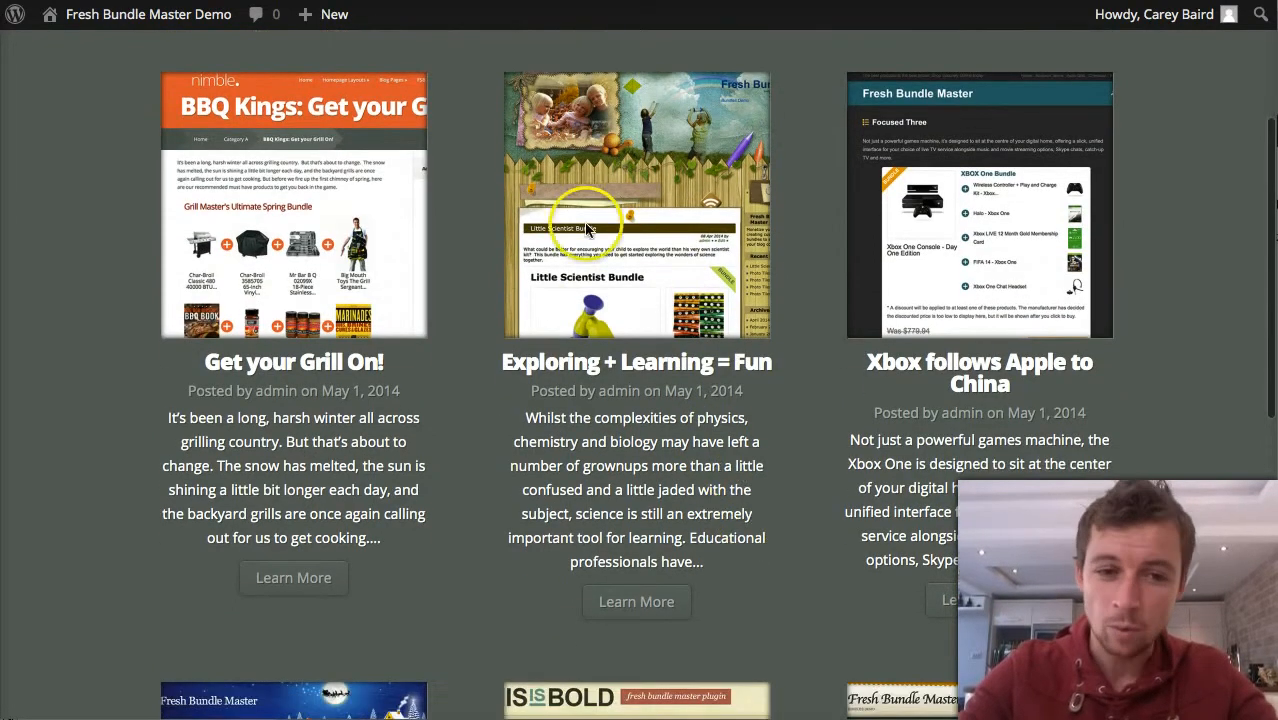
mouse_move(645, 600)
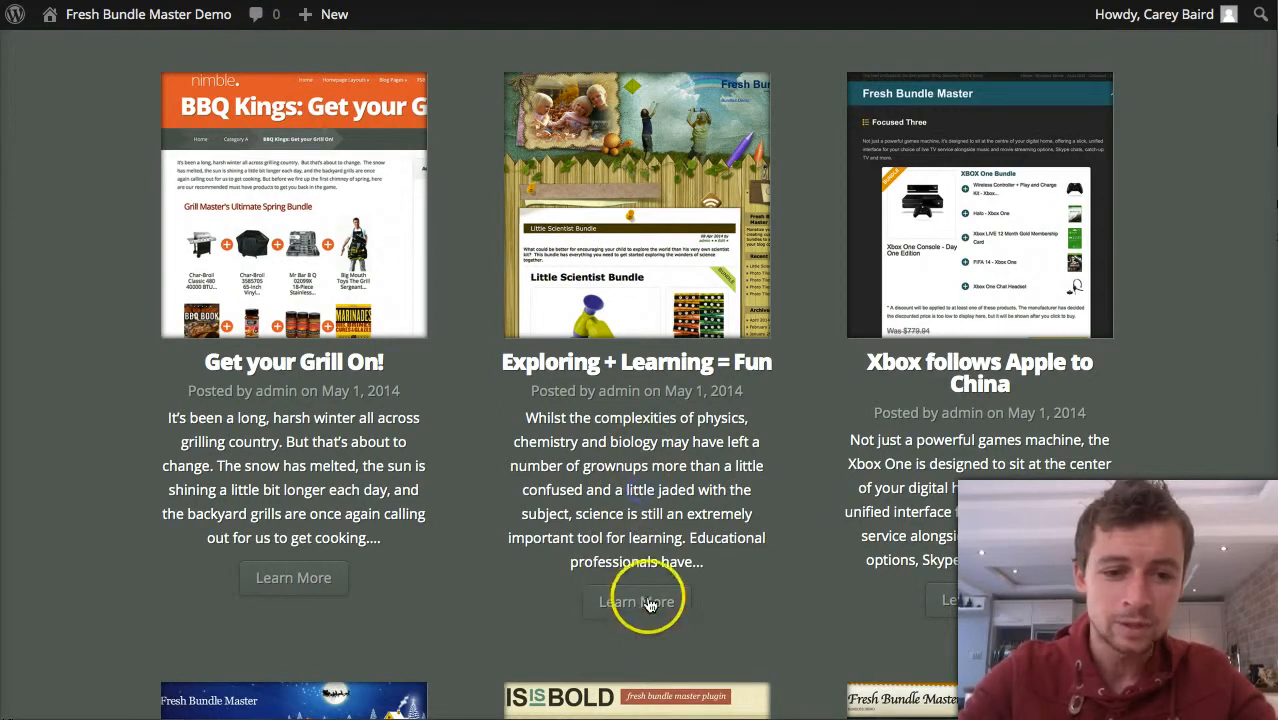
mouse_move(775, 434)
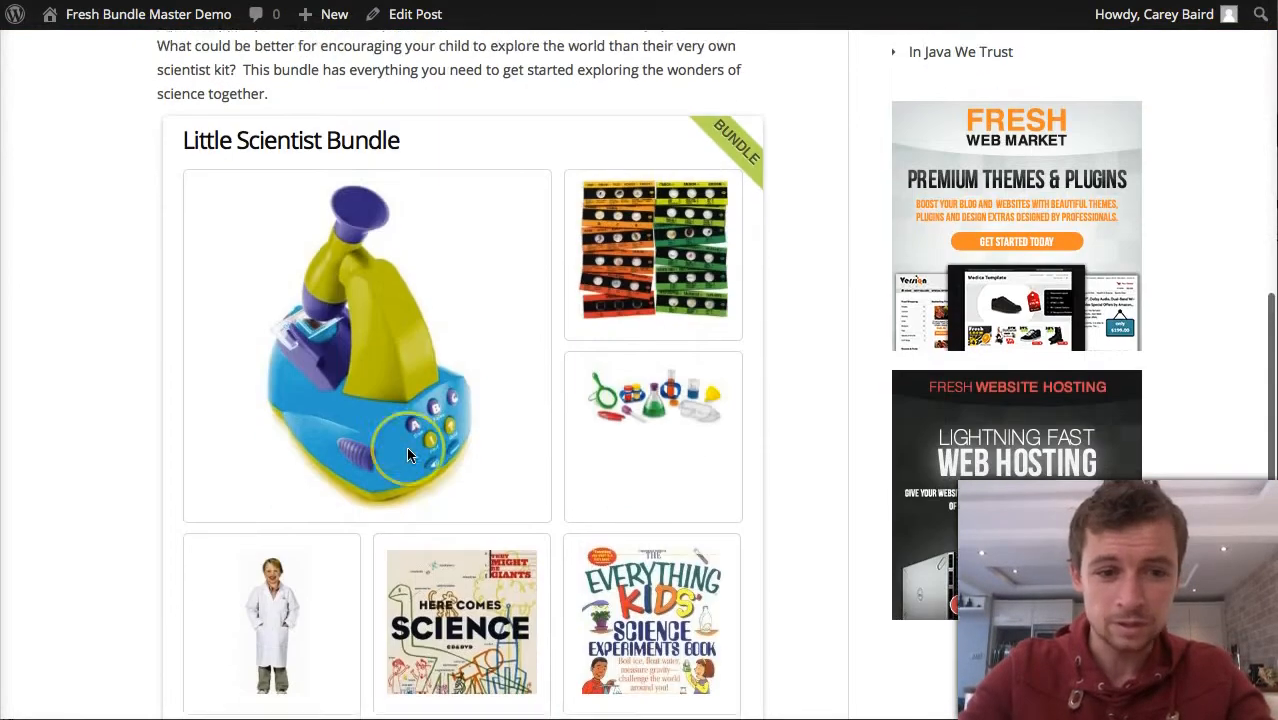
scroll(down, 3)
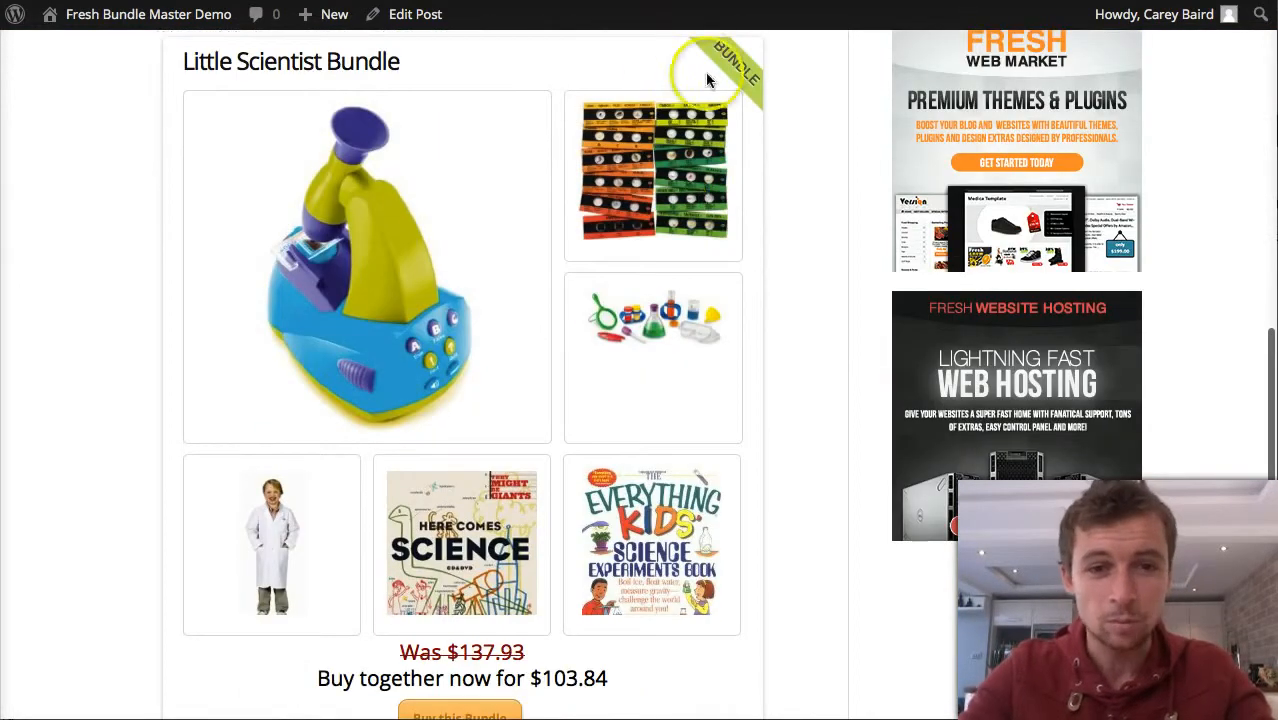
scroll(down, 3)
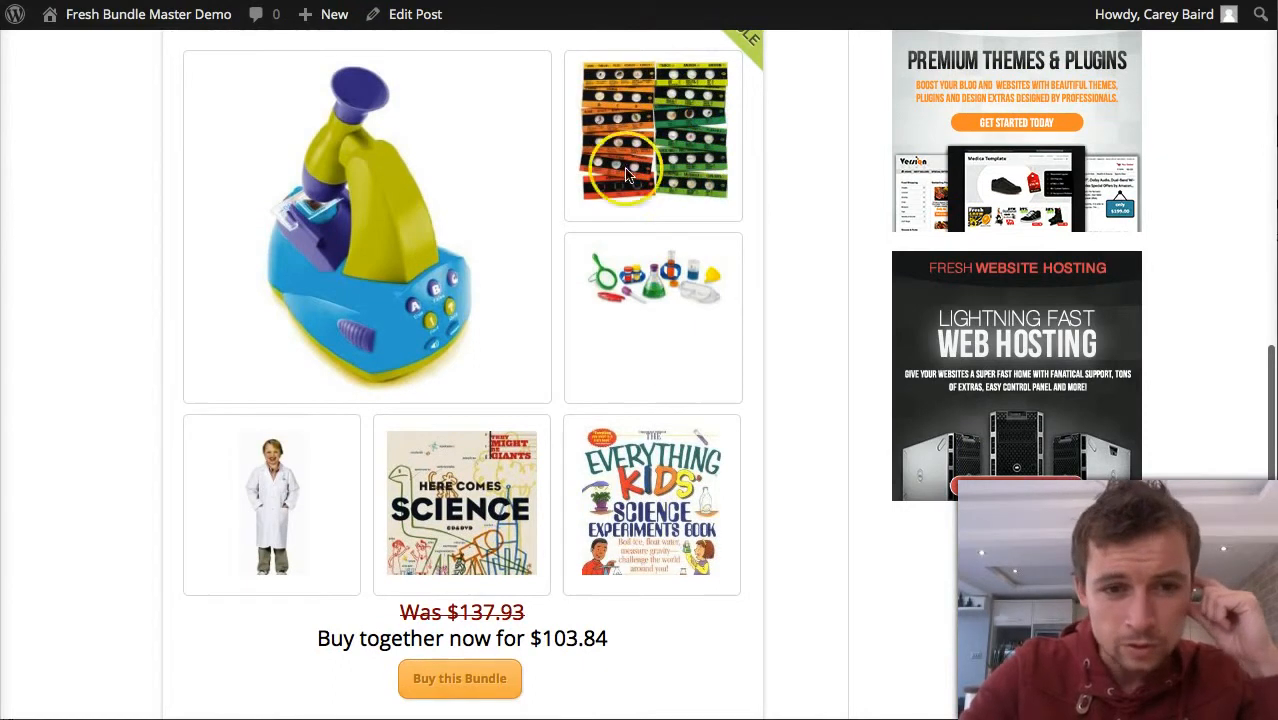
scroll(down, 3)
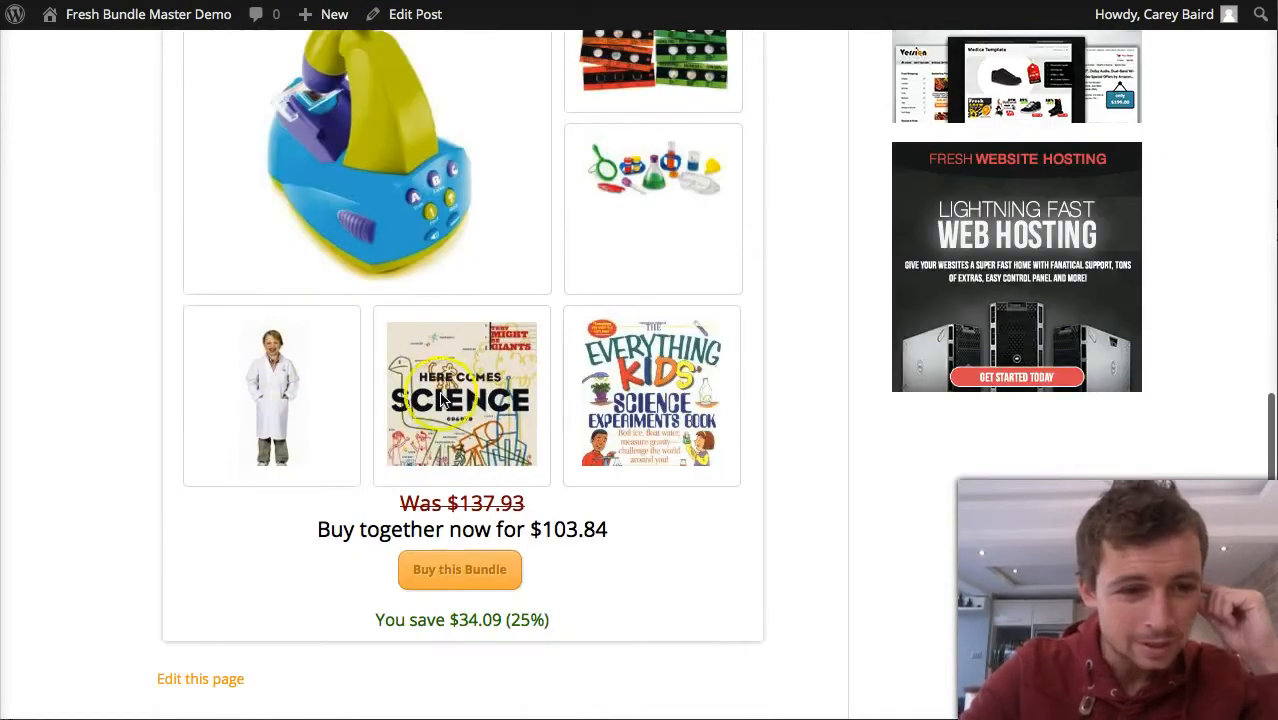
scroll(down, 3)
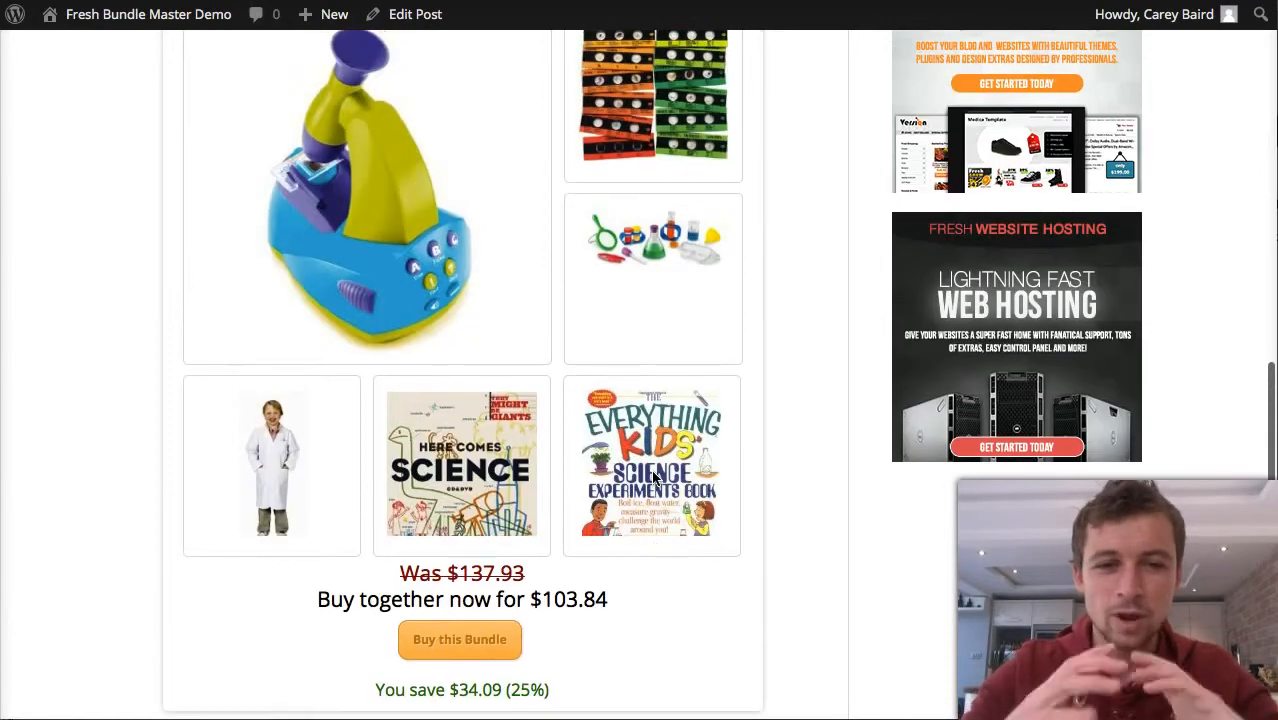
scroll(up, 3)
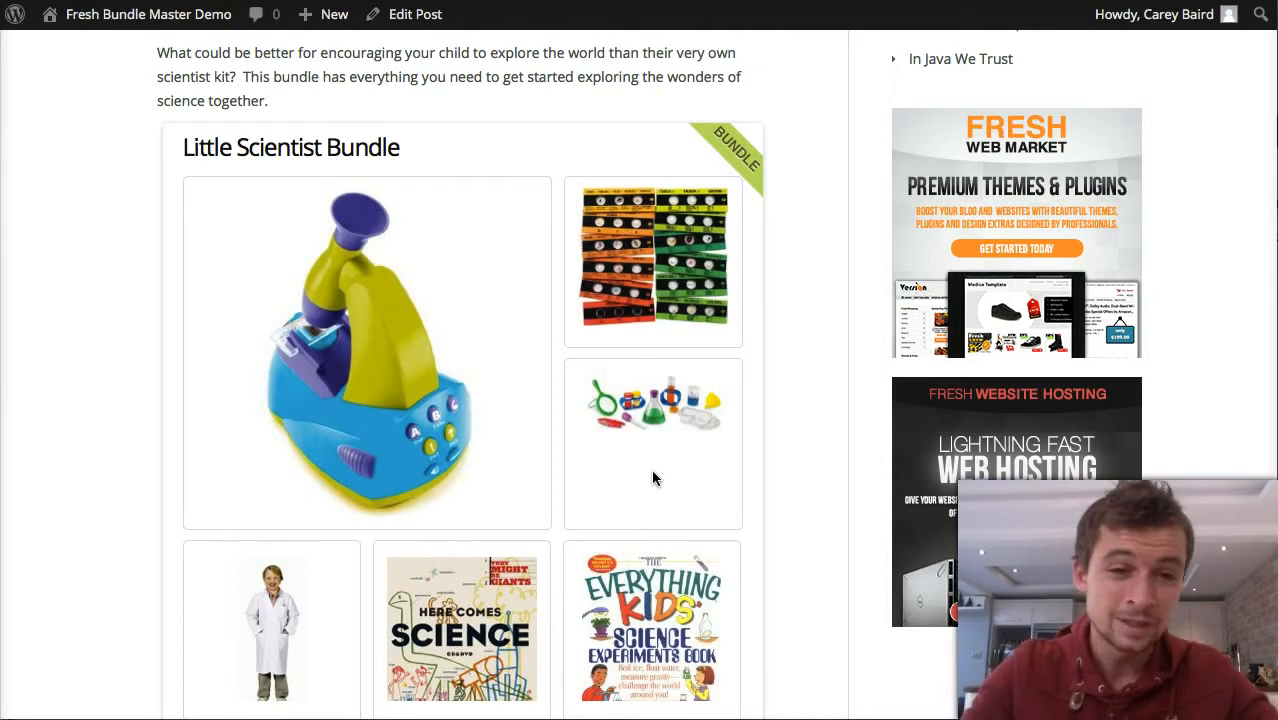
scroll(down, 3)
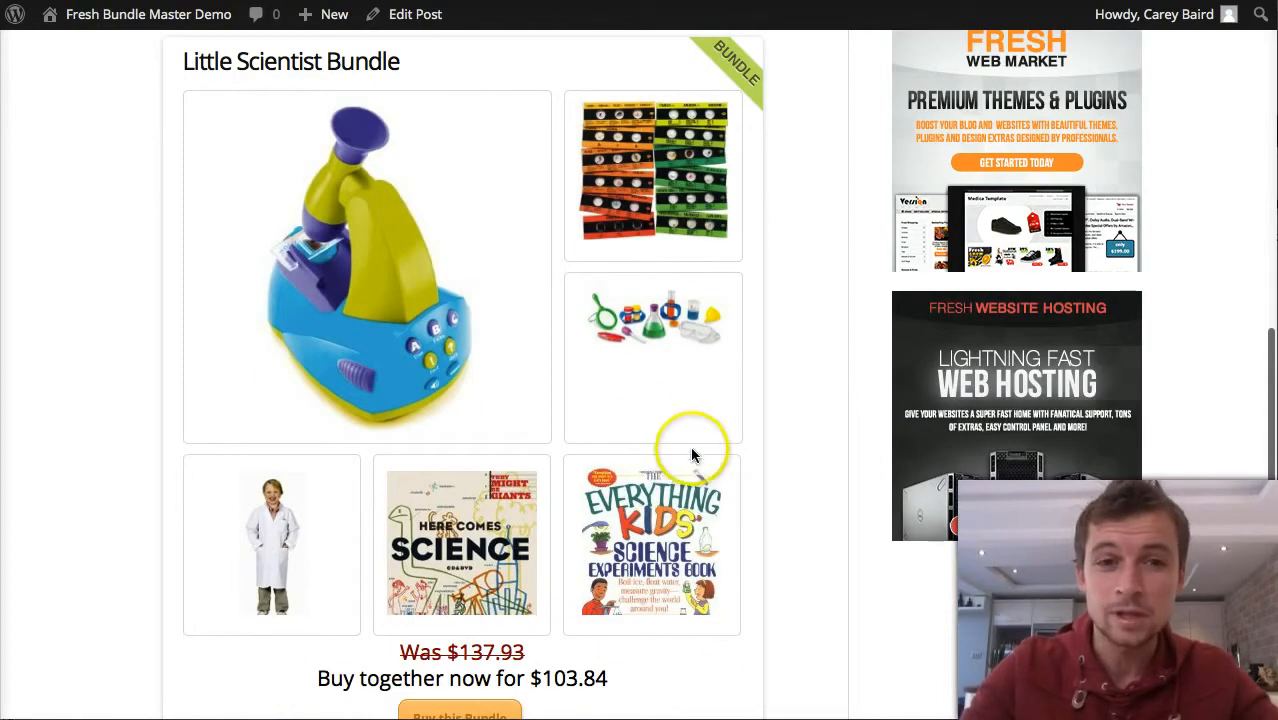
scroll(up, 3)
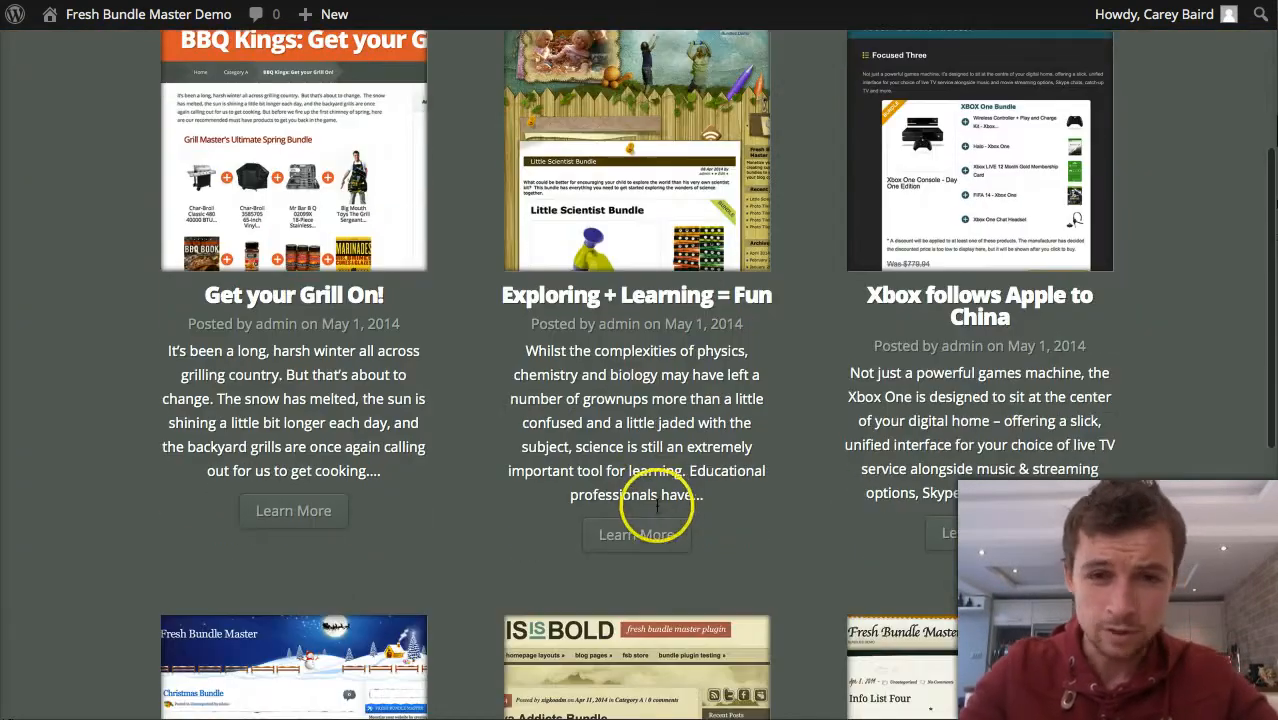
scroll(down, 3)
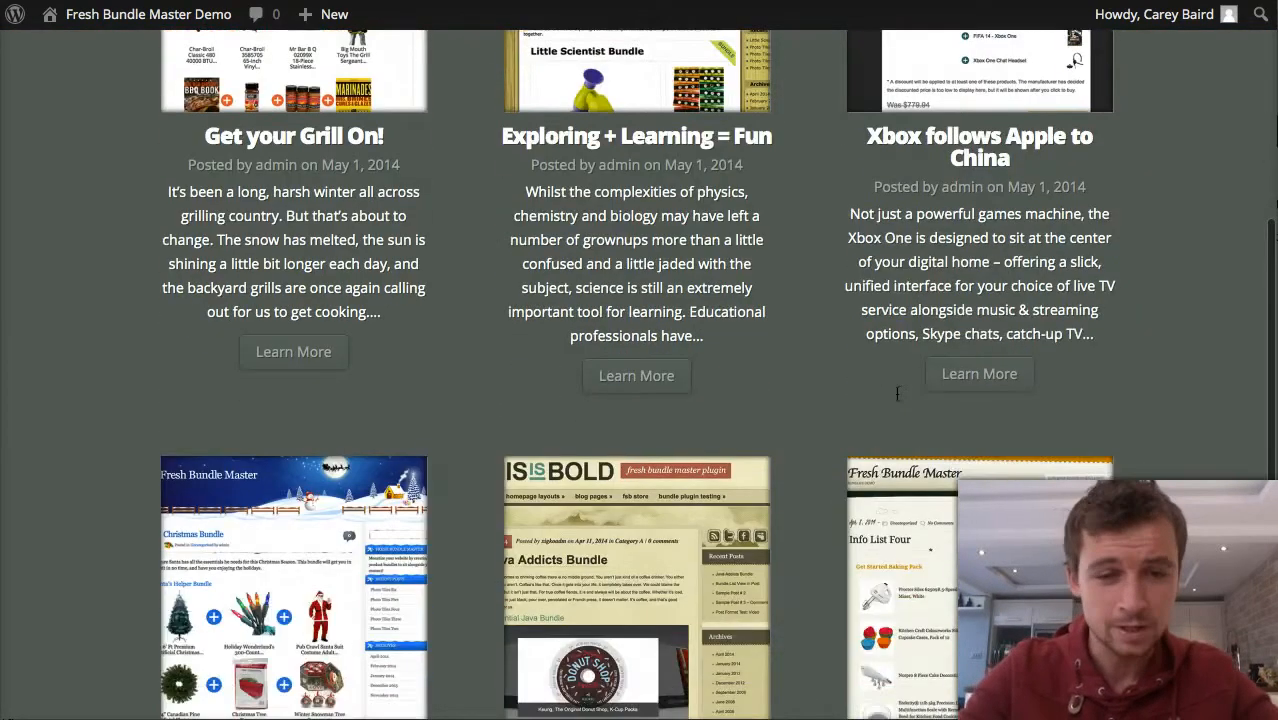
scroll(down, 3)
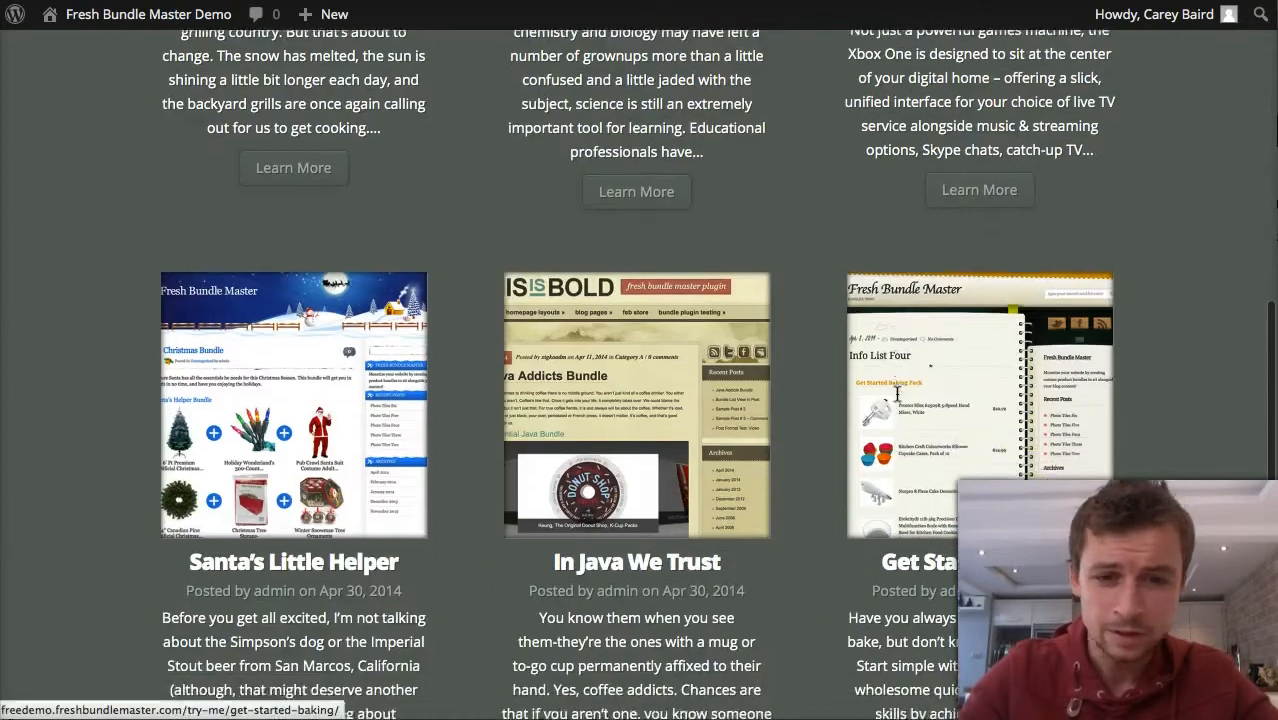
scroll(up, 3)
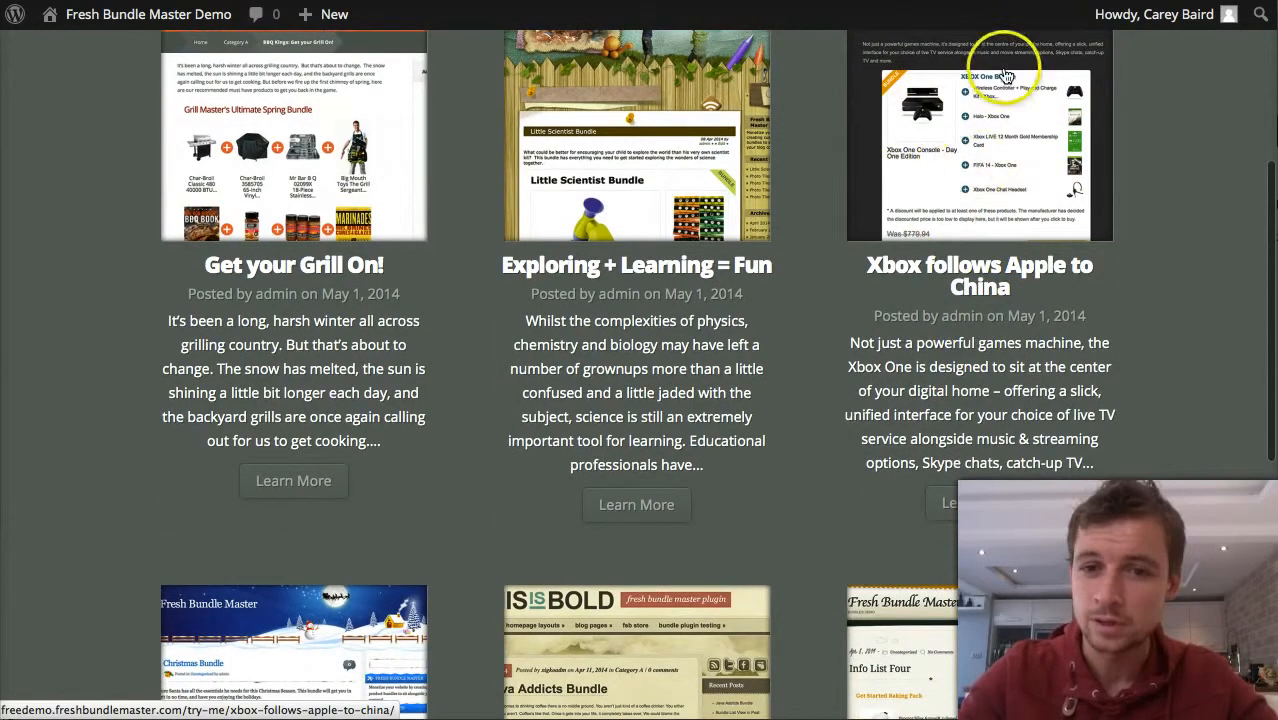
scroll(down, 3)
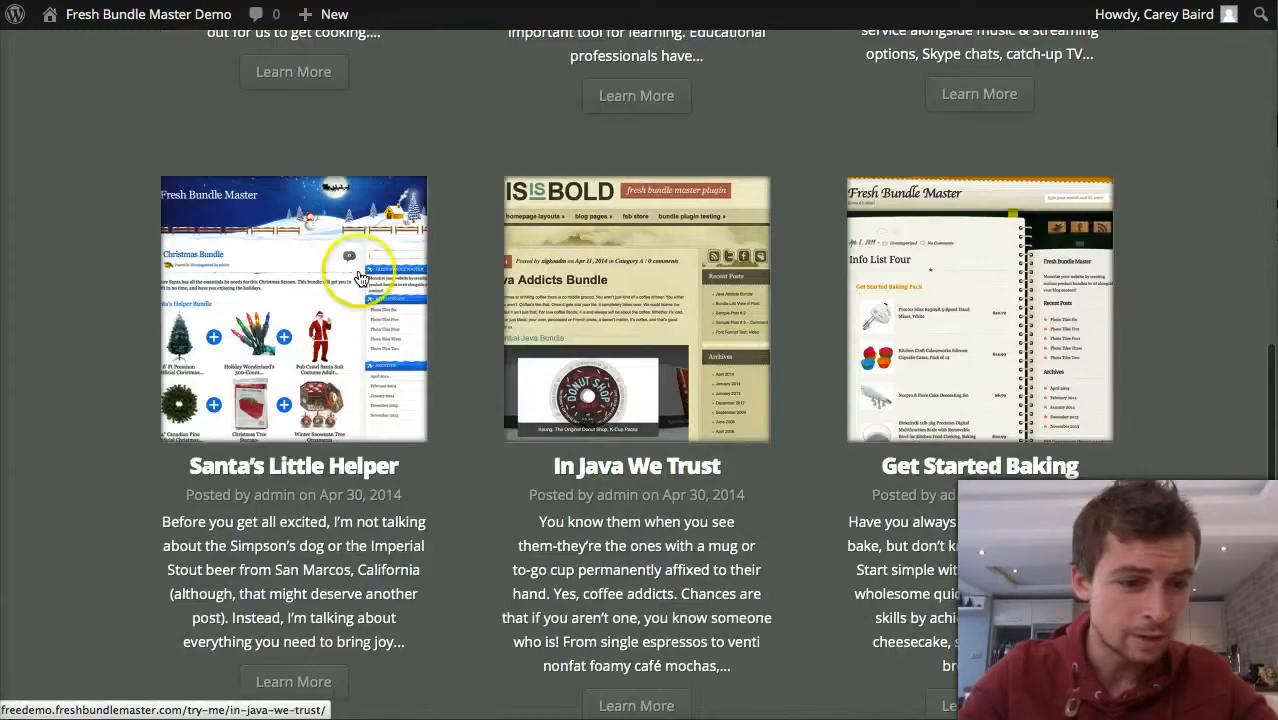
mouse_move(160, 347)
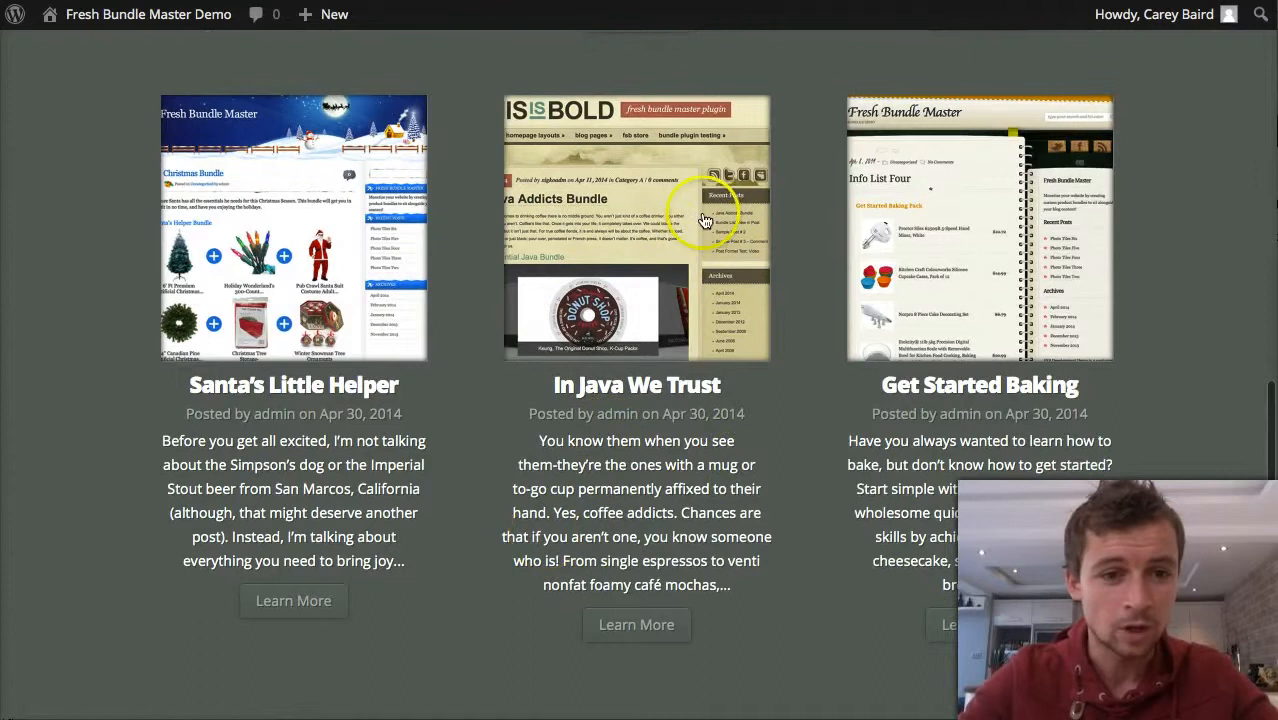
mouse_move(1056, 237)
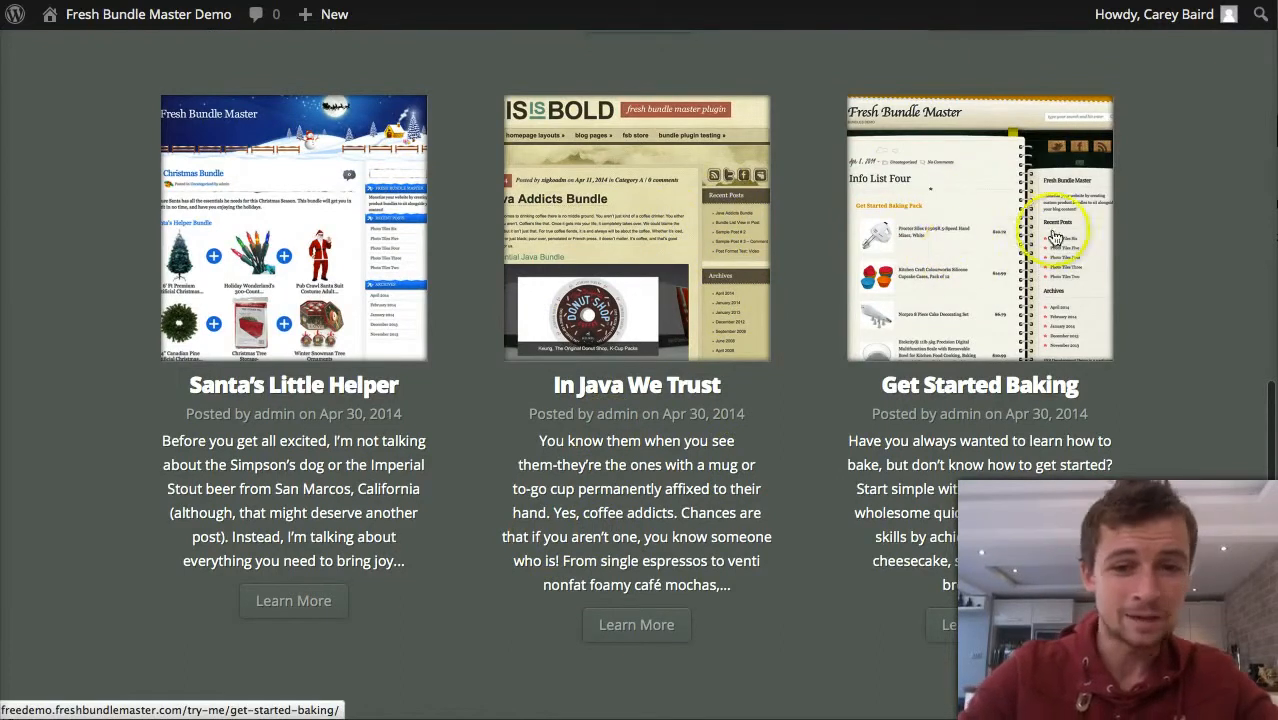
scroll(down, 3)
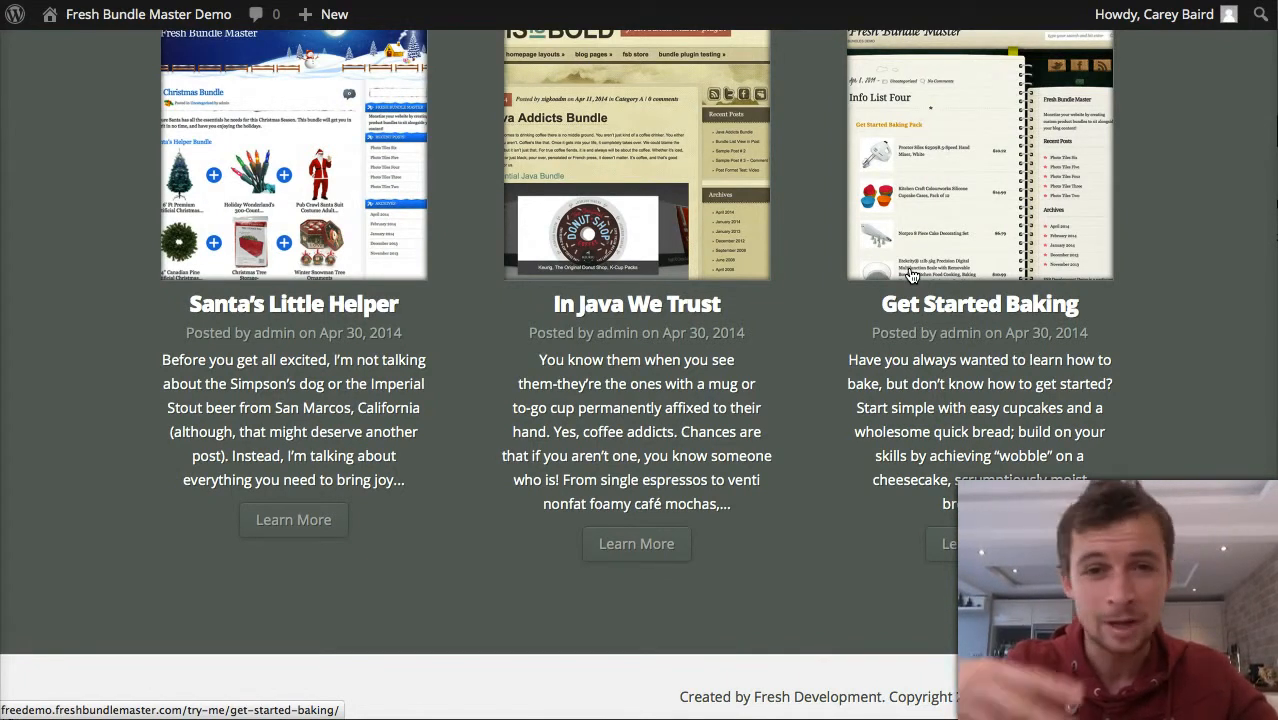
mouse_move(572, 124)
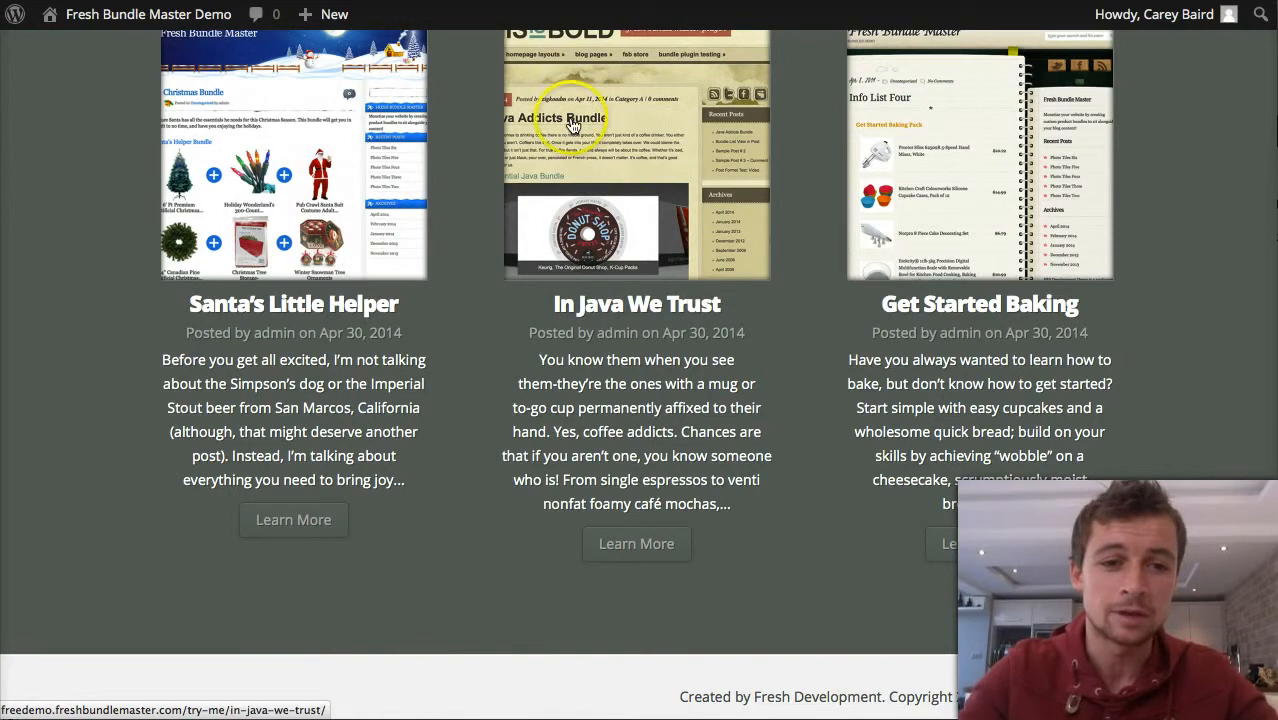
mouse_move(780, 365)
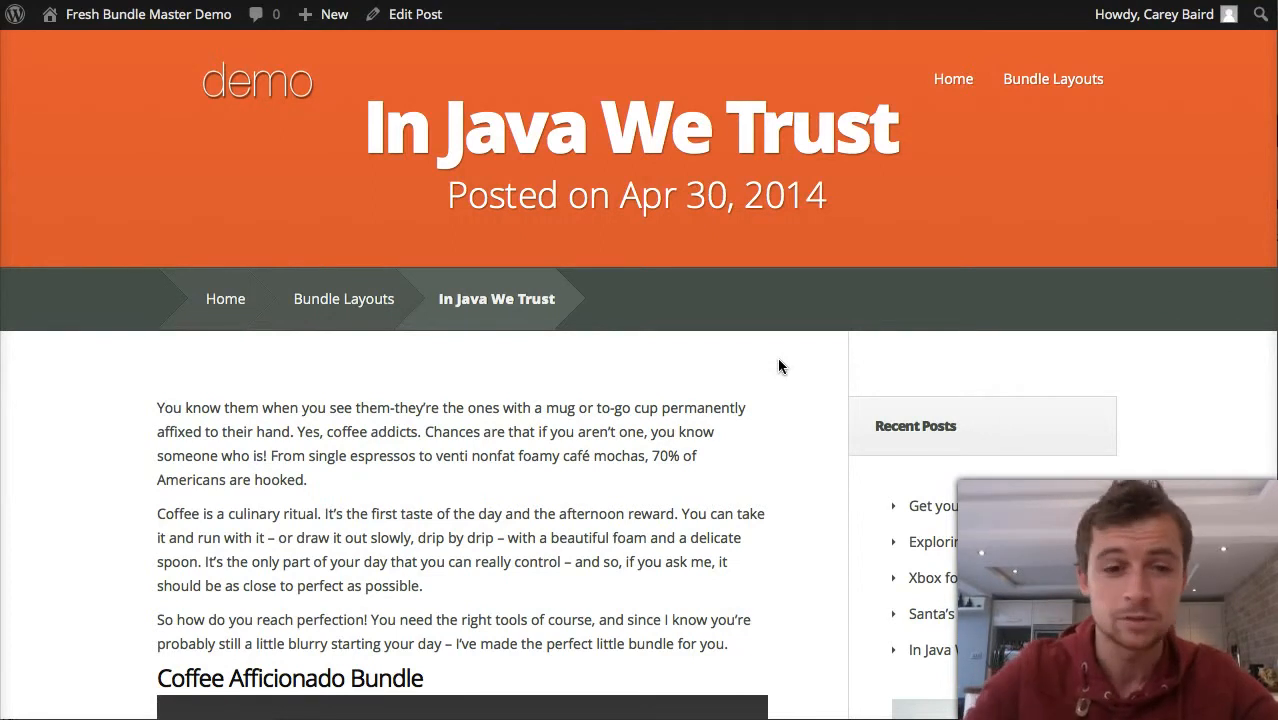
Page forward and back through the Coffee Afficionado Bundle ($245.70, 18% off), ending on Kicking Horse coffee.
scroll(down, 3)
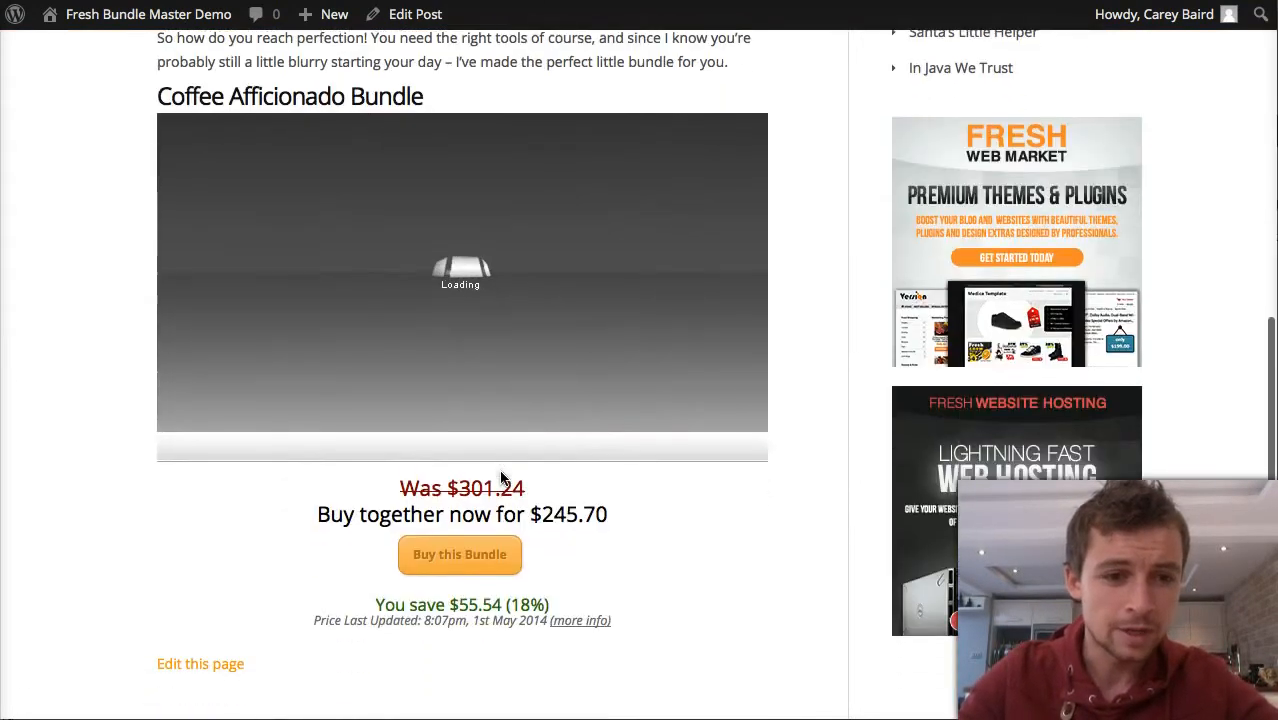
mouse_move(117, 350)
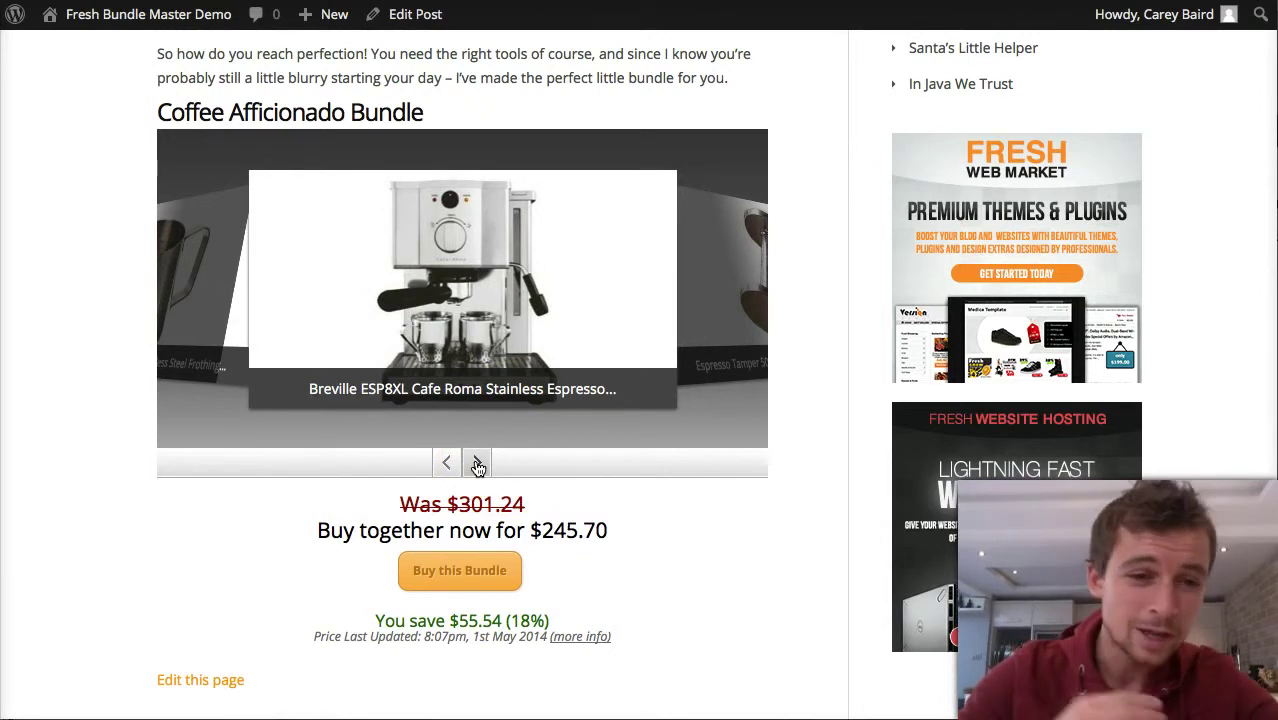
click(477, 462)
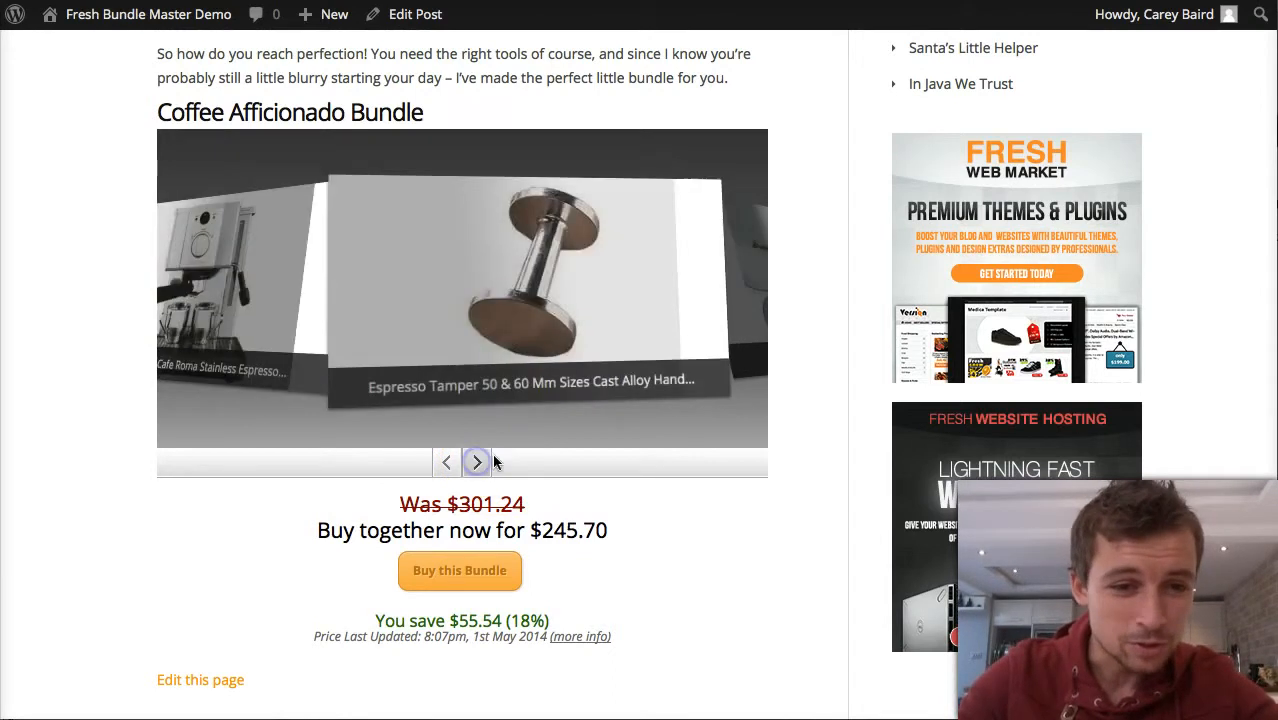
click(477, 461)
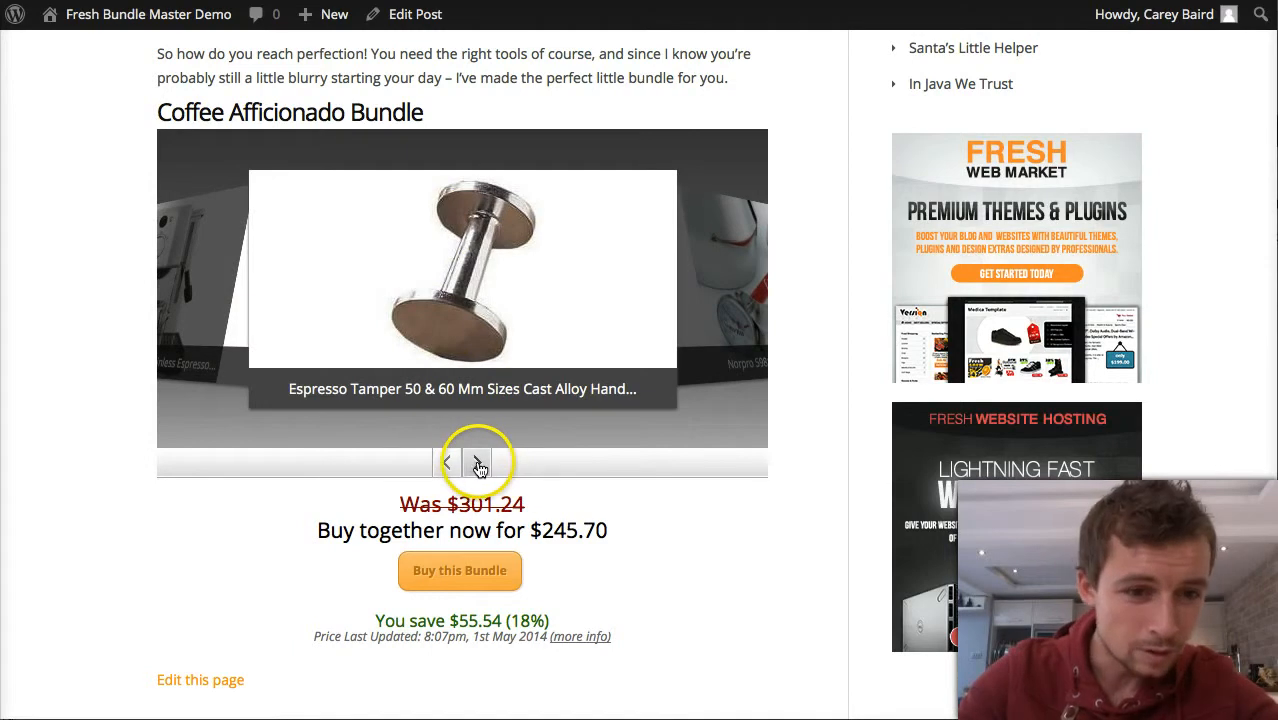
click(477, 462)
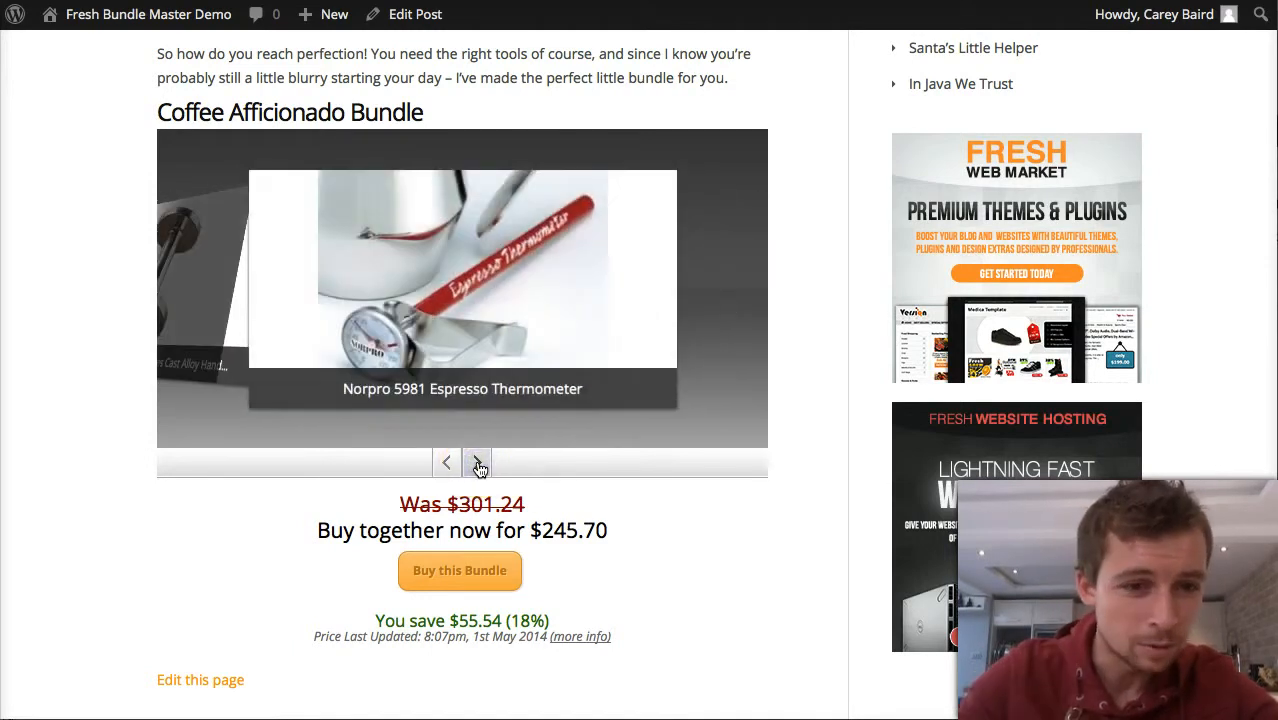
click(477, 462)
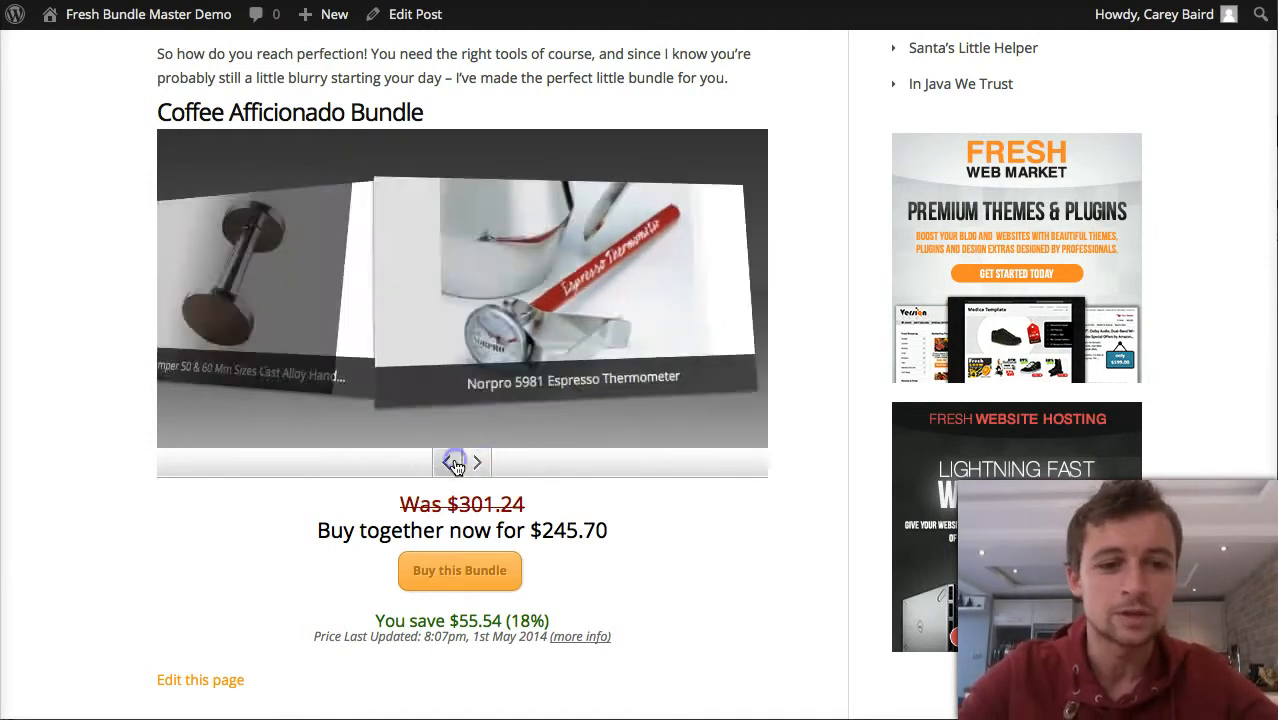
click(447, 462)
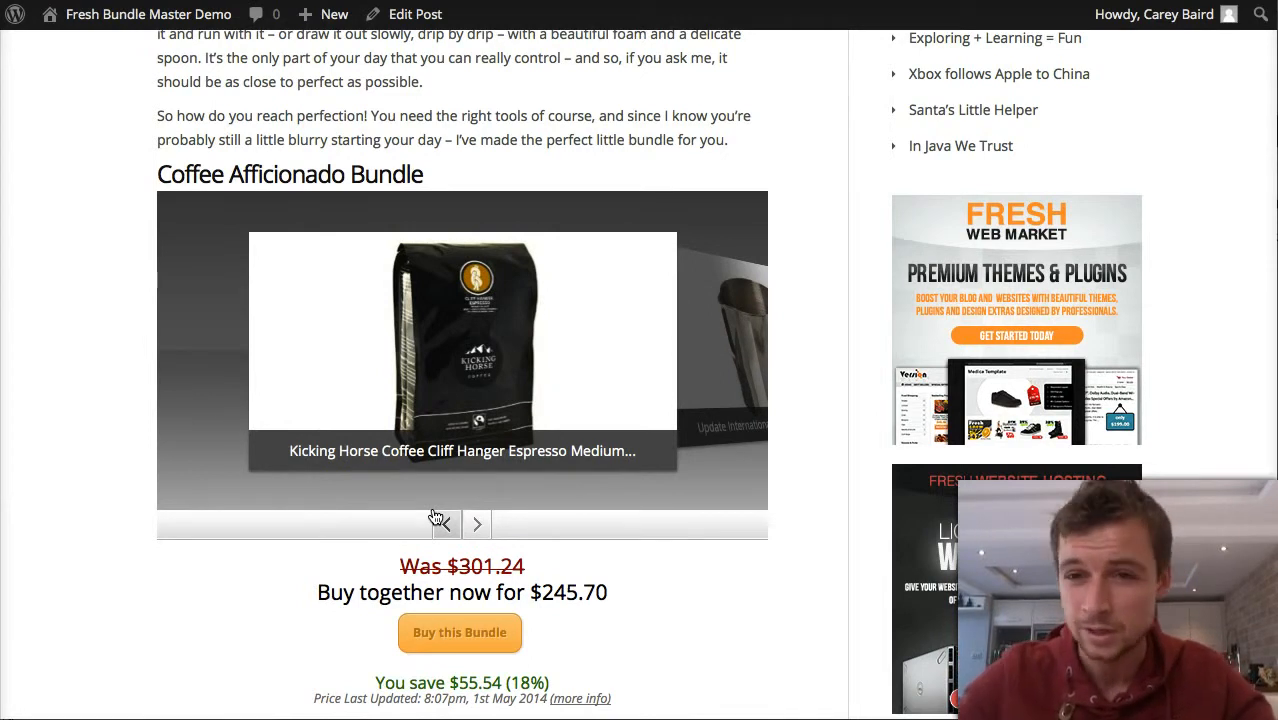
mouse_move(85, 223)
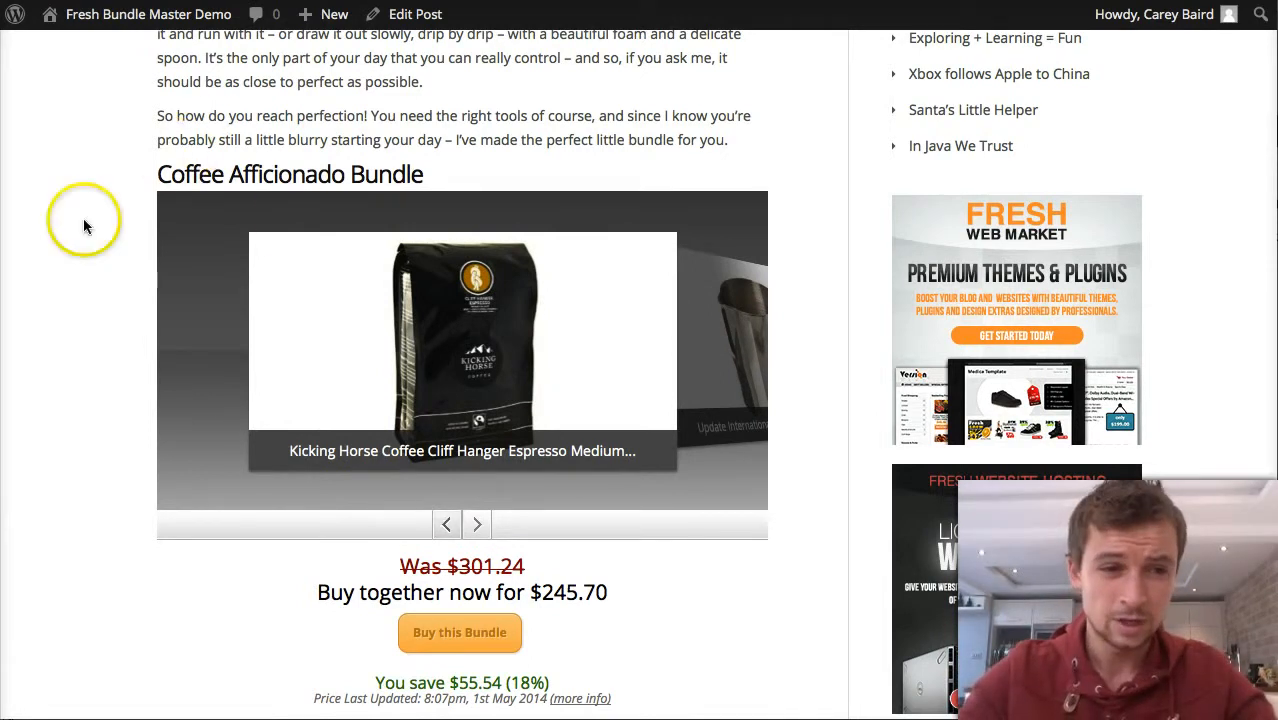
scroll(up, 3)
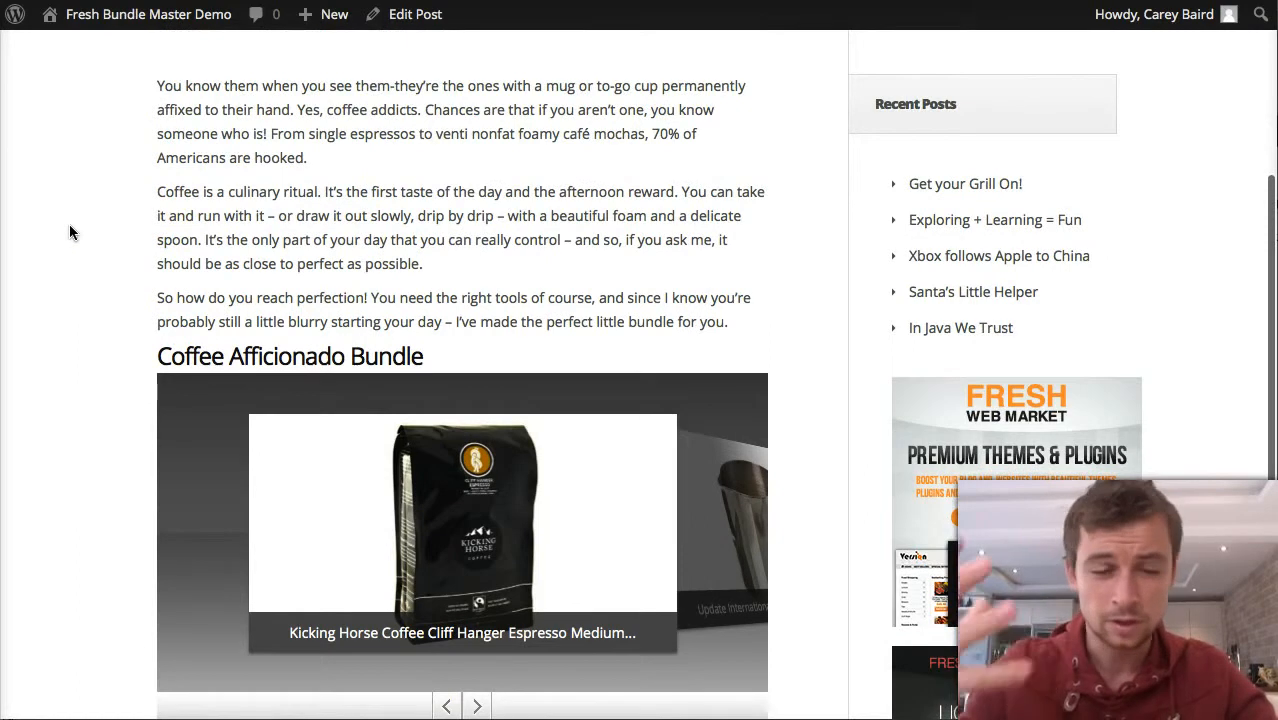